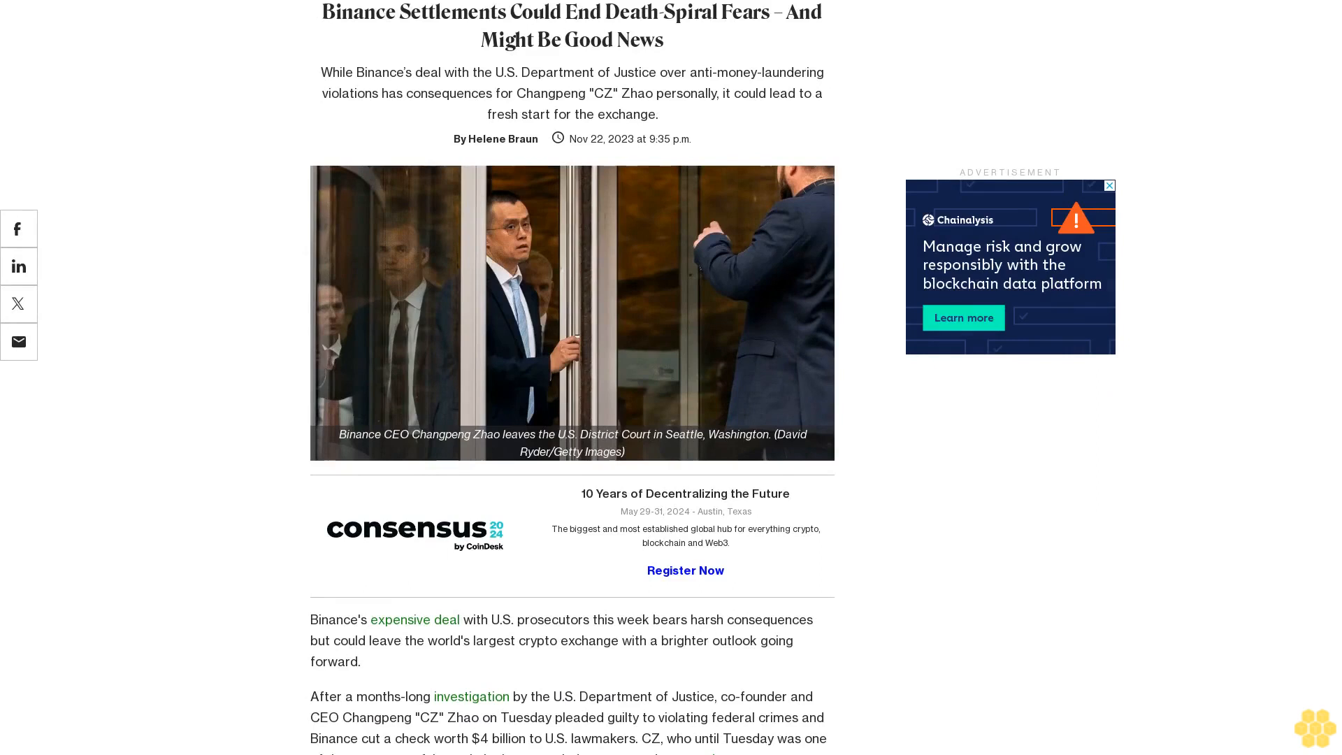
scroll(down, 3)
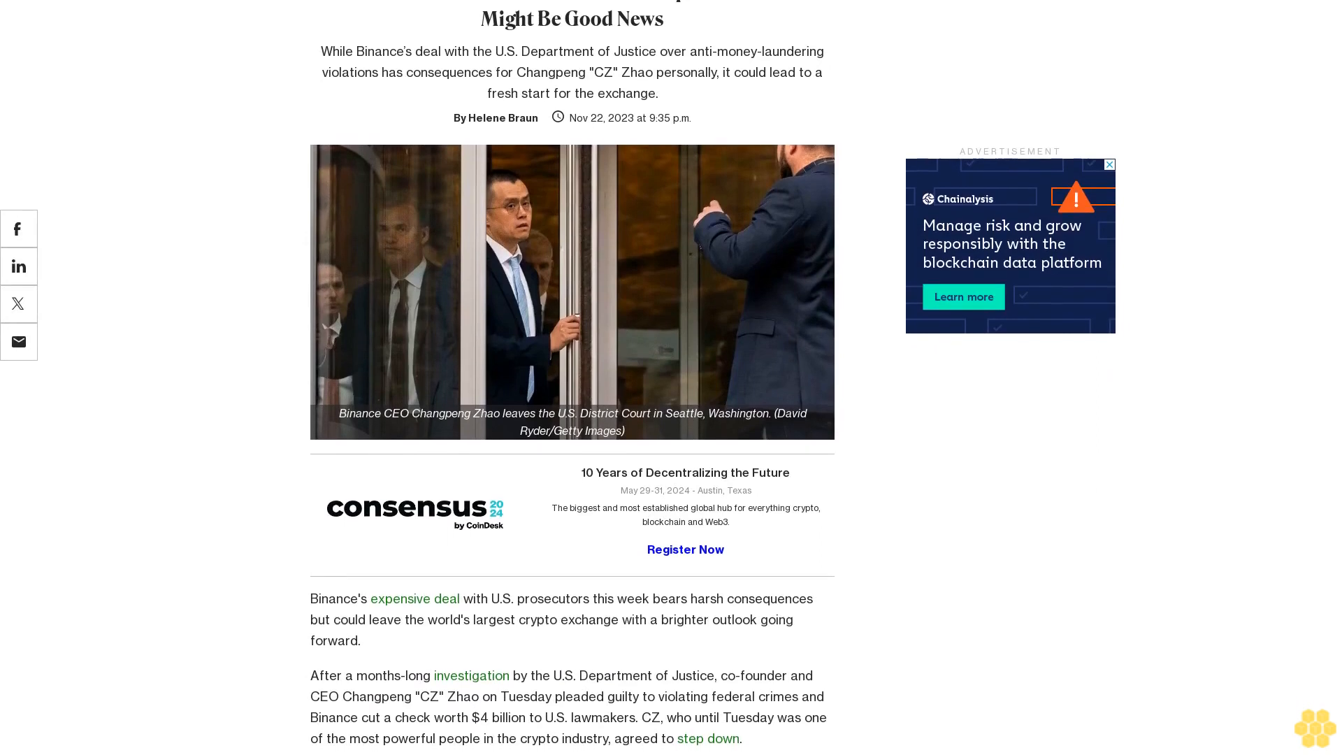
scroll(down, 3)
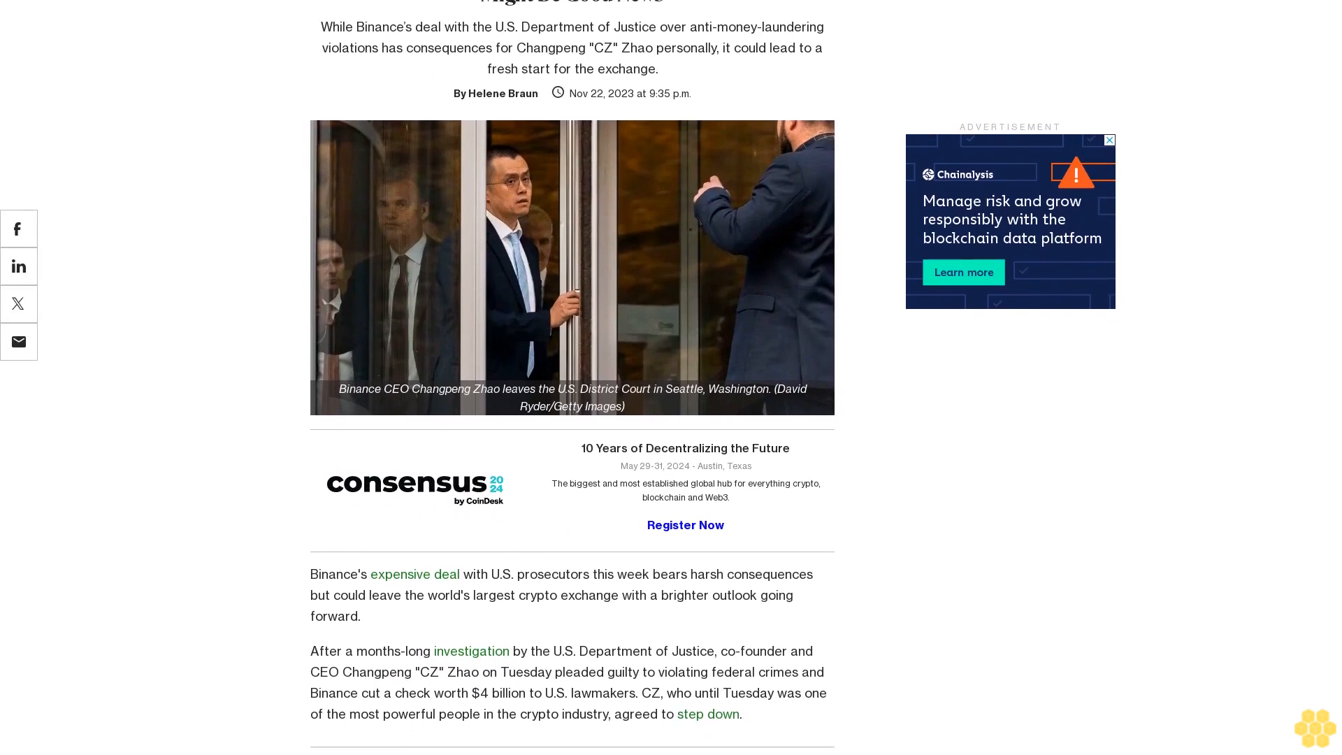
scroll(down, 3)
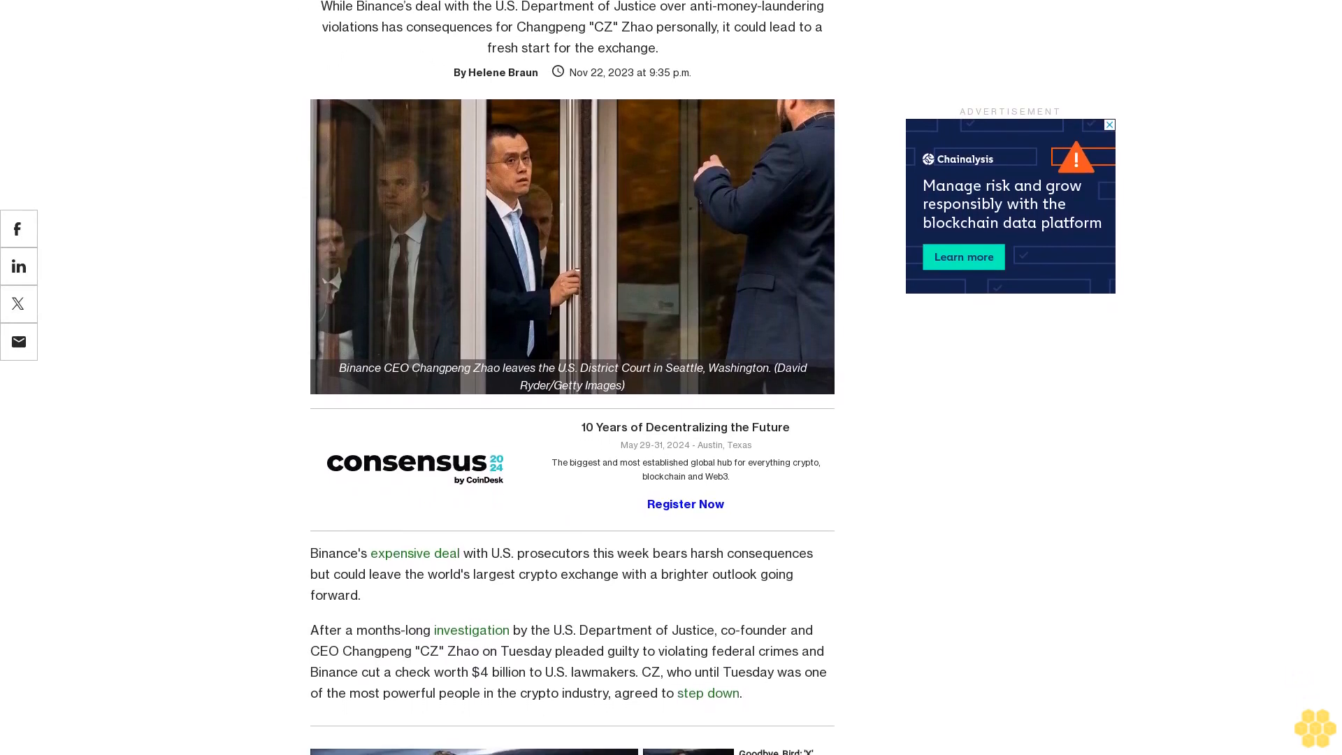
scroll(down, 3)
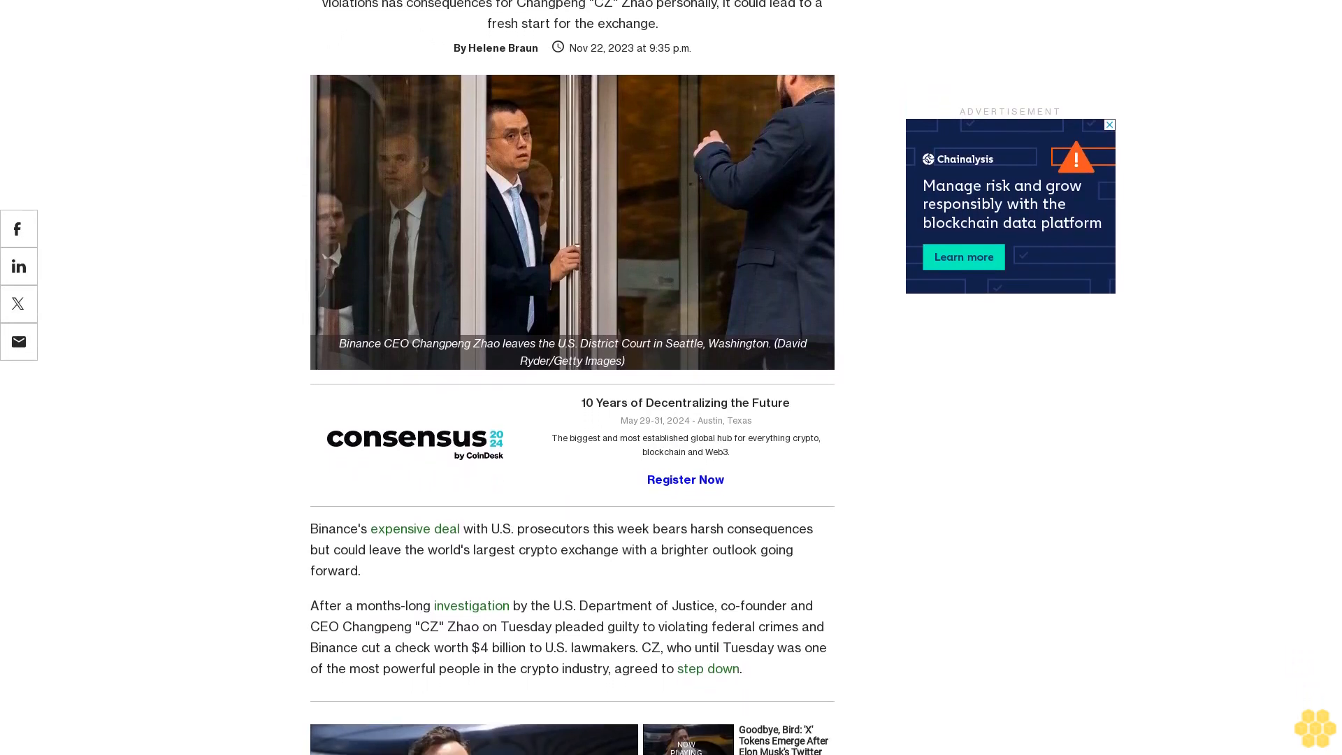
scroll(down, 3)
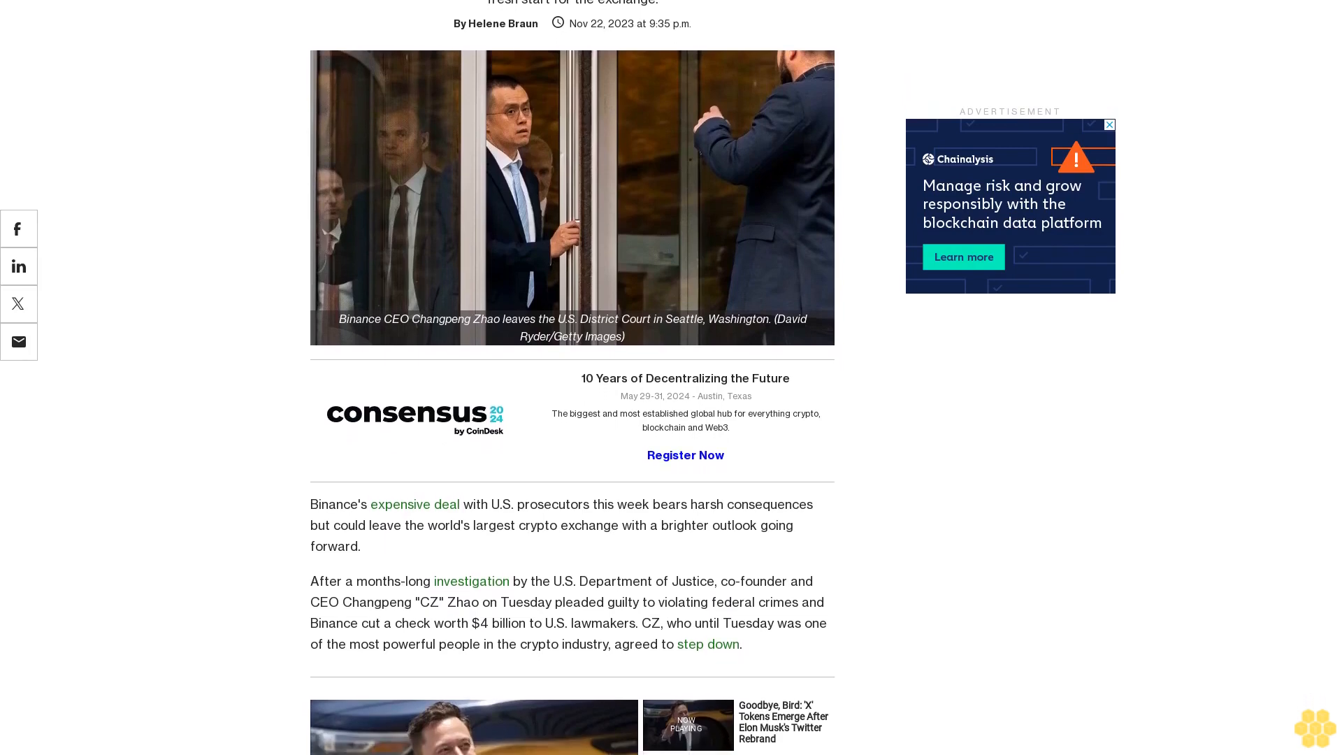
scroll(down, 3)
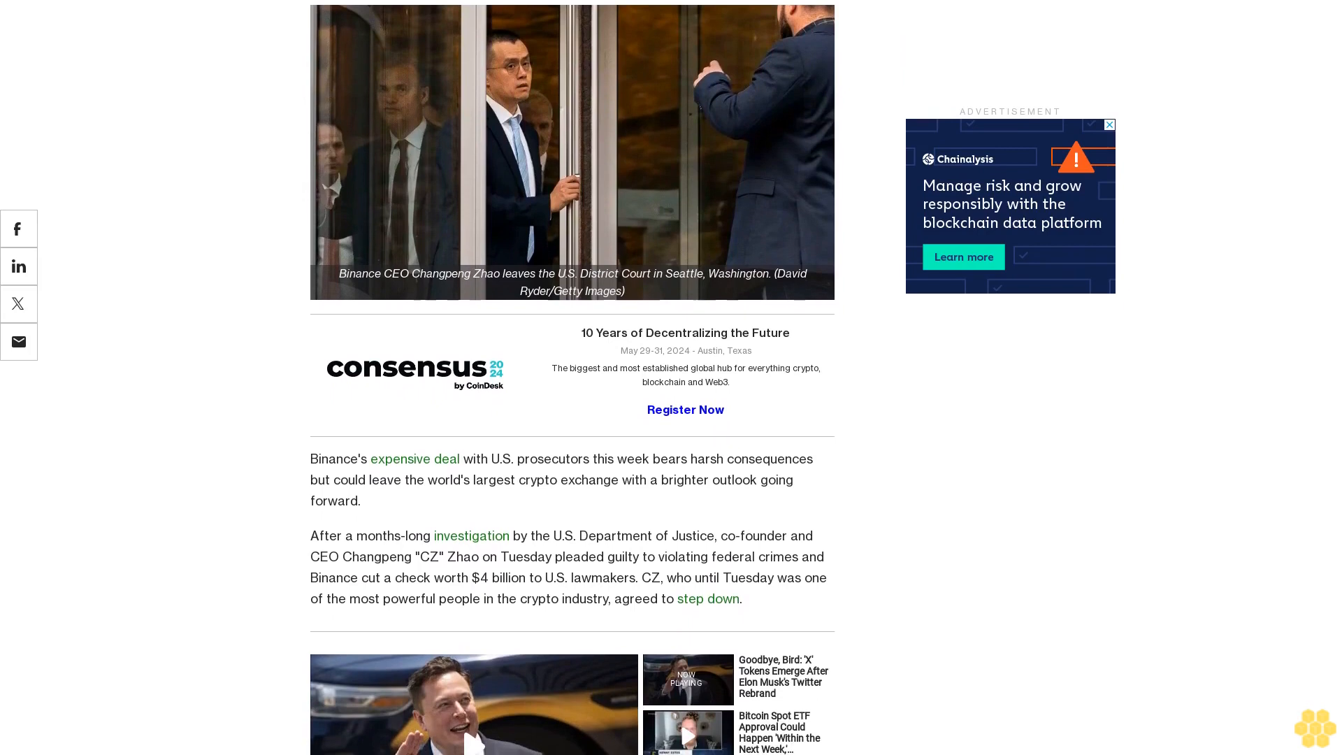
scroll(down, 3)
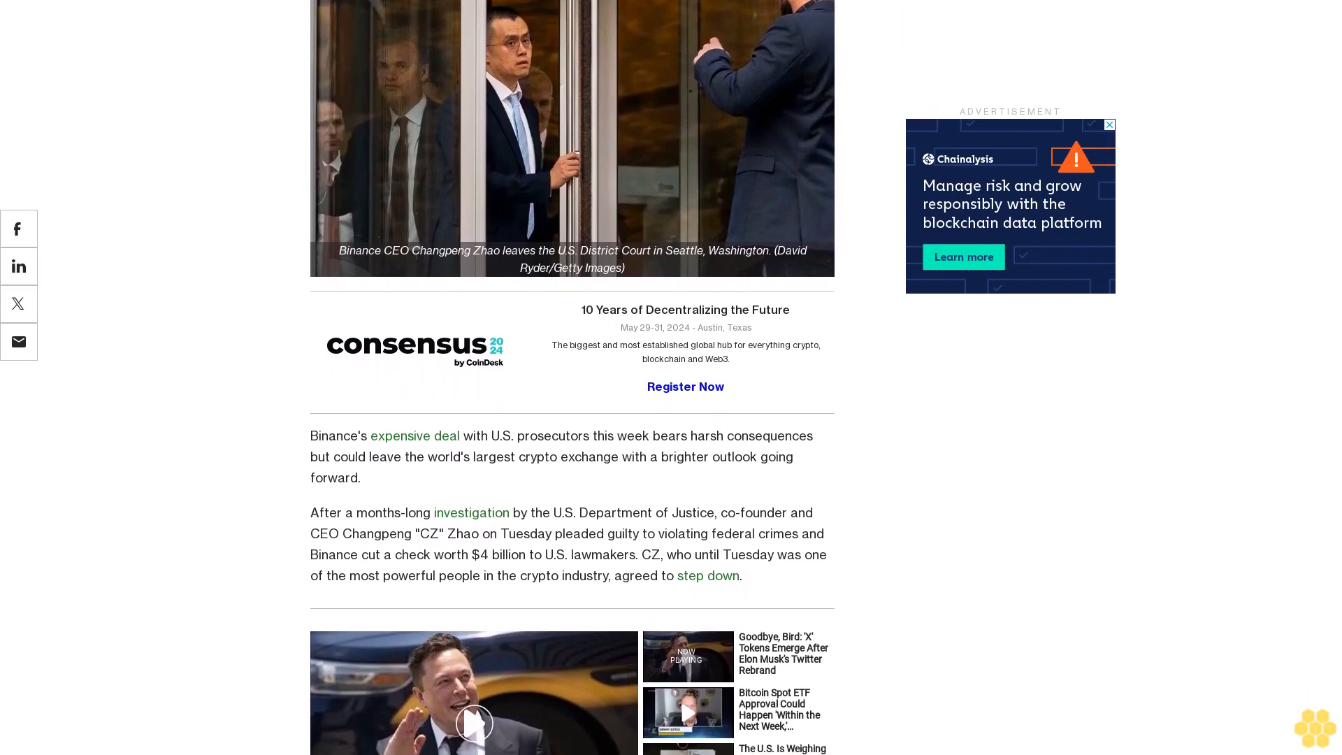
scroll(down, 3)
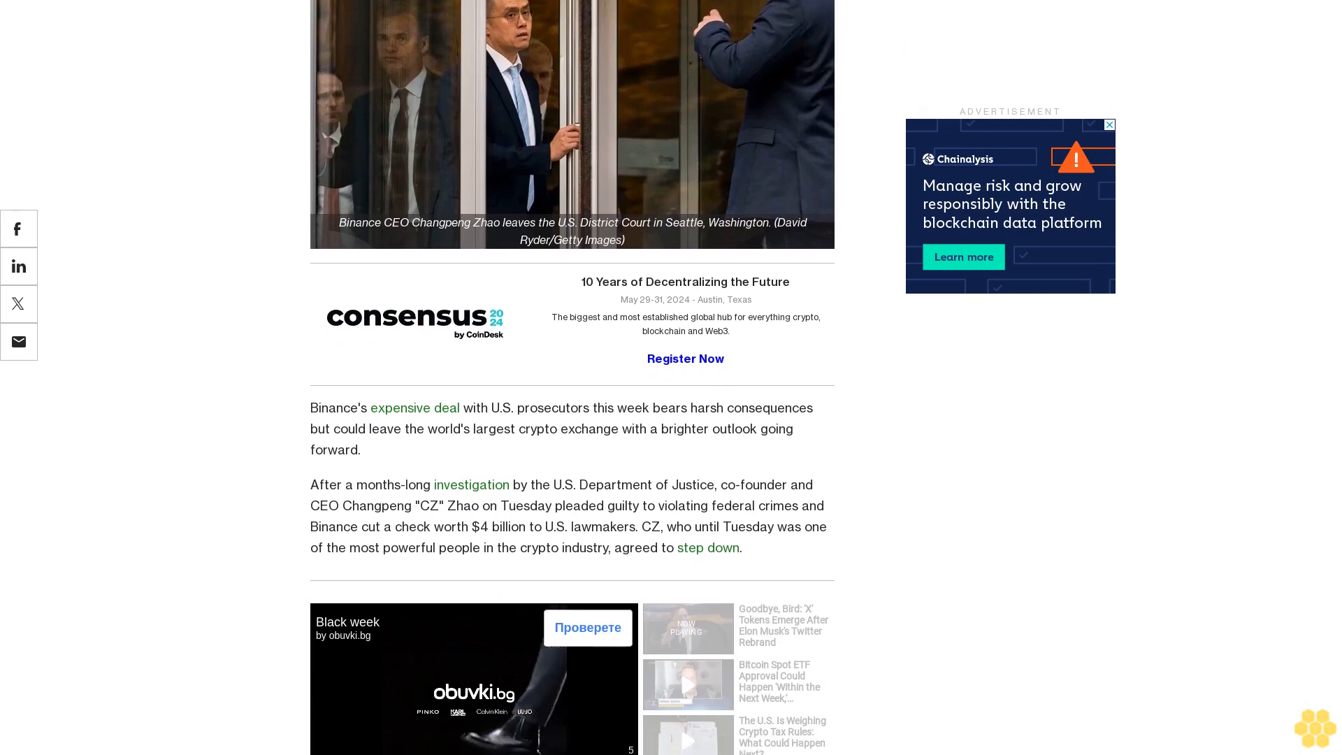
scroll(down, 3)
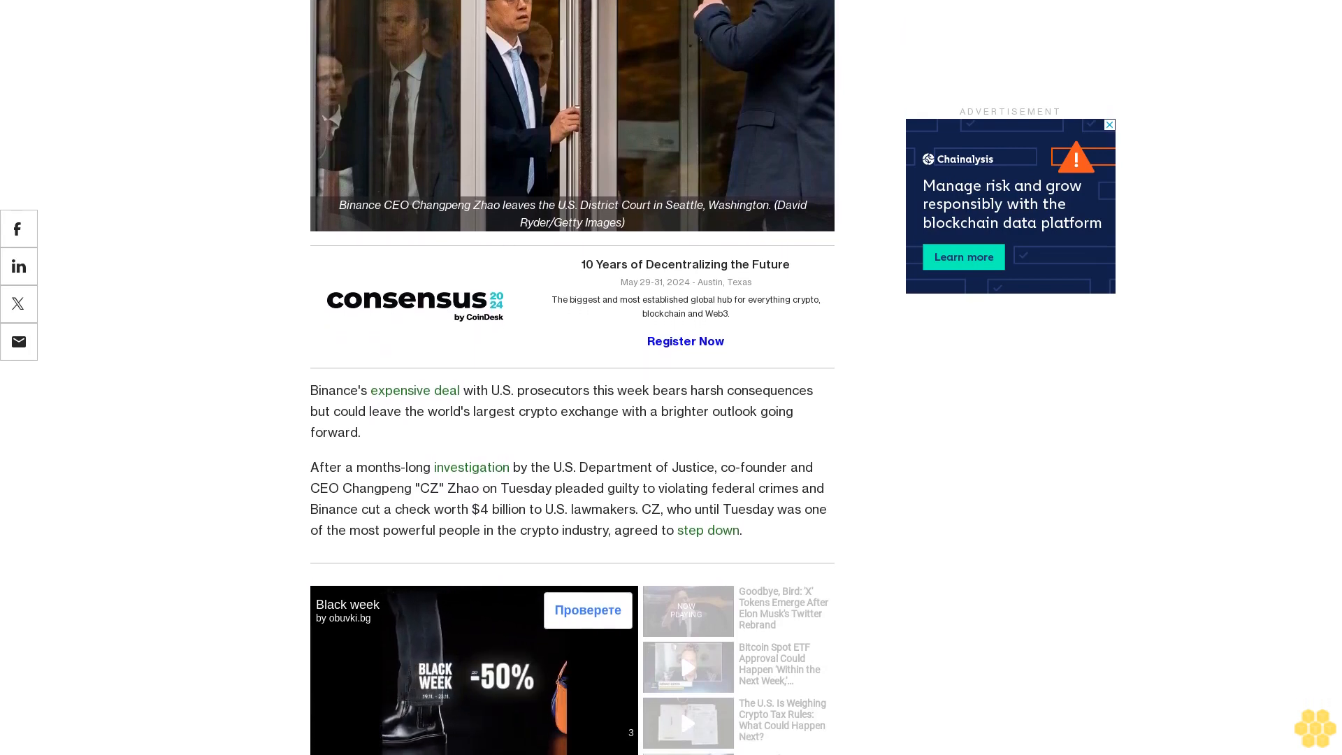
scroll(down, 3)
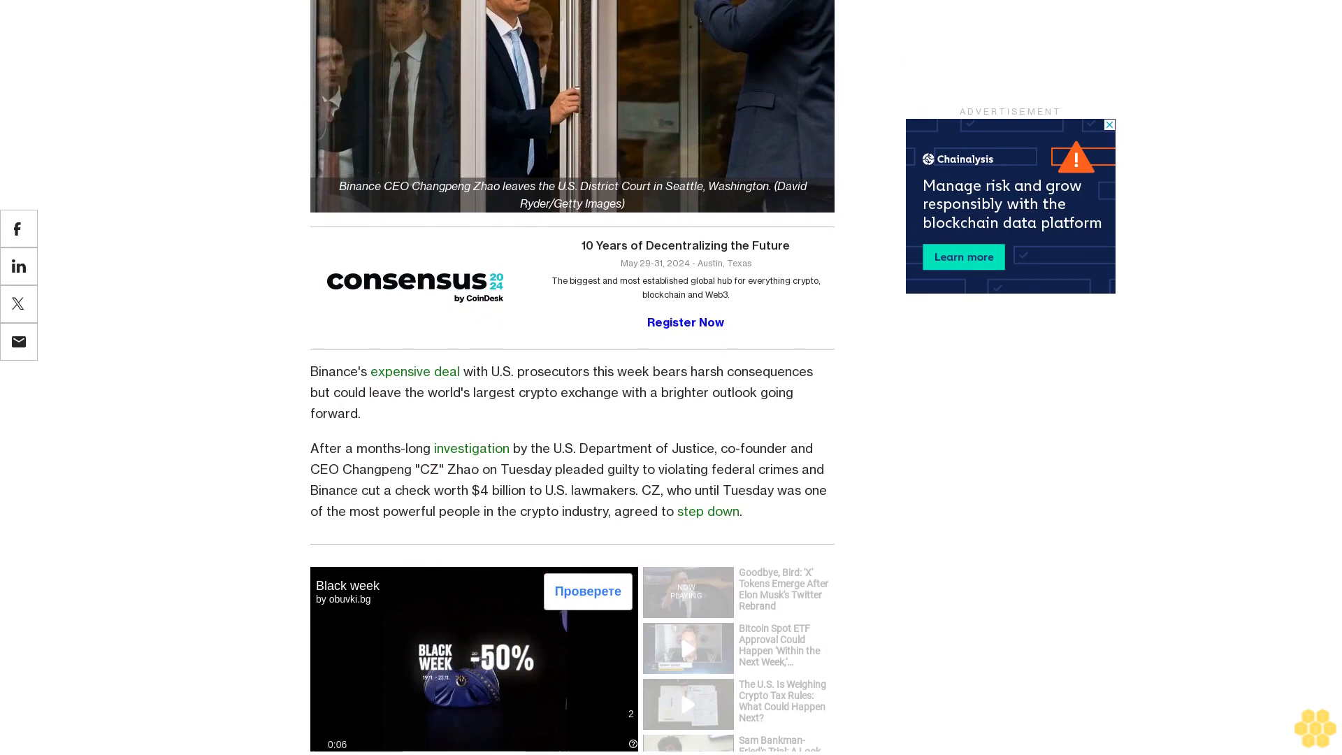
scroll(down, 3)
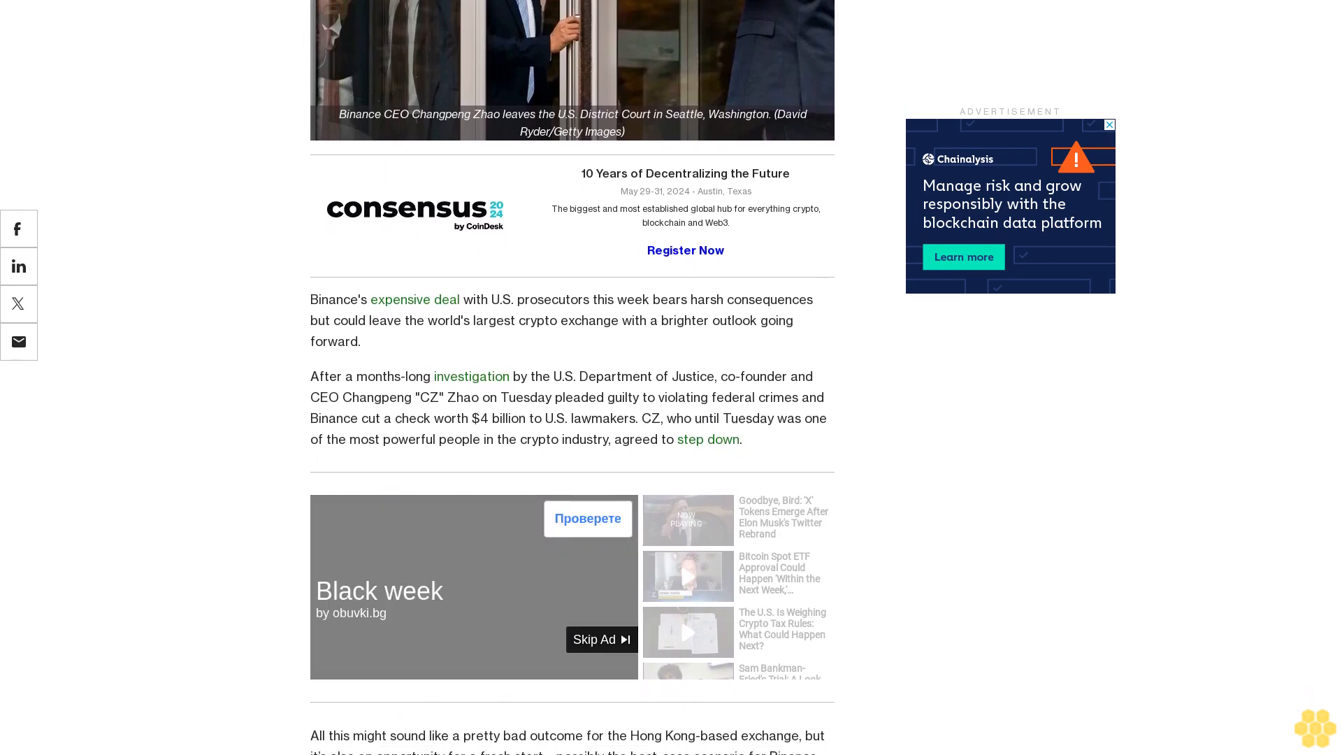
scroll(down, 3)
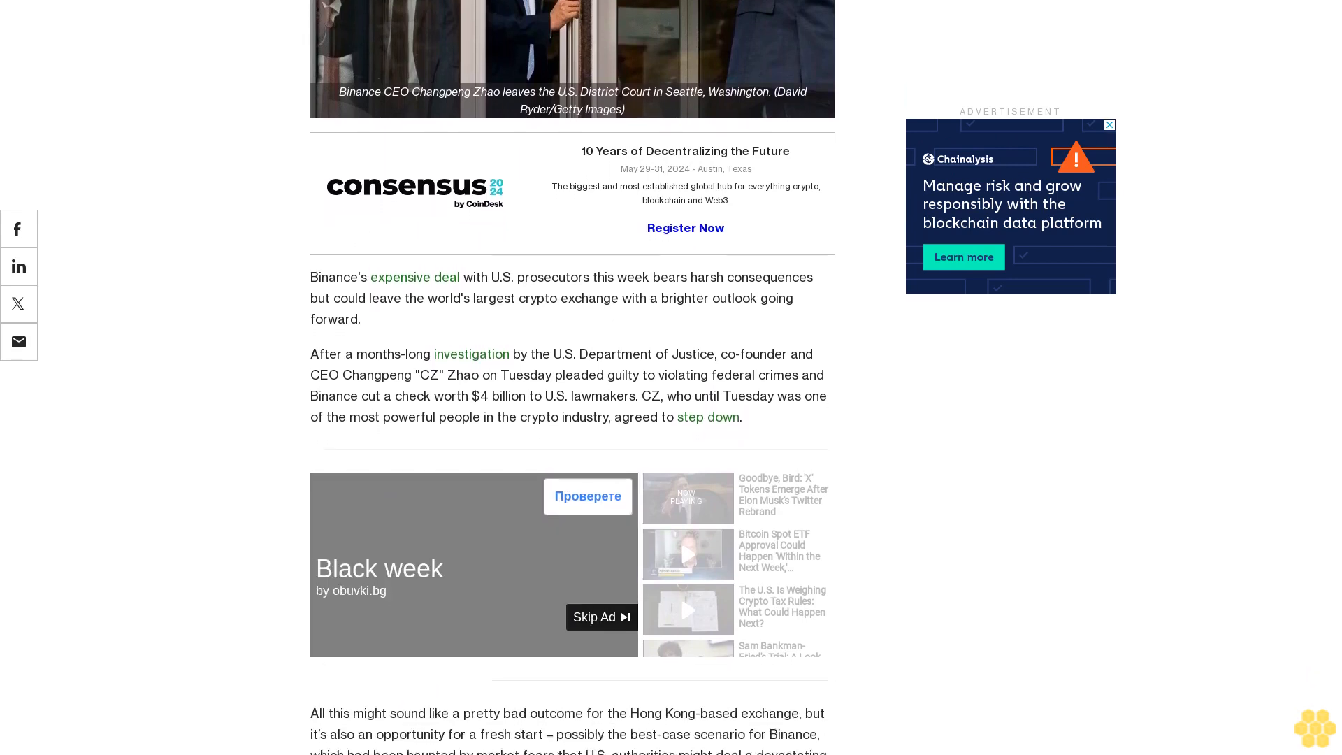
scroll(down, 3)
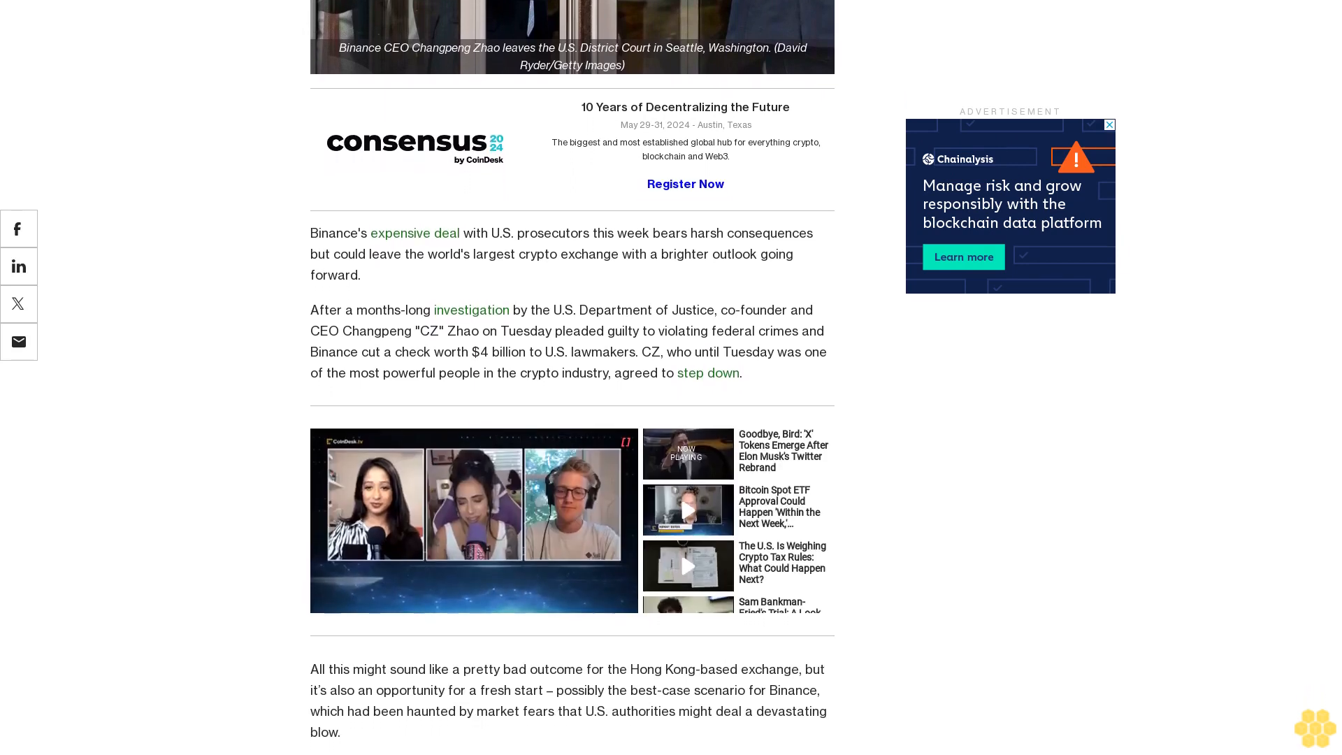
scroll(down, 3)
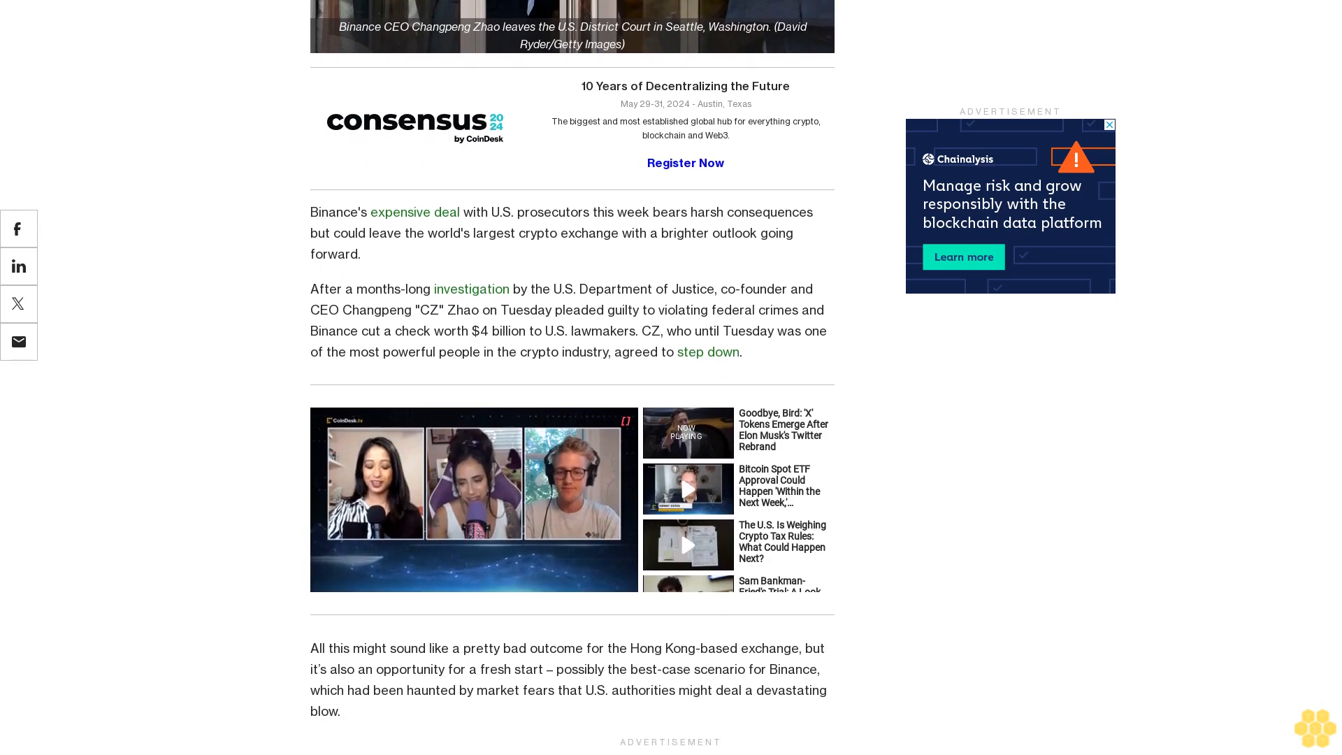
scroll(down, 3)
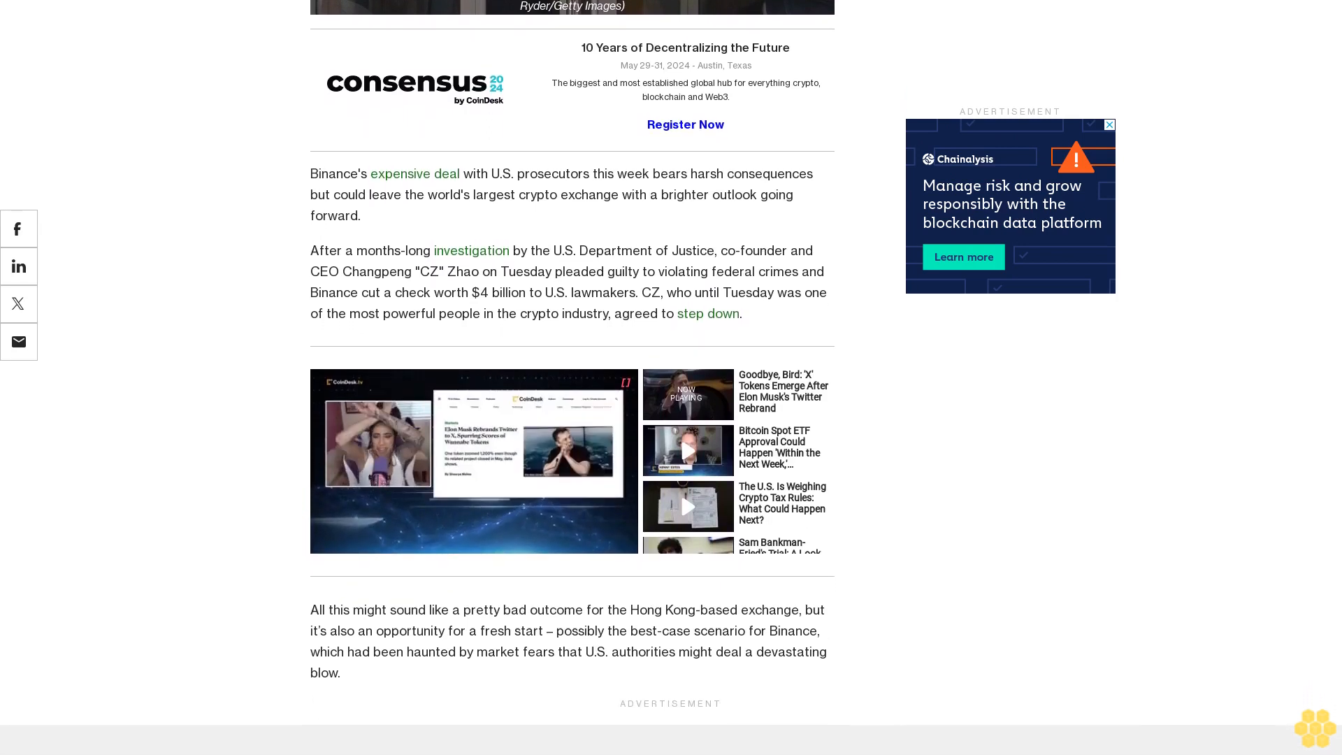
scroll(down, 3)
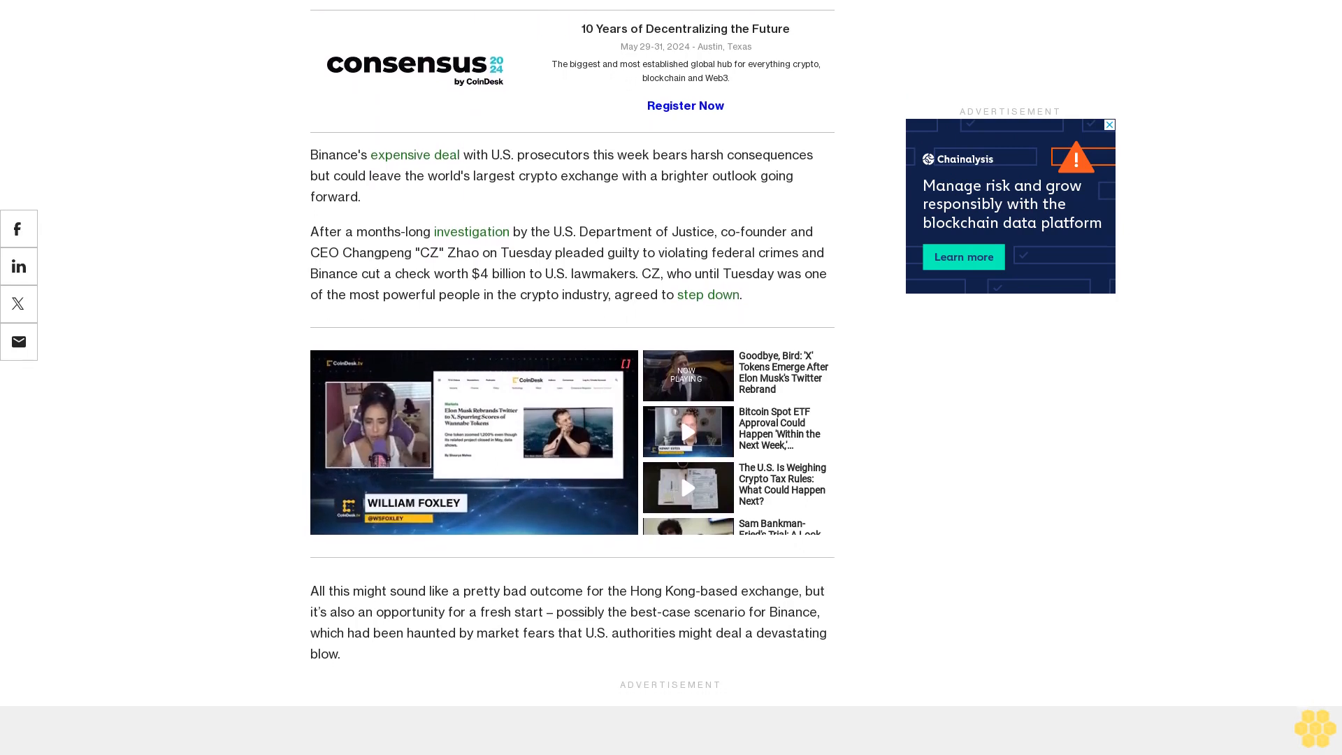
scroll(down, 3)
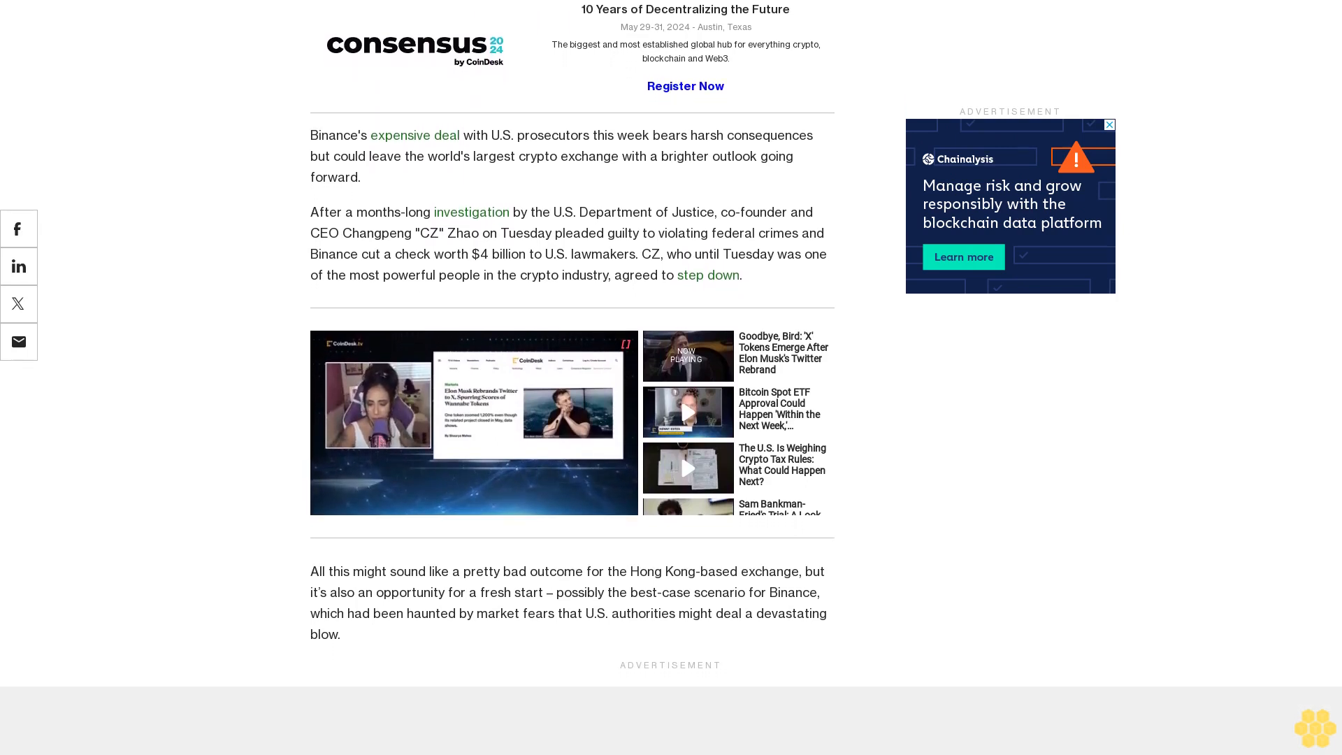
scroll(down, 3)
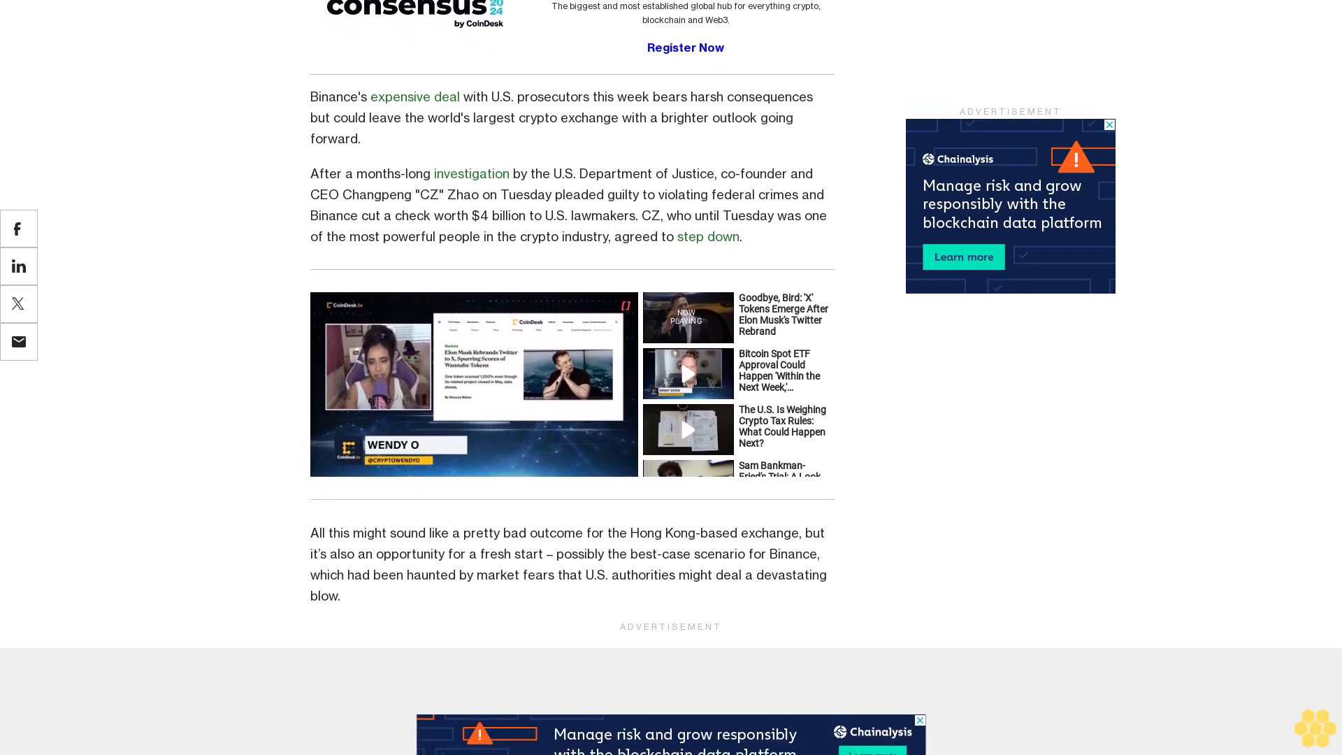
scroll(down, 3)
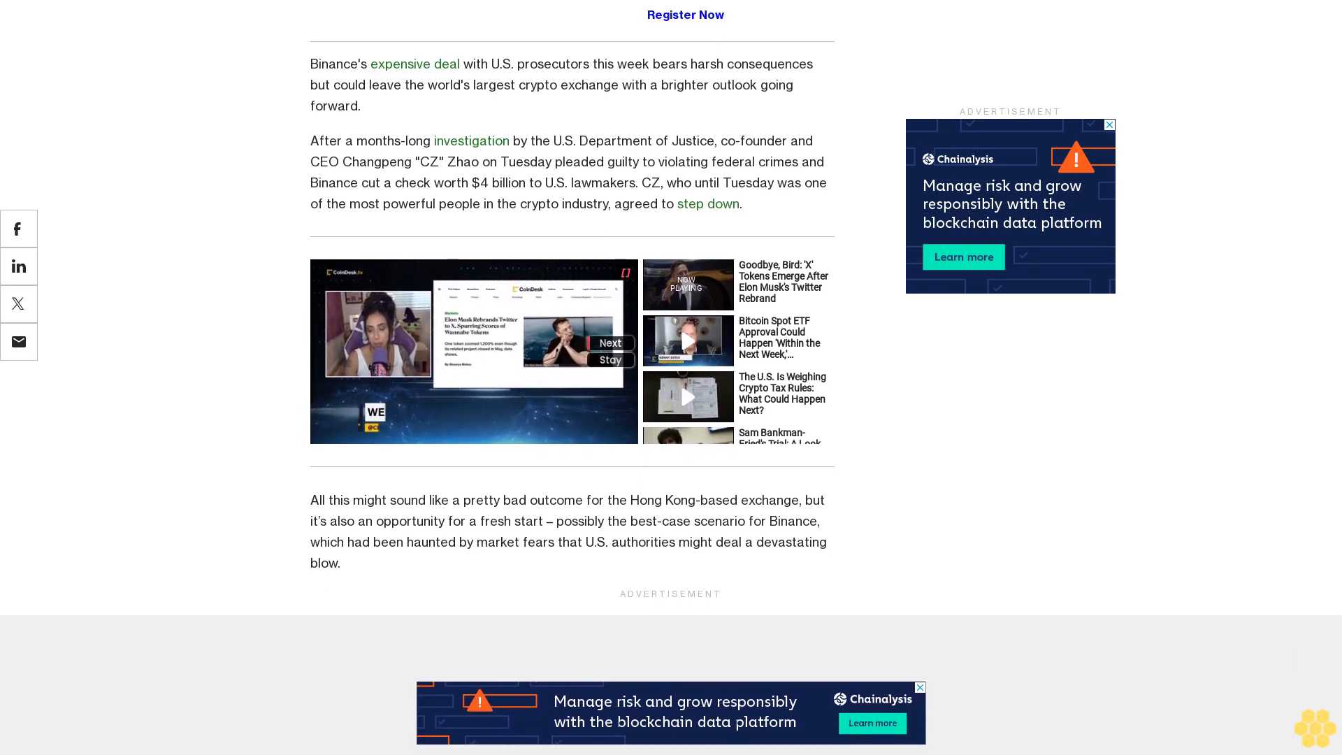
scroll(down, 3)
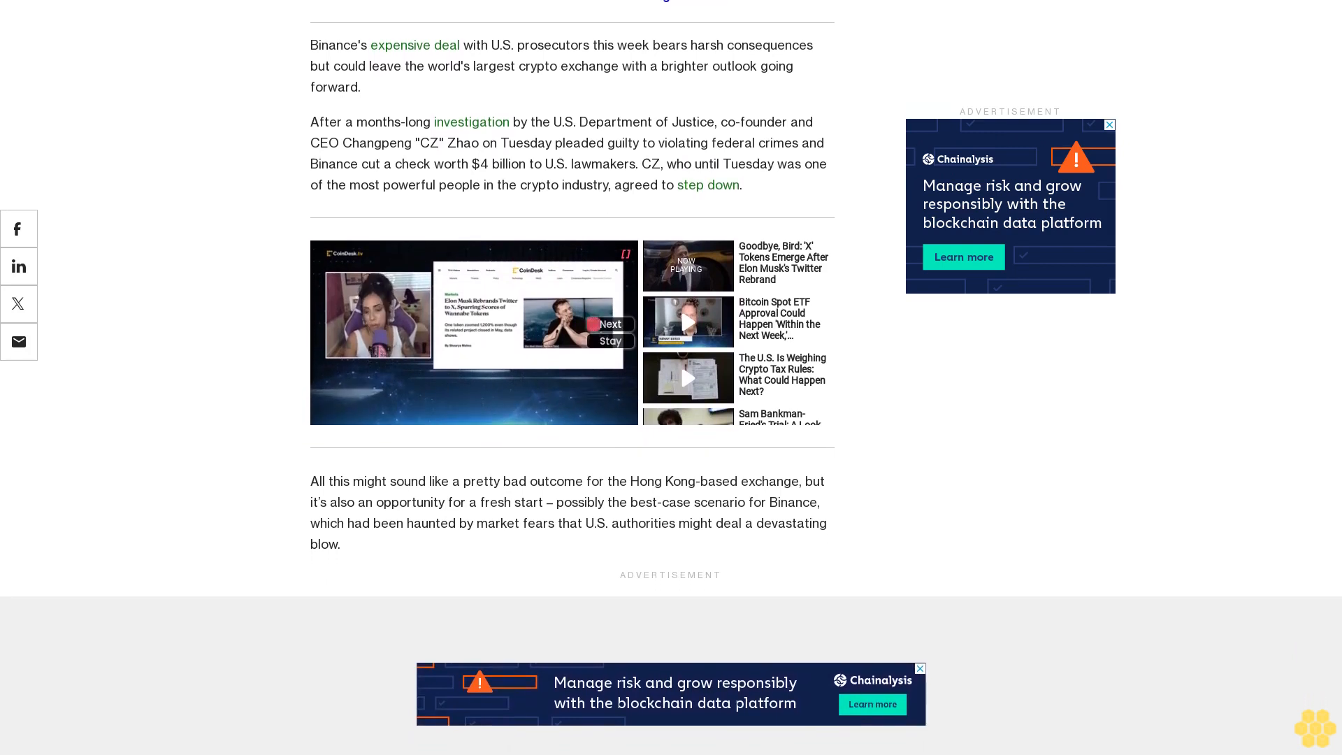
scroll(down, 3)
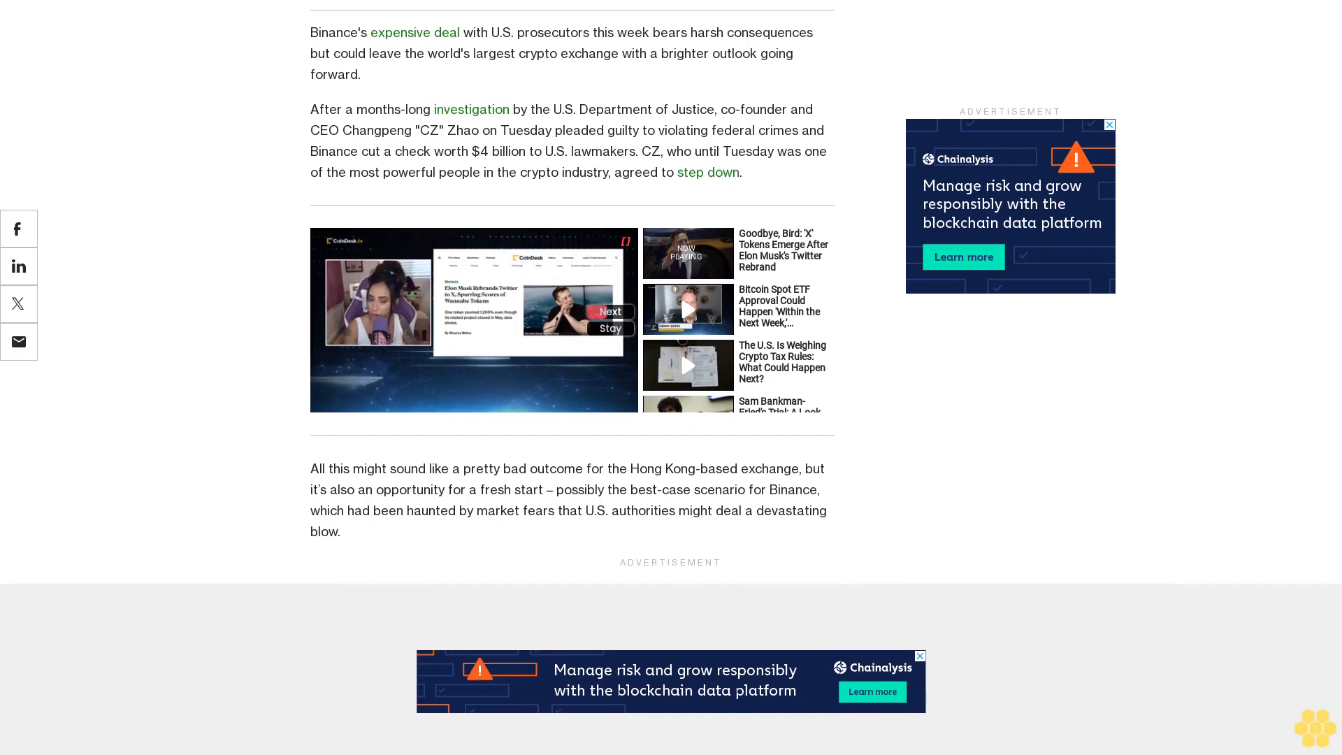
scroll(down, 3)
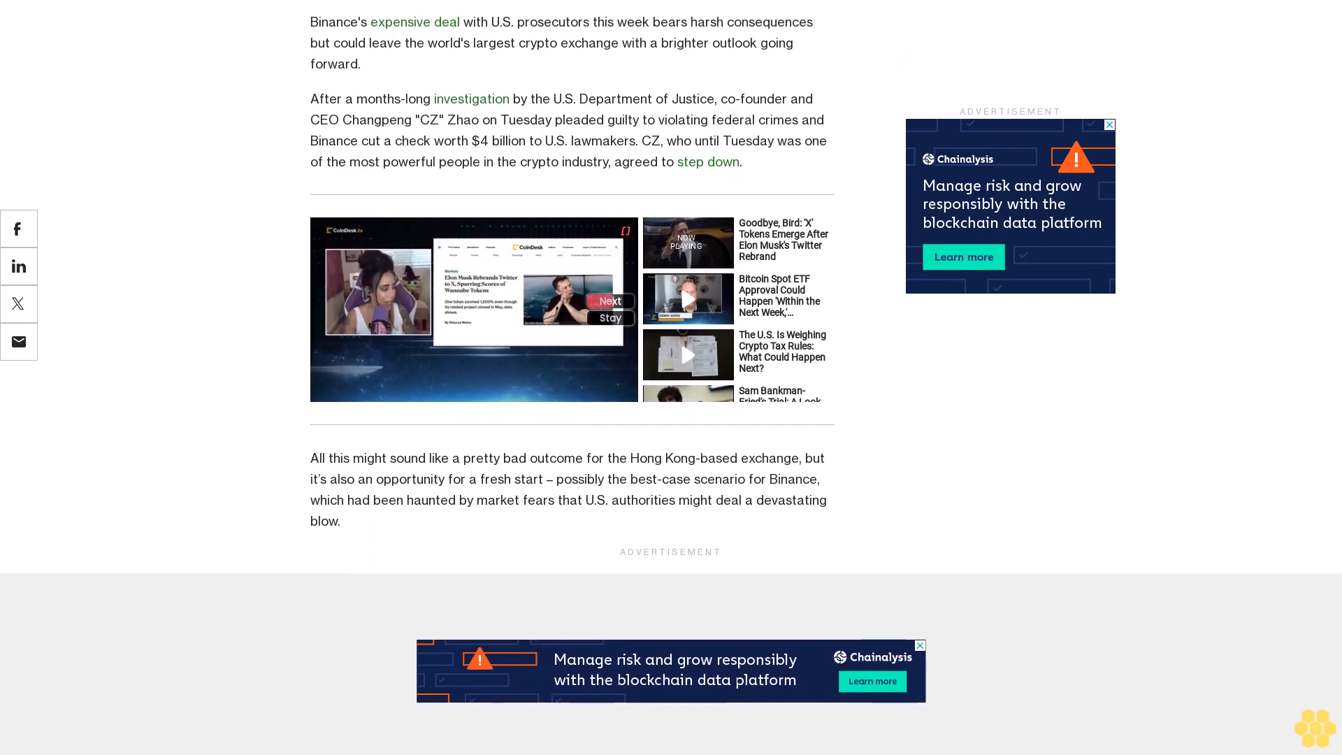
scroll(down, 3)
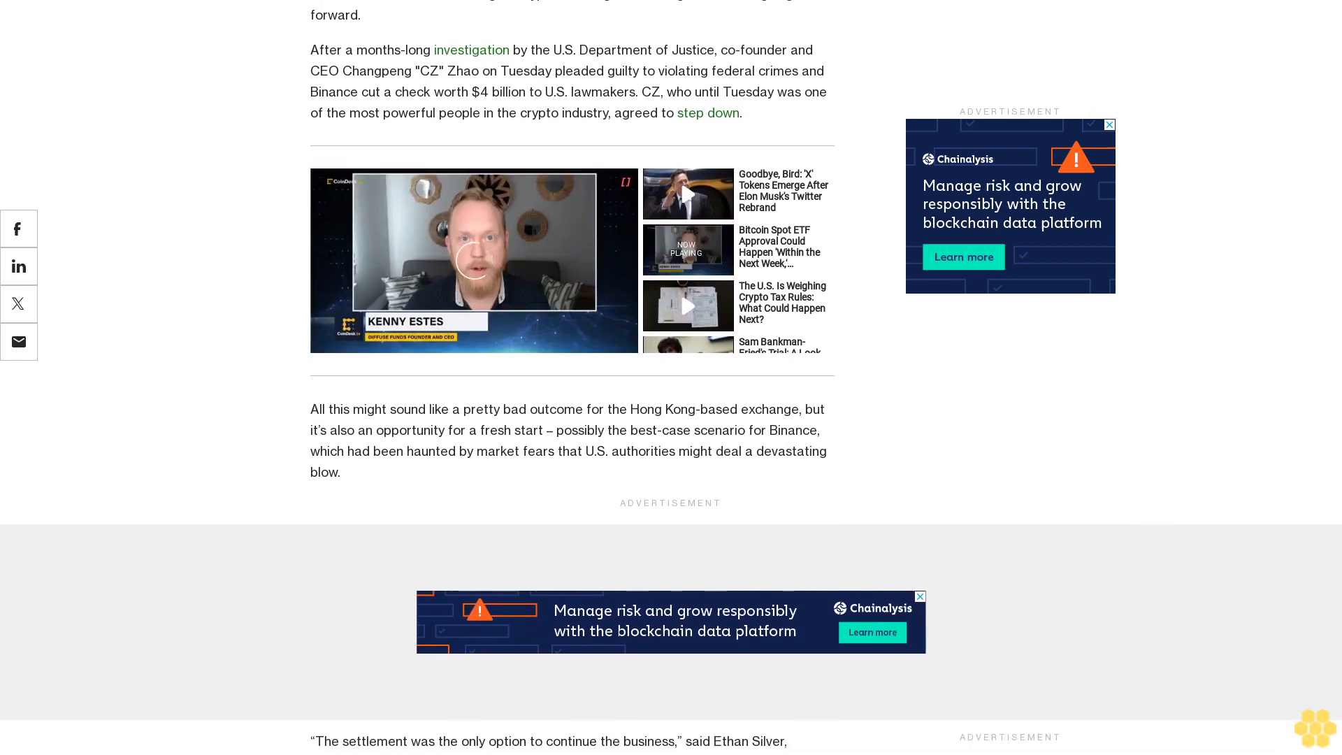
scroll(down, 3)
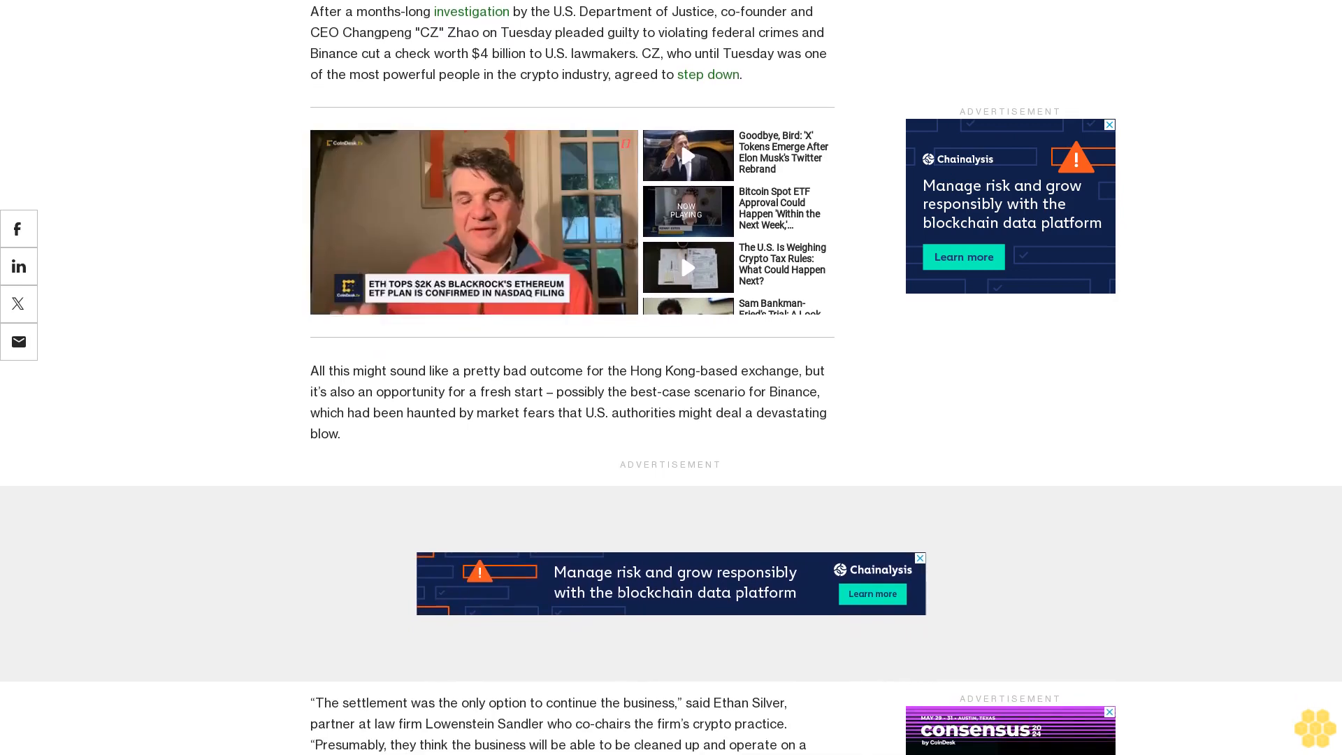
scroll(down, 3)
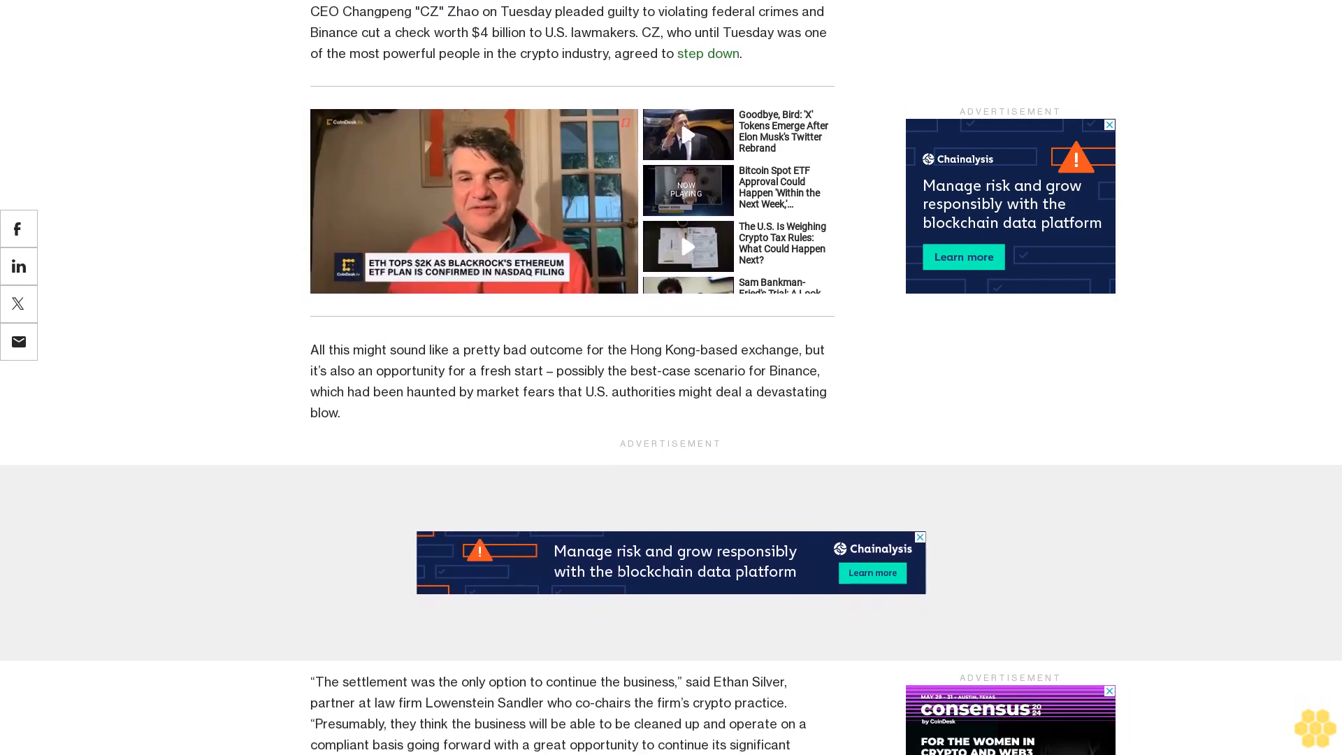
scroll(down, 3)
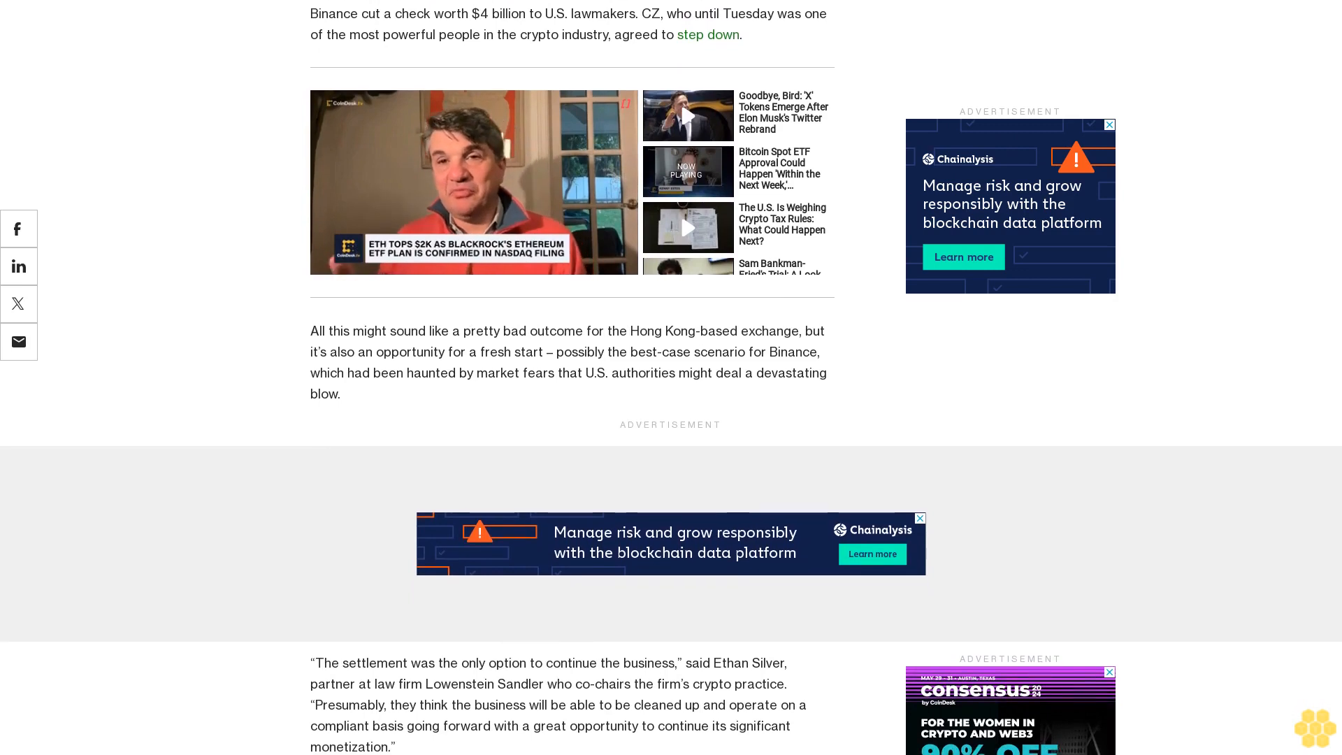
scroll(down, 3)
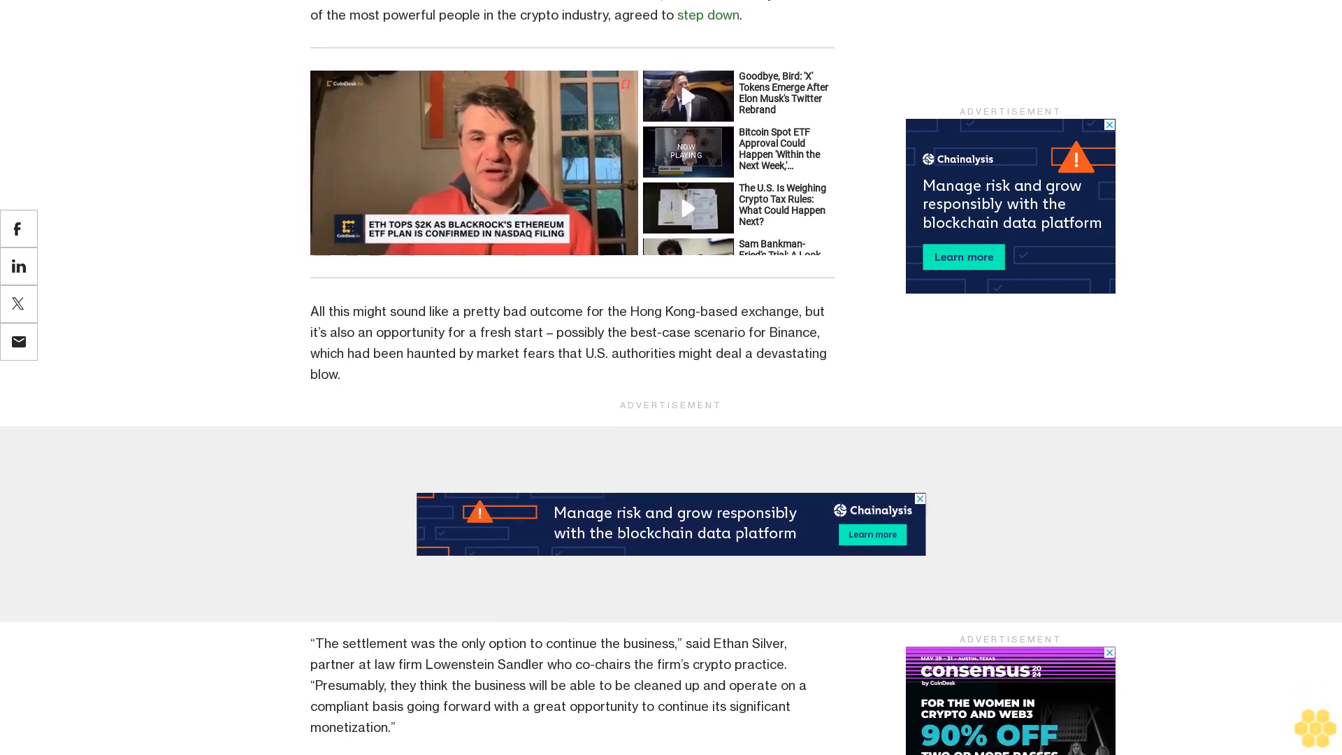
scroll(down, 3)
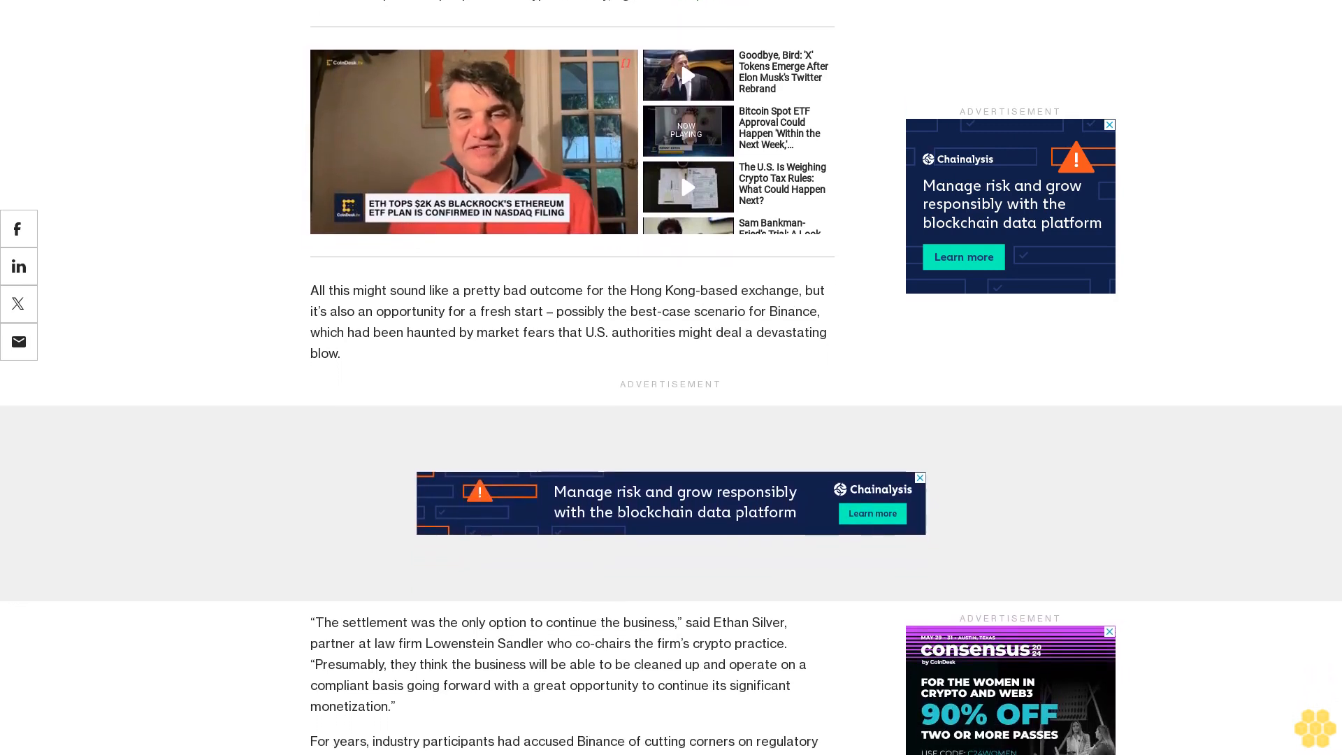
scroll(down, 3)
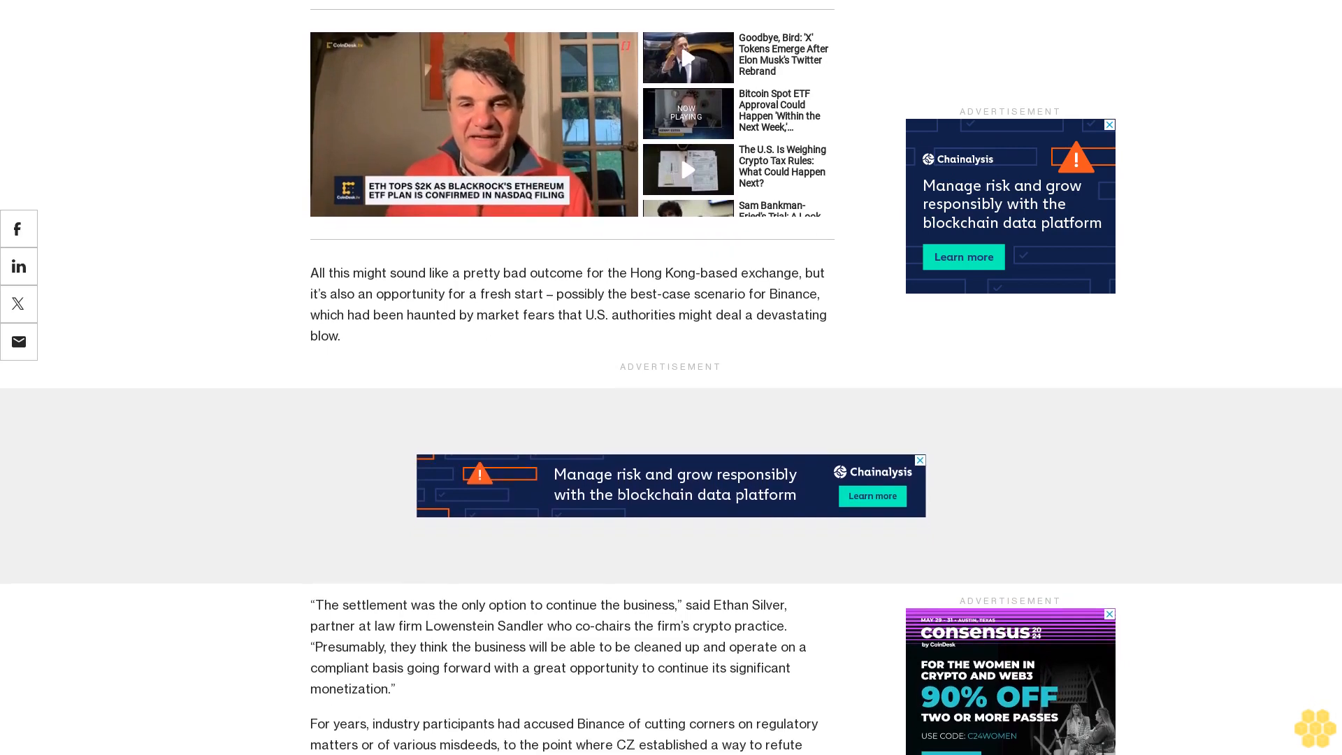
scroll(down, 3)
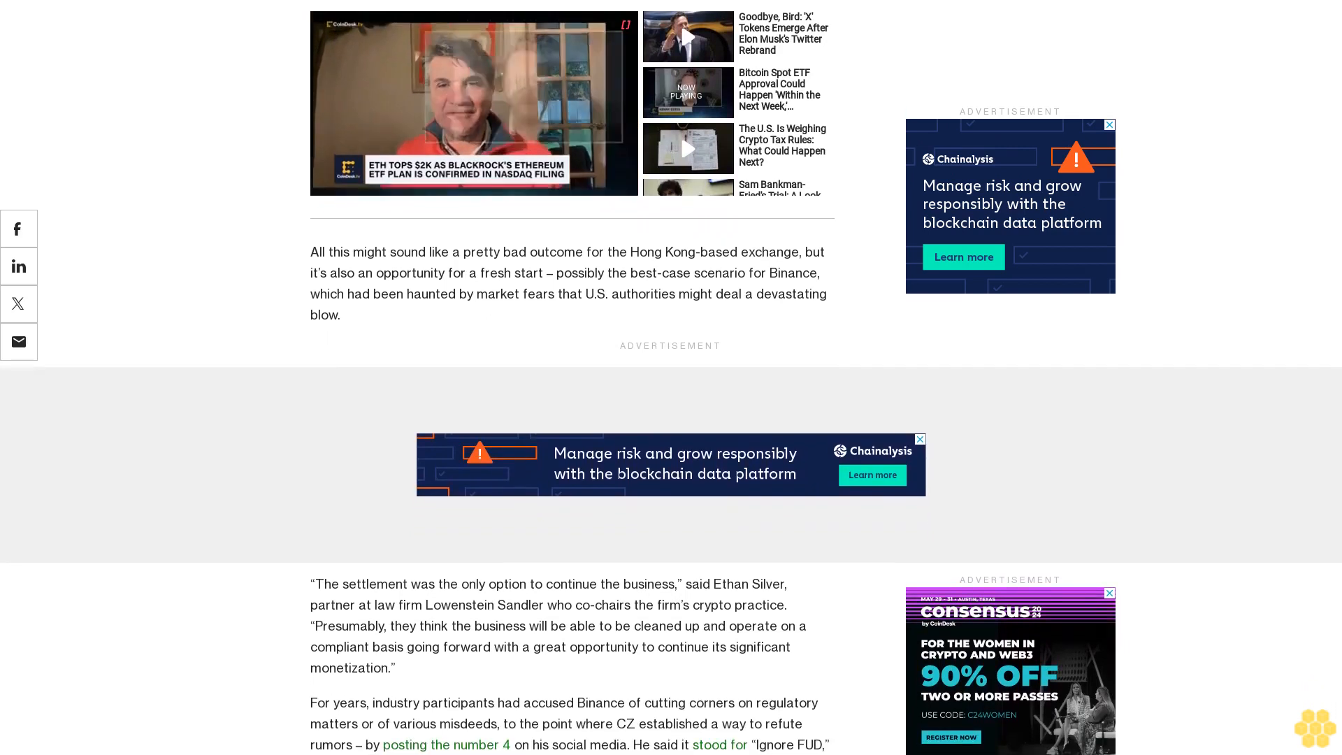
scroll(down, 3)
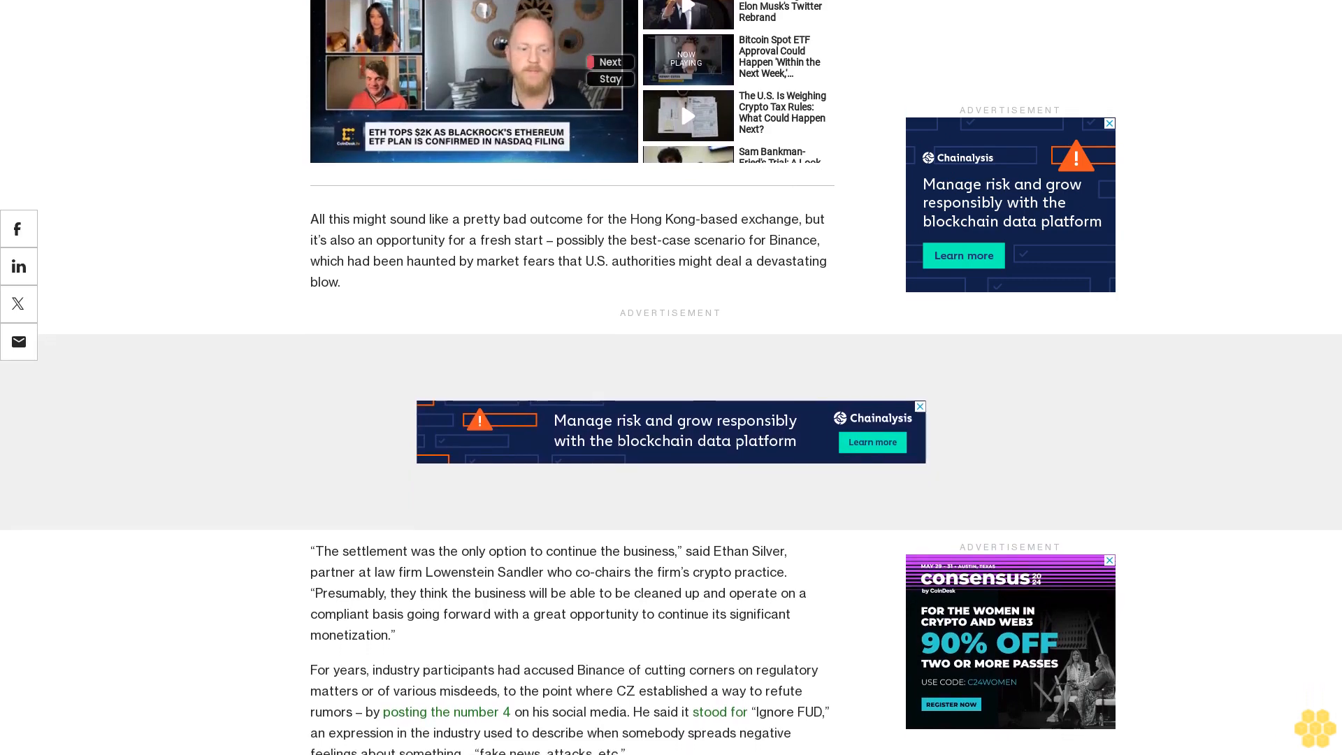
scroll(down, 3)
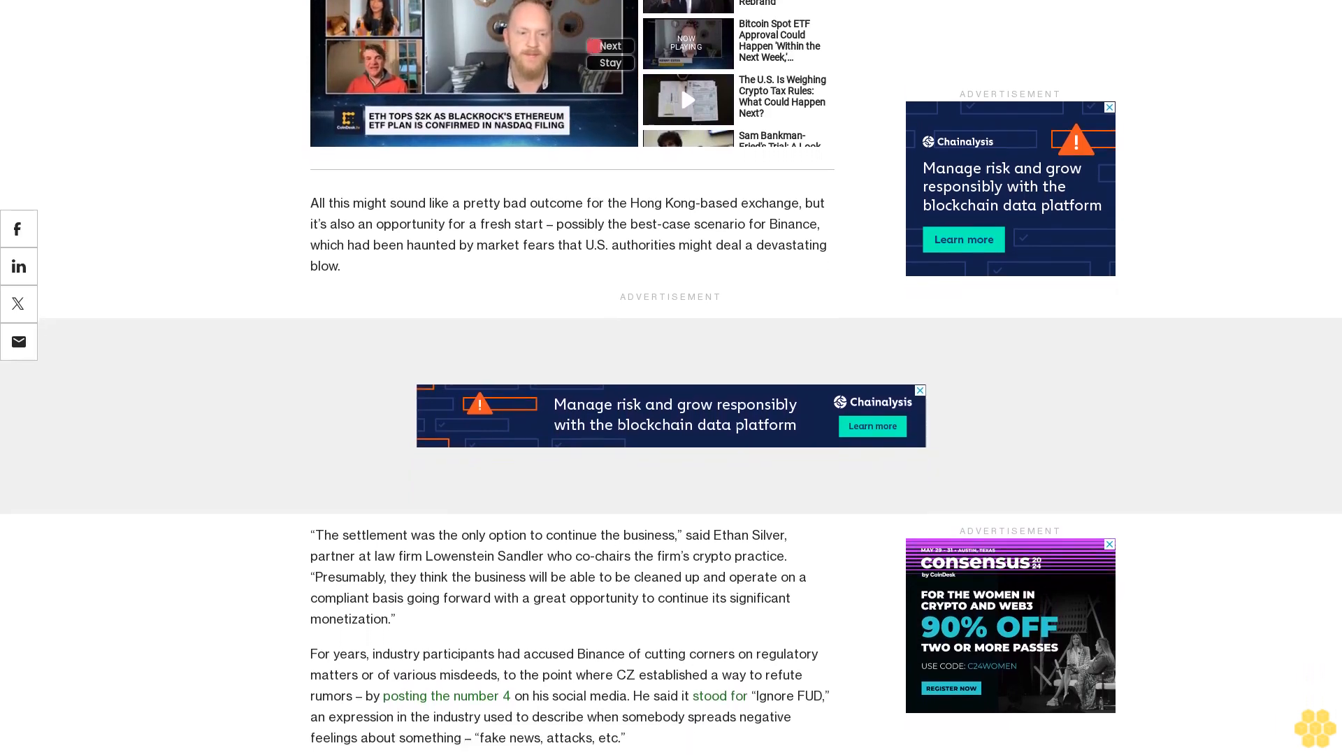
scroll(down, 3)
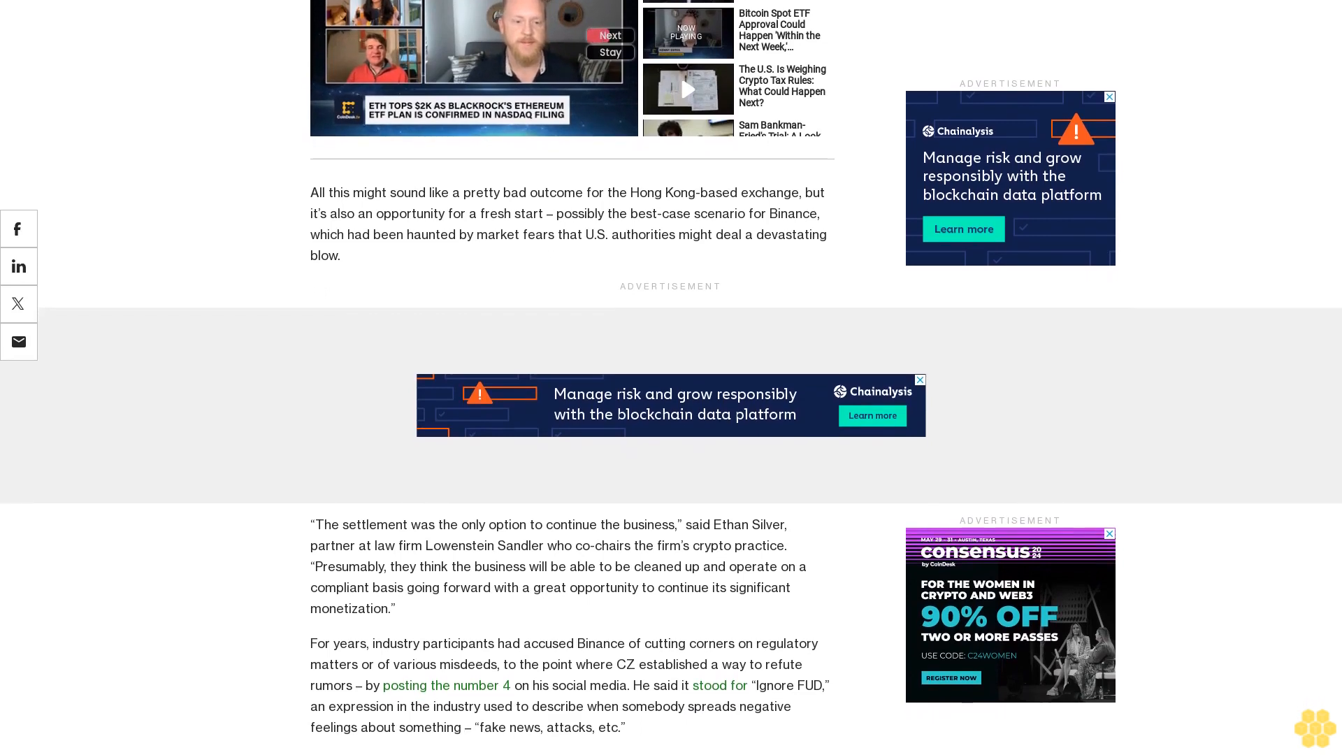
scroll(down, 3)
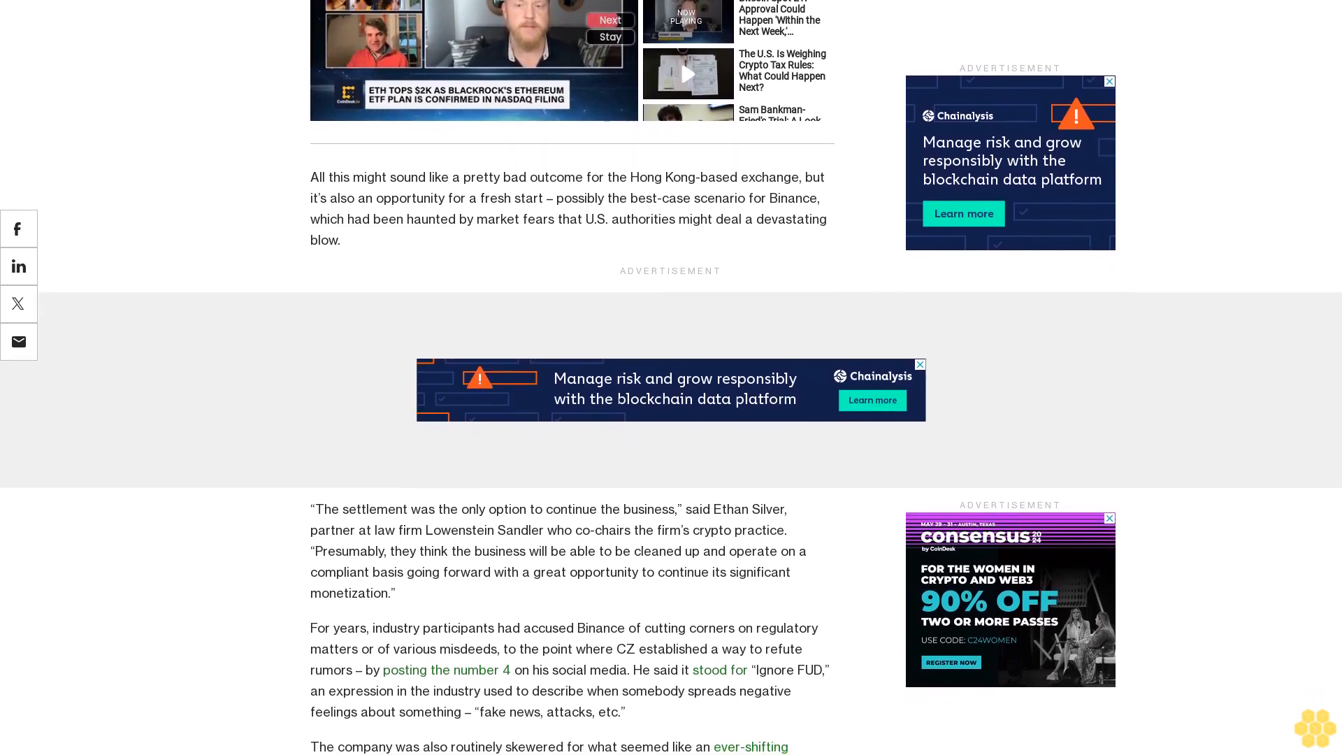
scroll(down, 3)
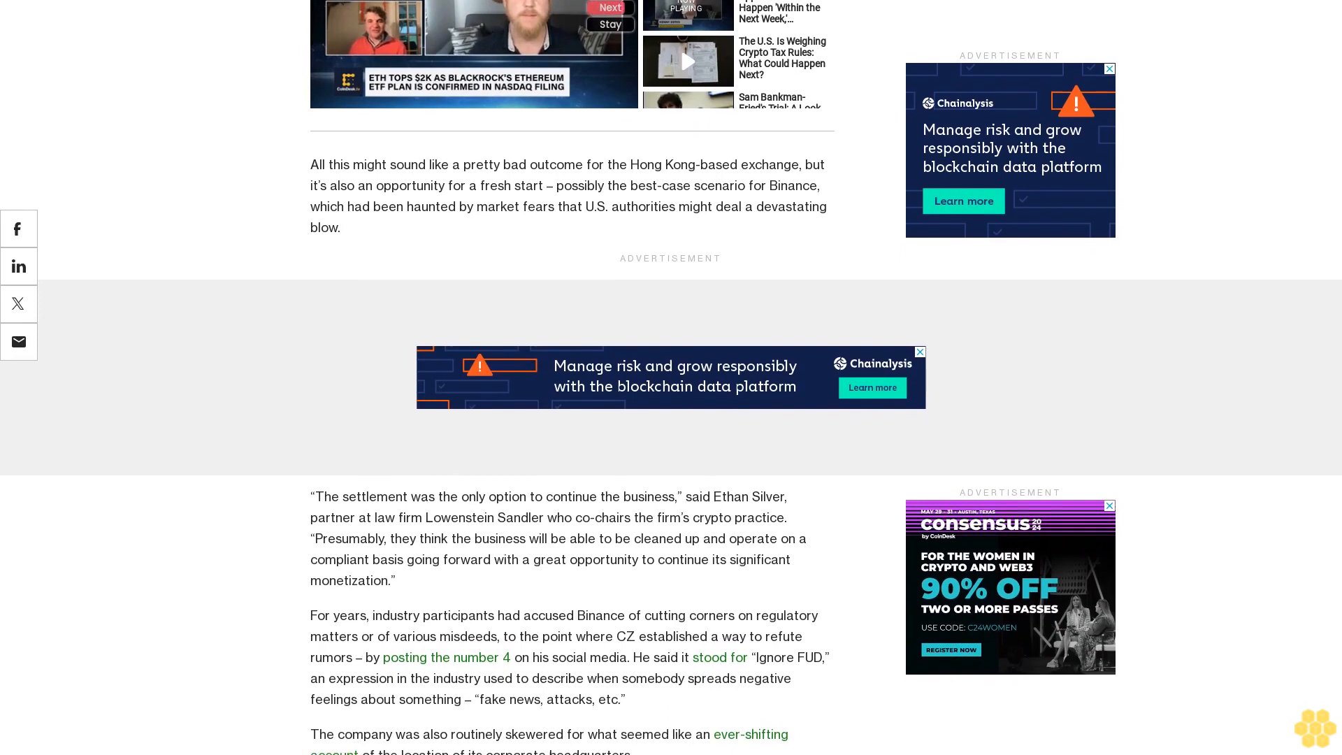
scroll(down, 3)
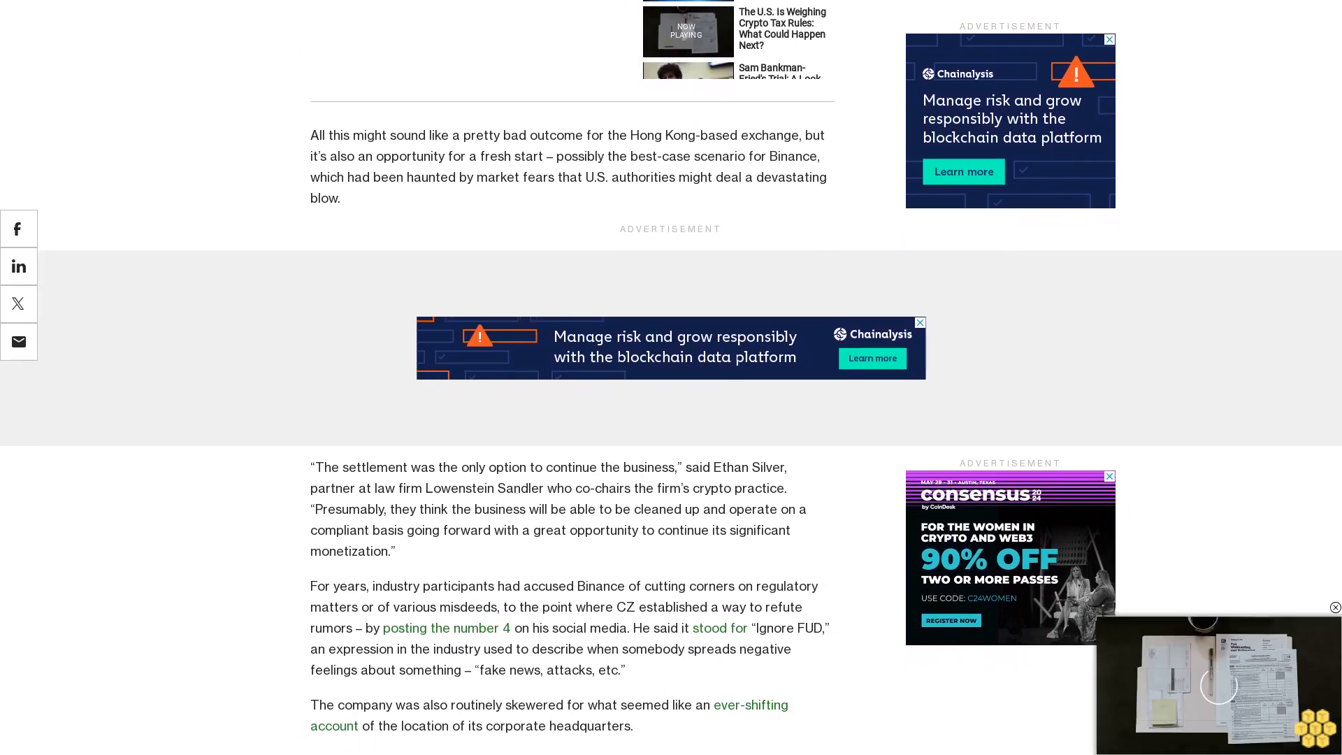
scroll(down, 3)
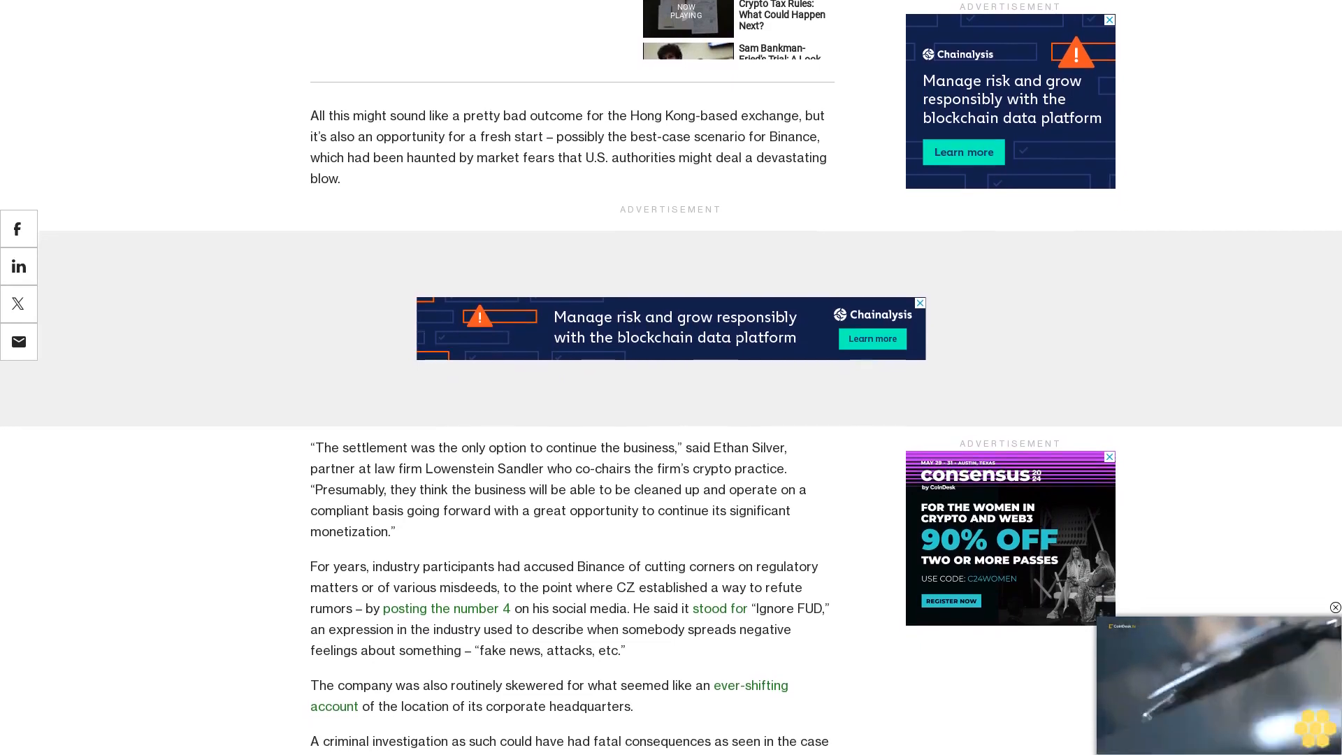
scroll(down, 3)
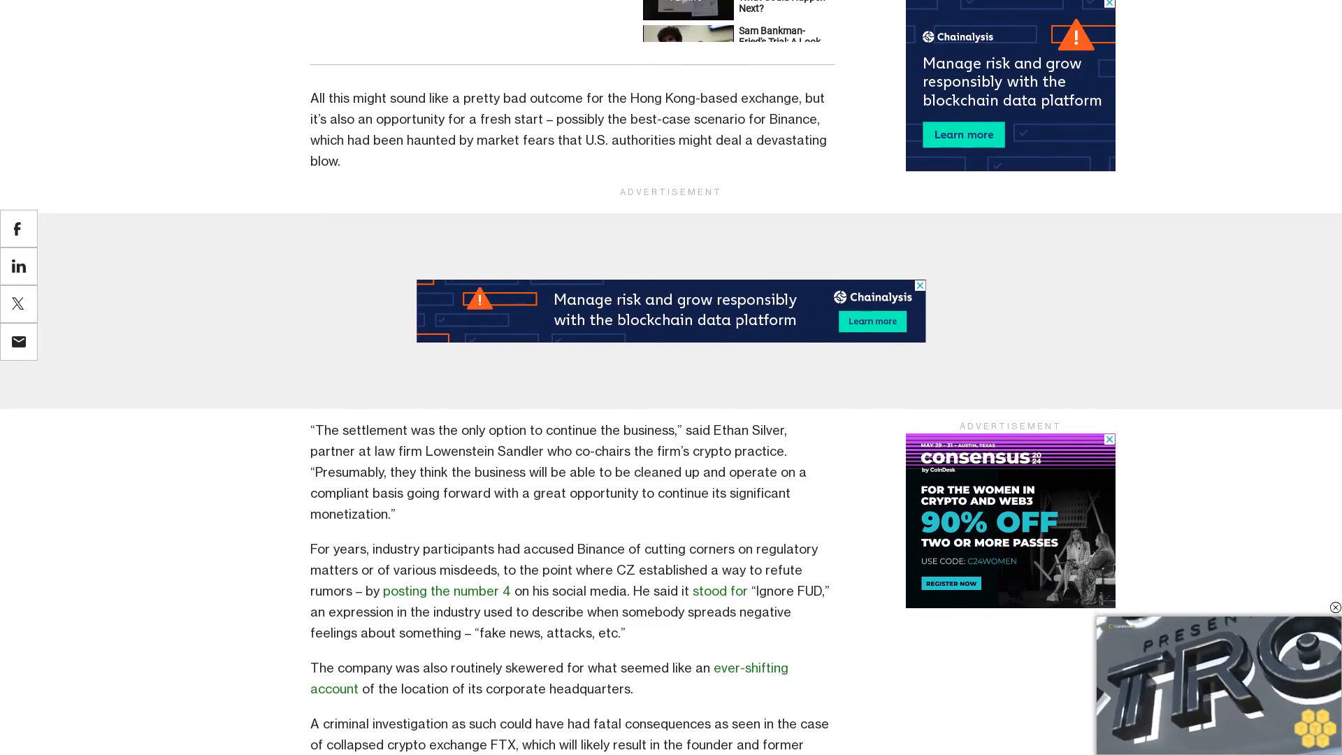
scroll(down, 3)
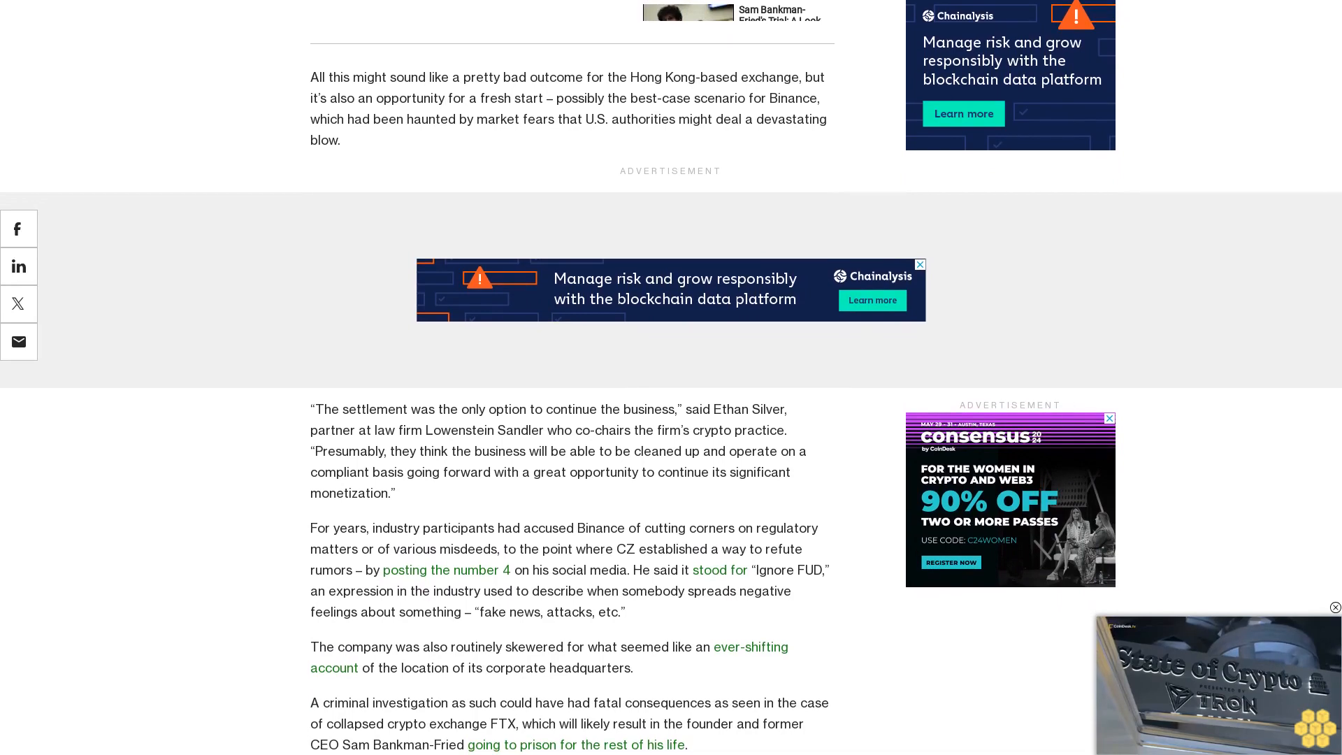
scroll(down, 3)
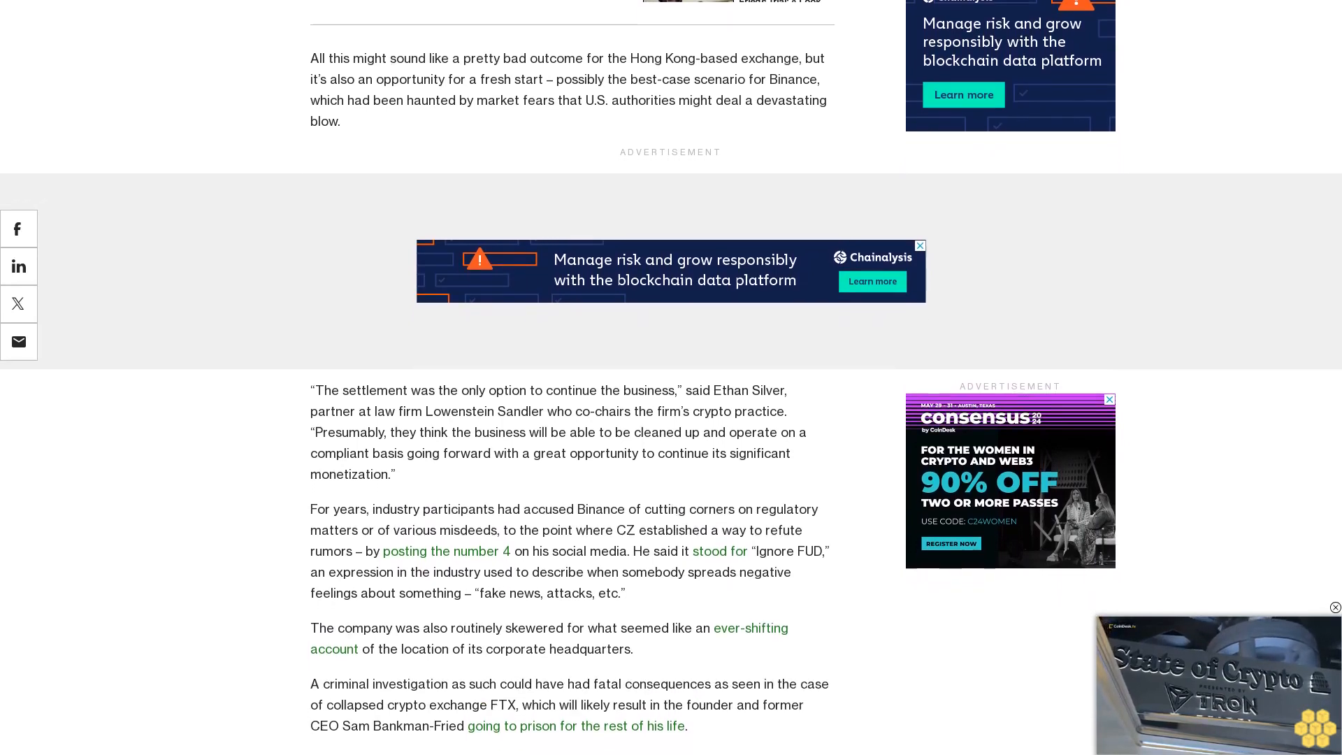
scroll(down, 3)
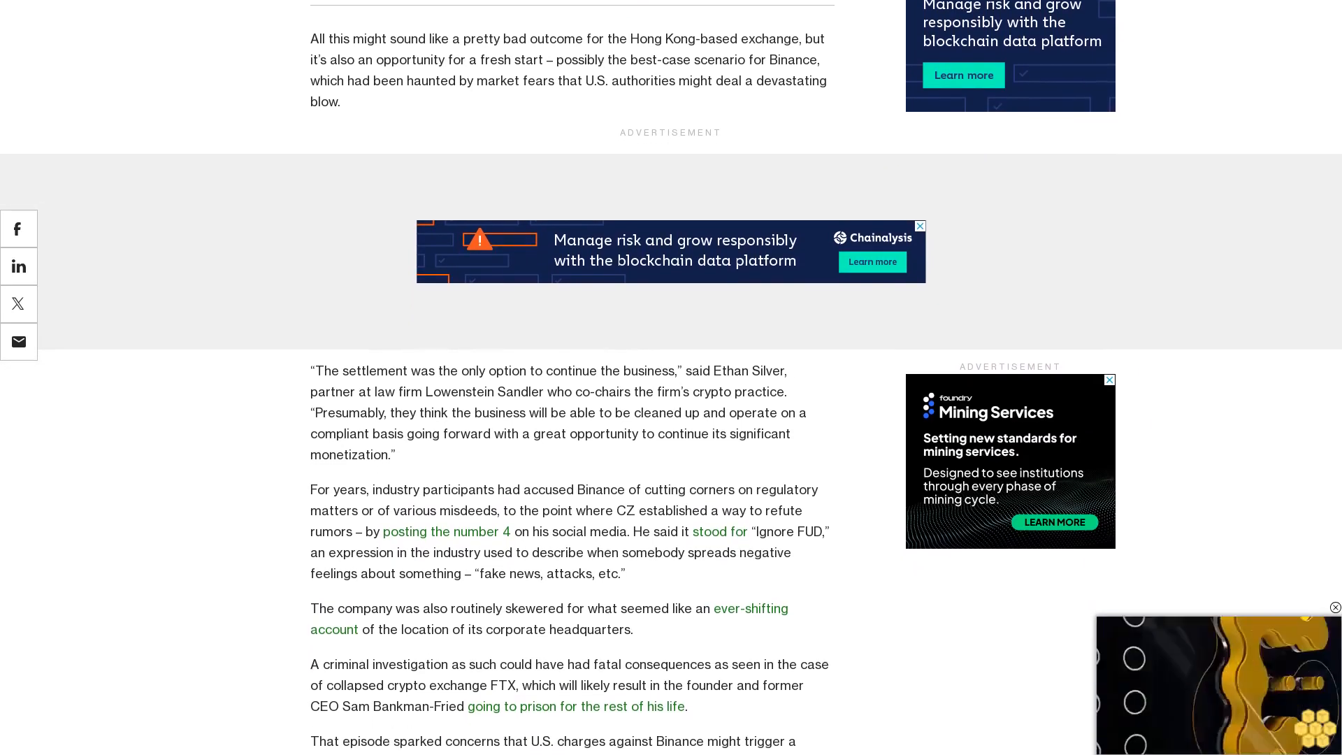
scroll(down, 3)
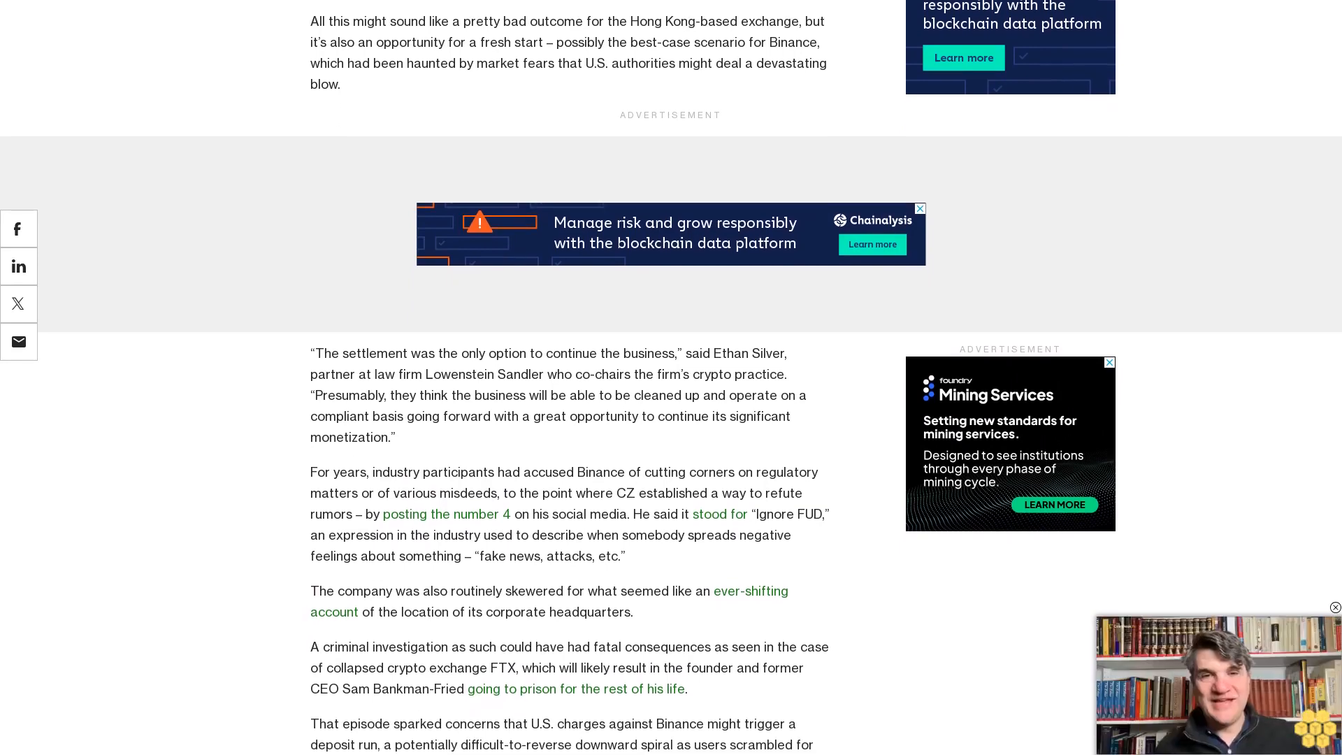
scroll(down, 3)
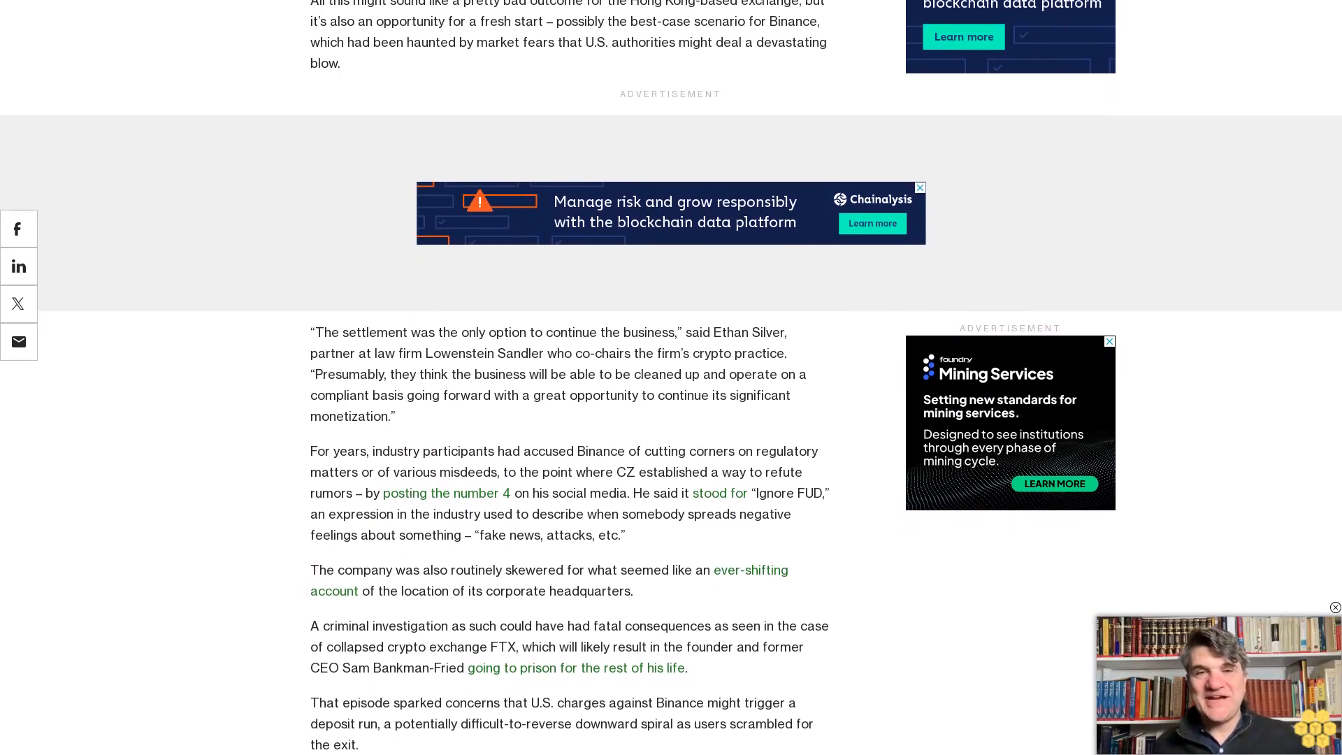
scroll(down, 3)
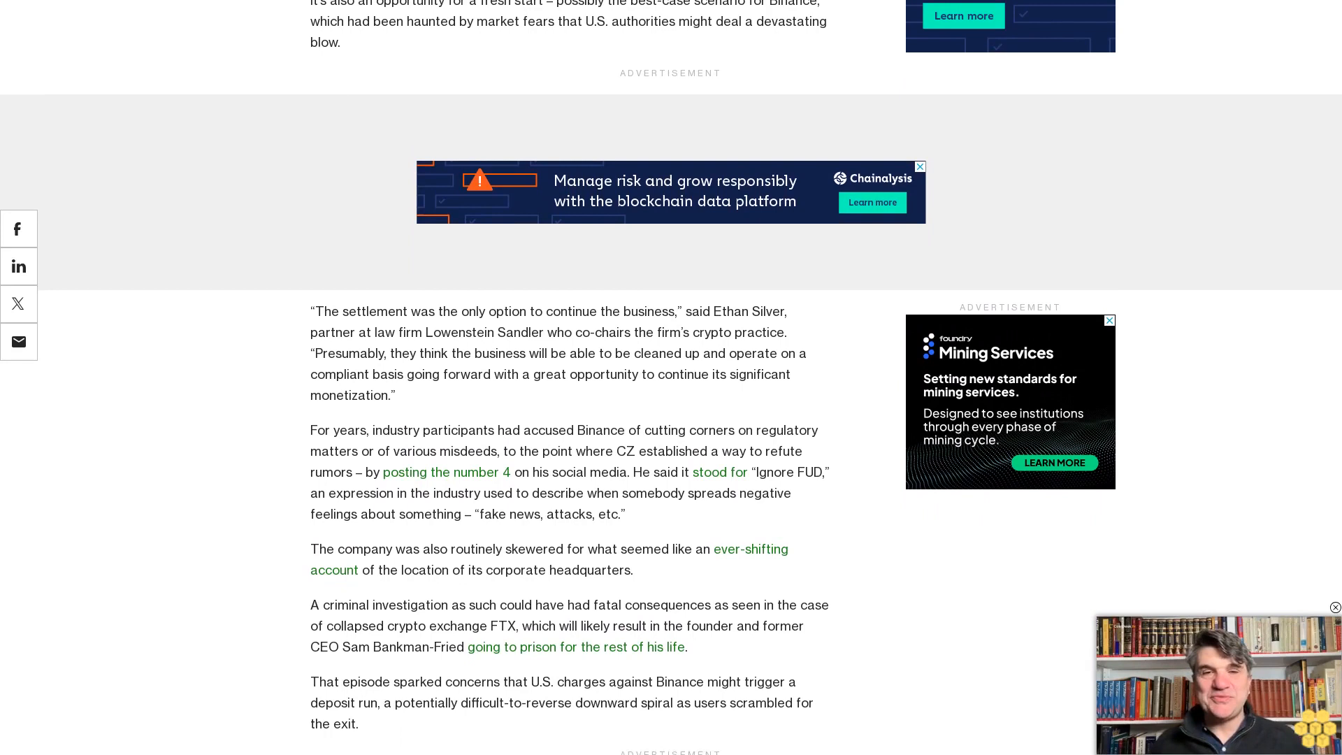
scroll(down, 3)
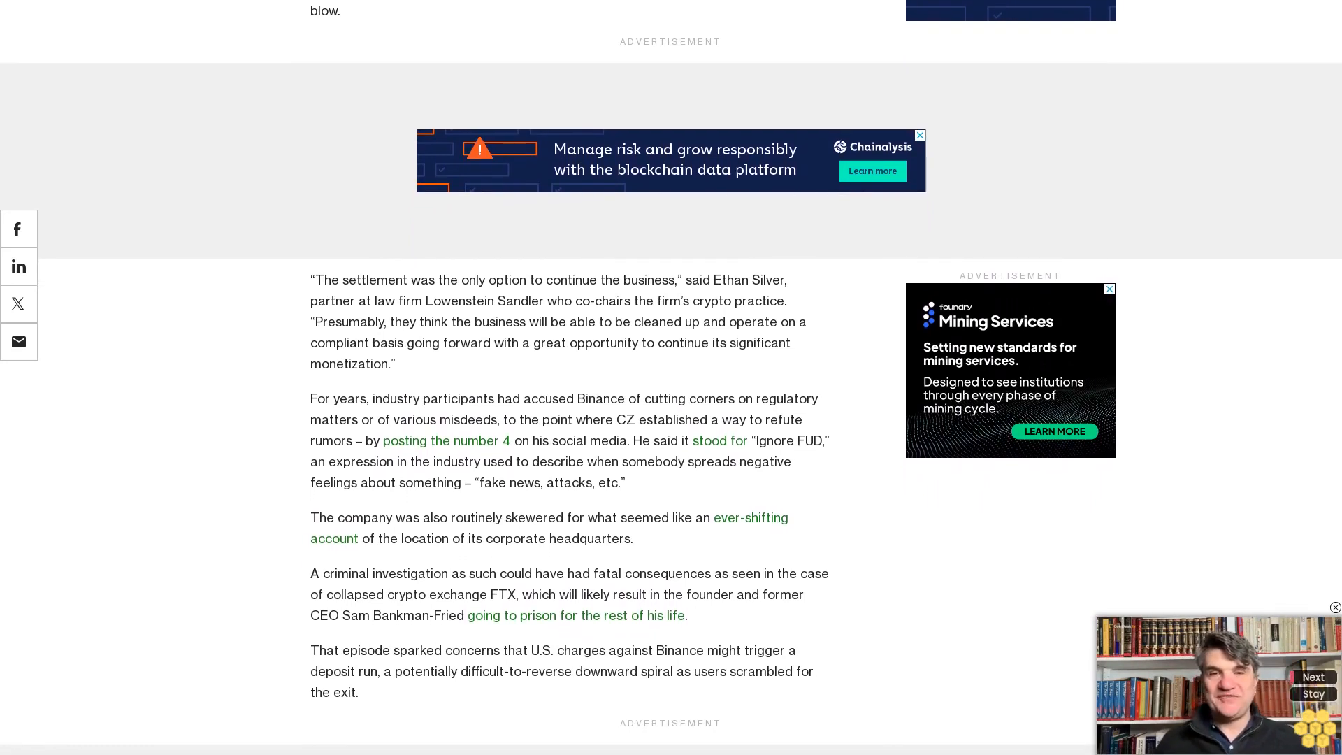
scroll(down, 3)
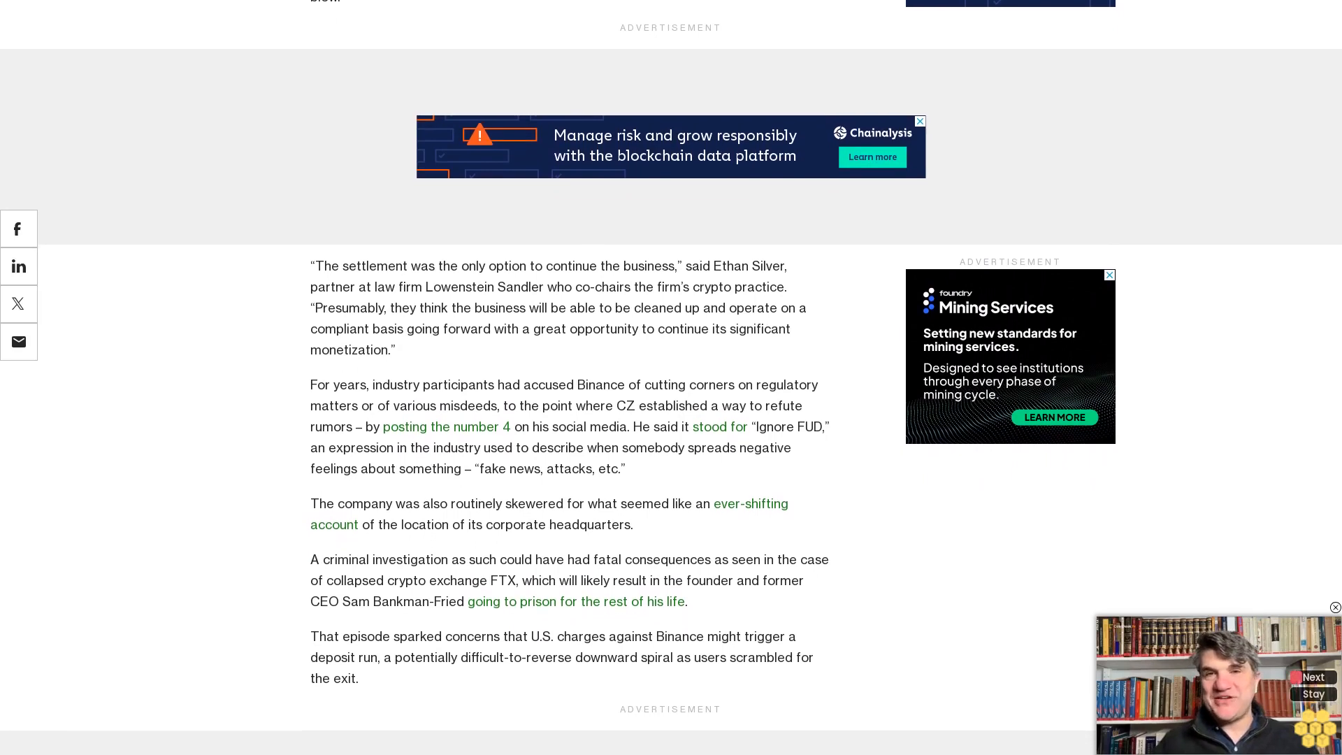
scroll(down, 3)
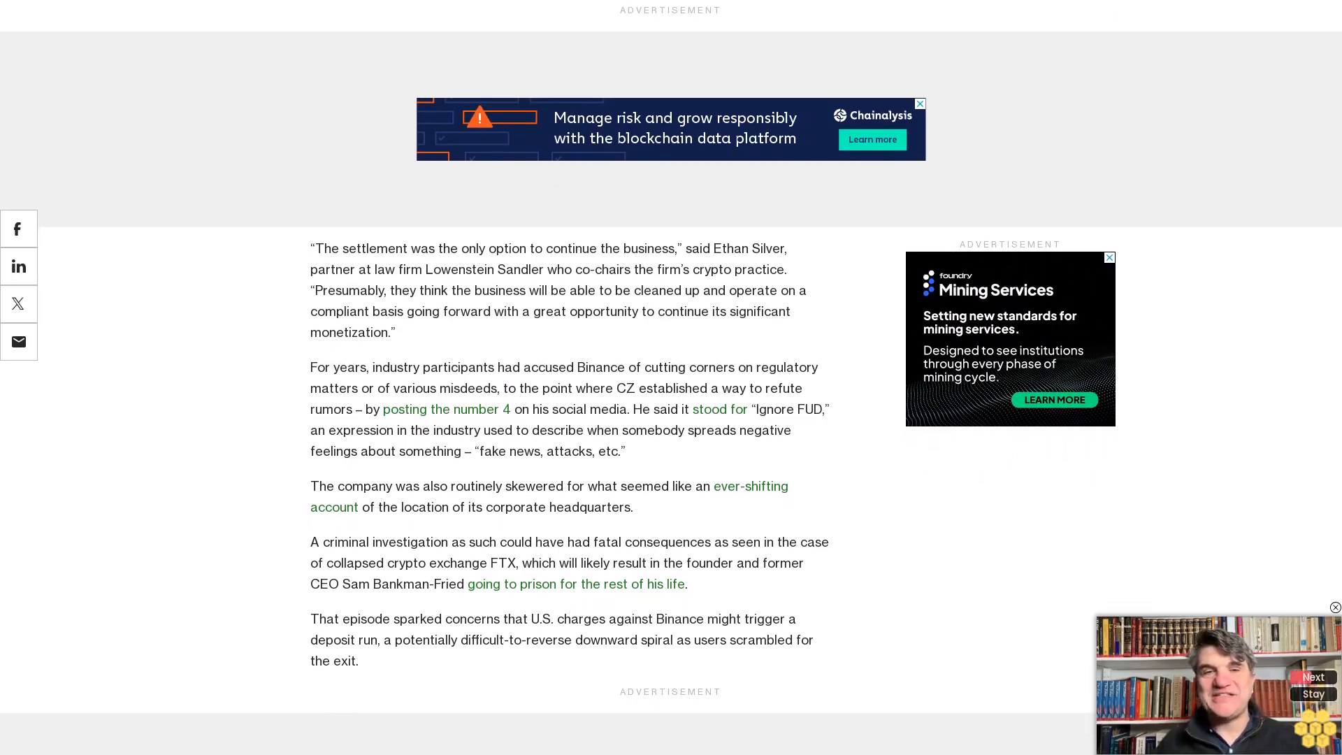
scroll(down, 3)
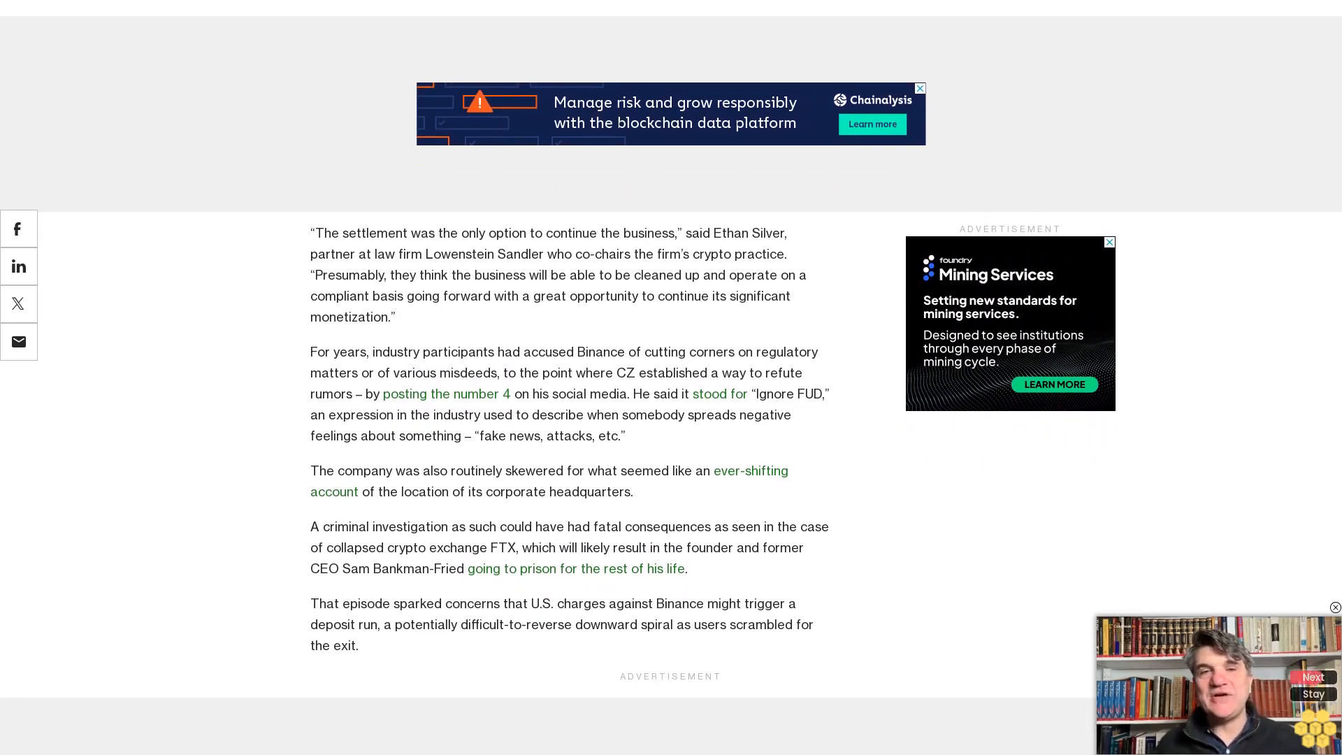
scroll(down, 3)
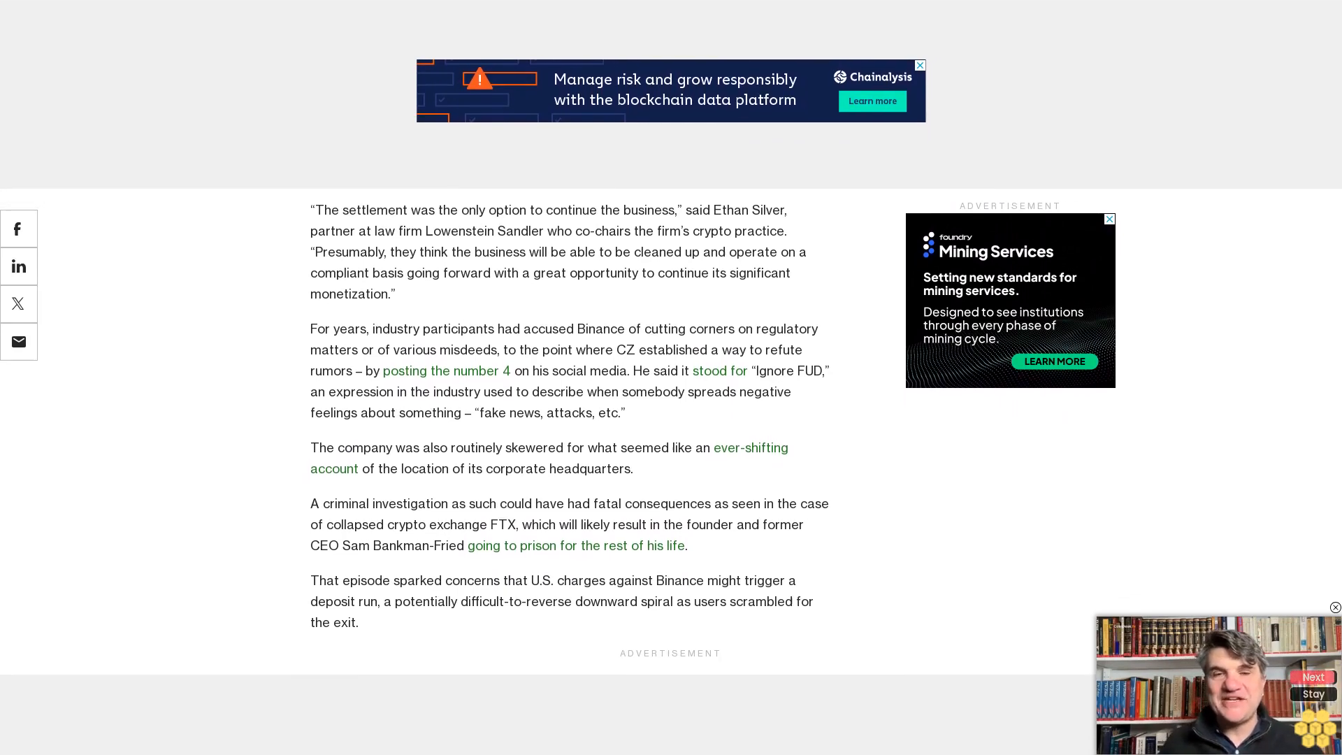
scroll(down, 3)
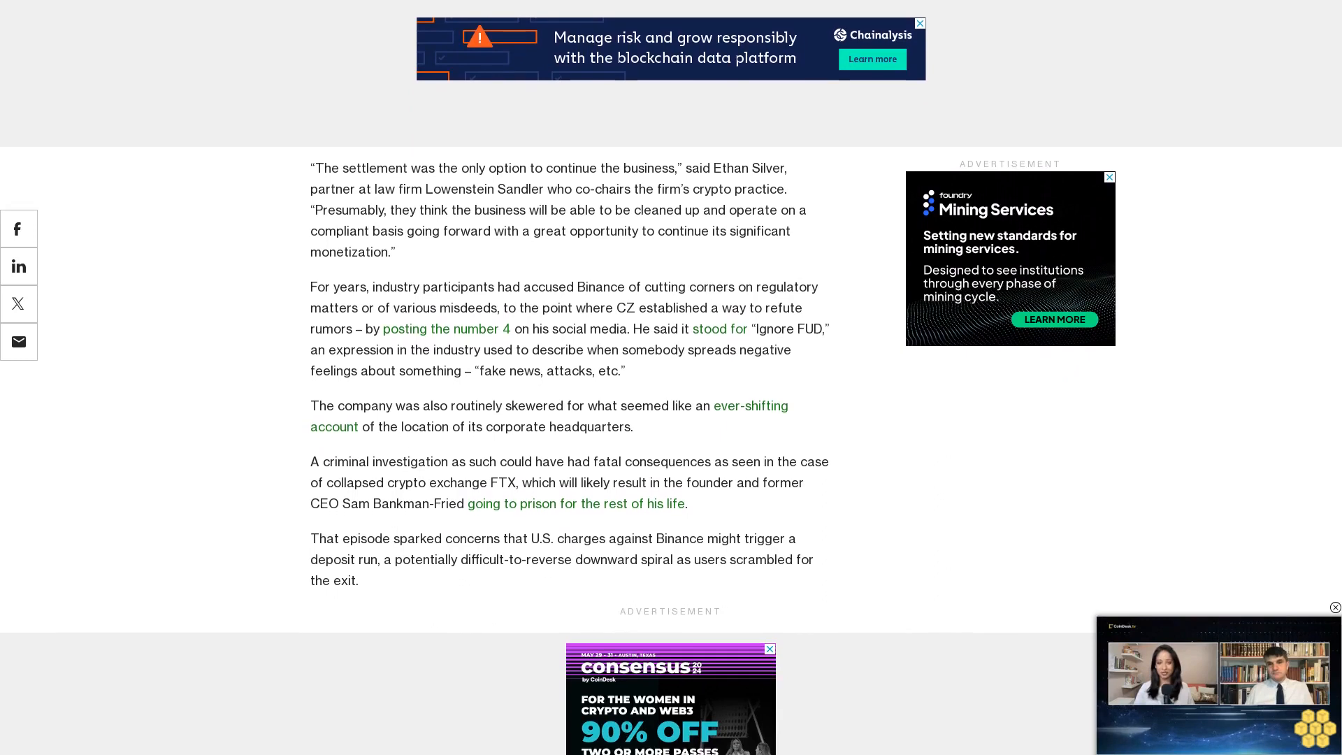
scroll(down, 3)
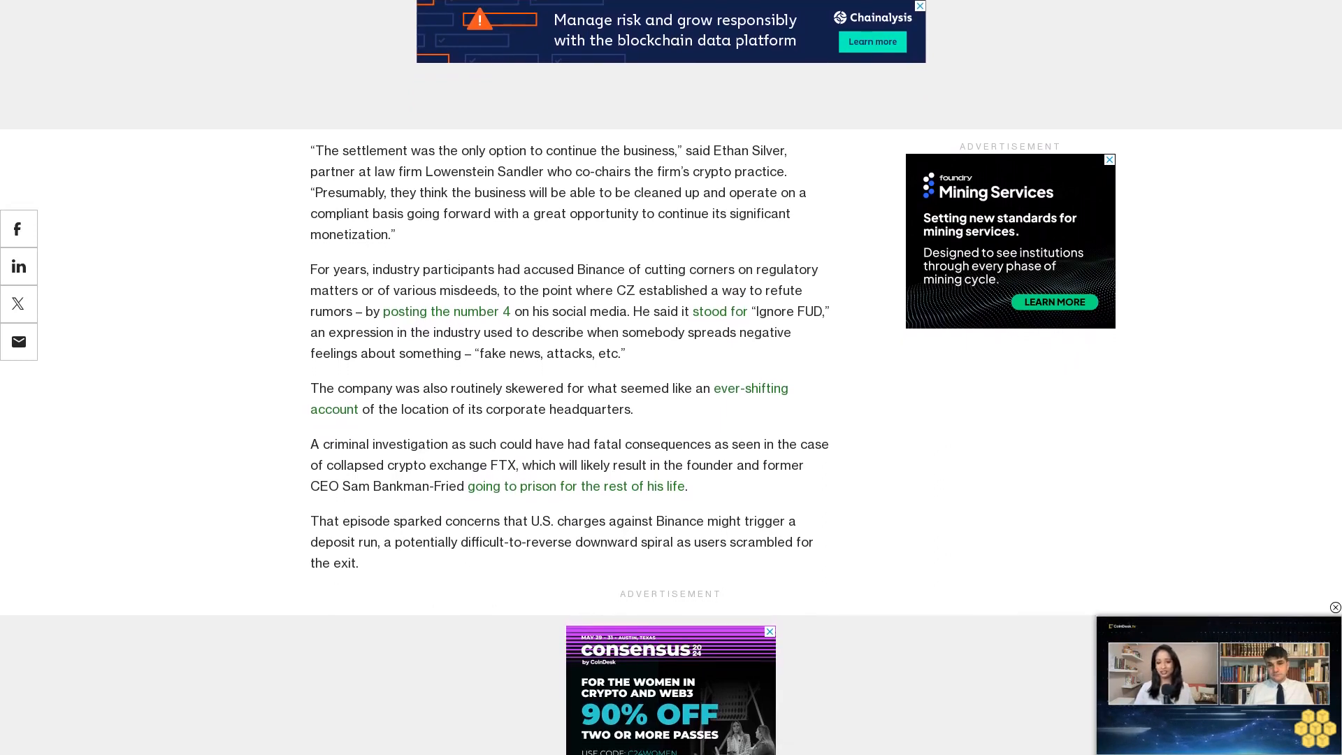
scroll(down, 3)
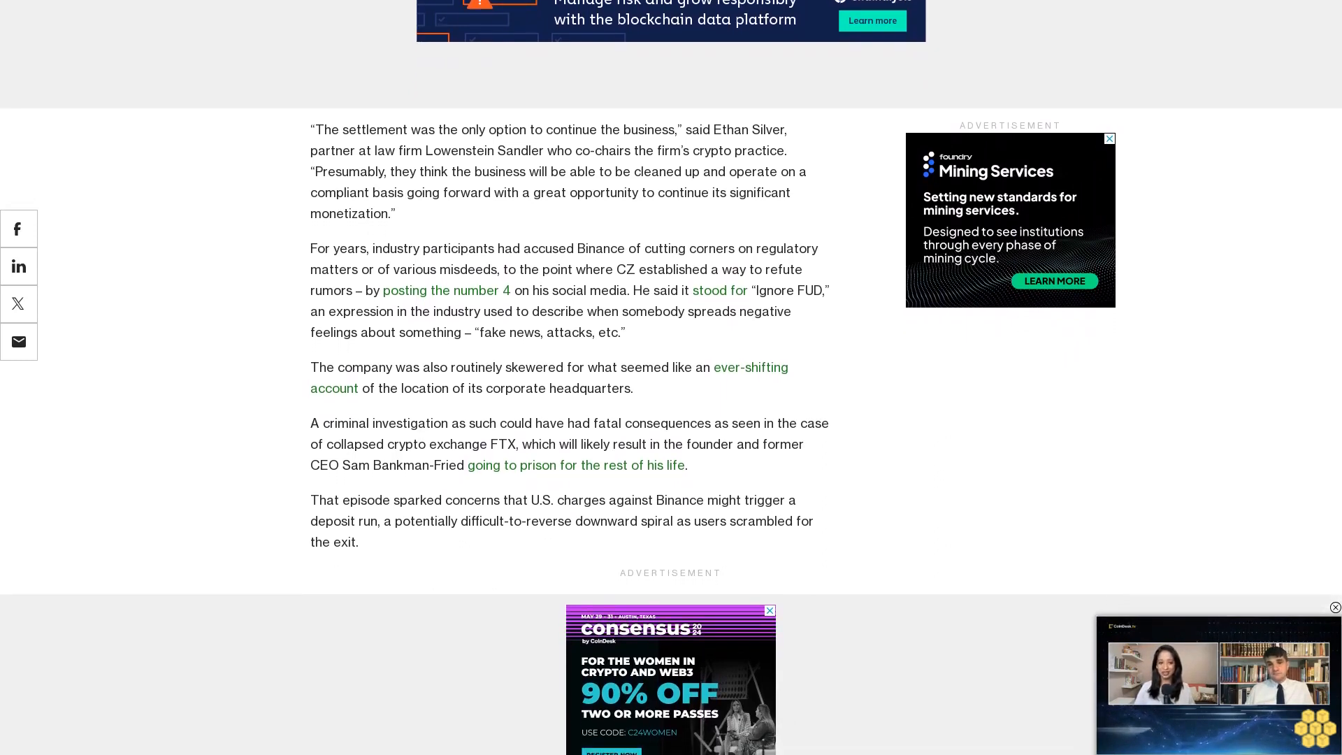
scroll(down, 3)
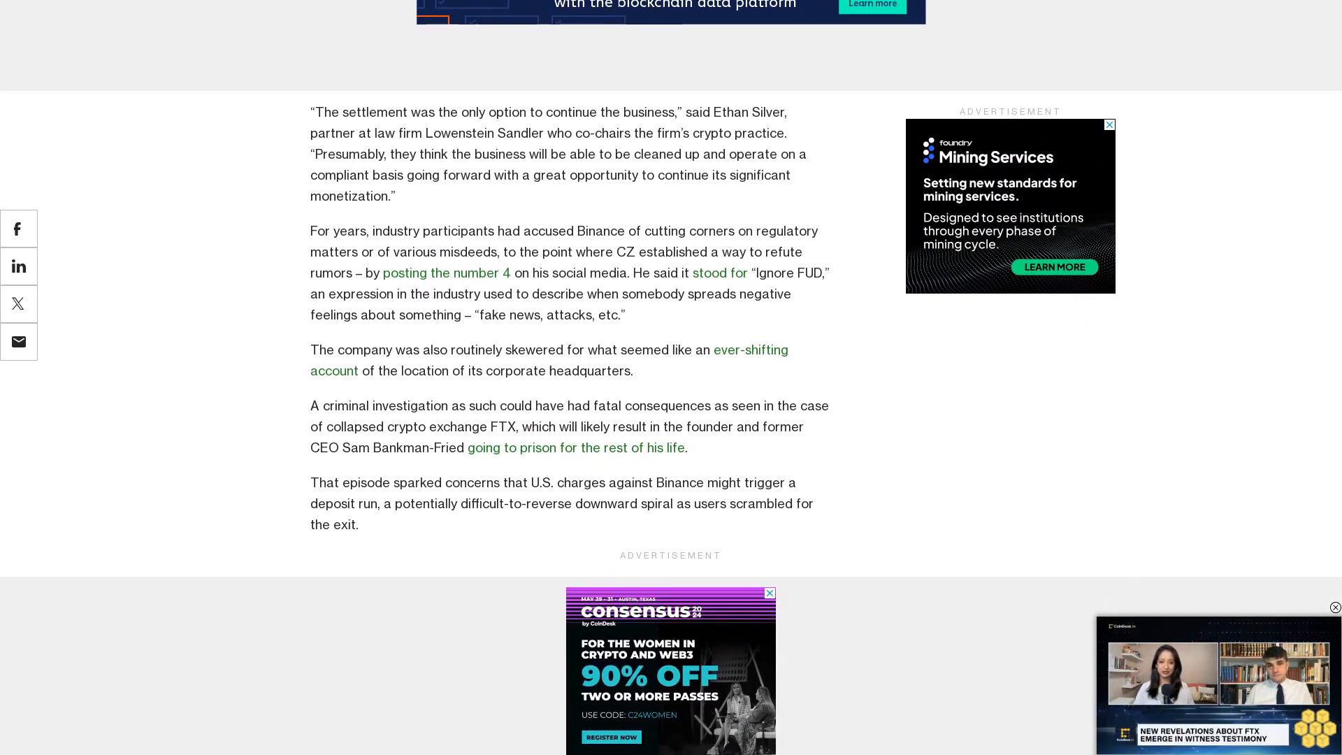
scroll(down, 3)
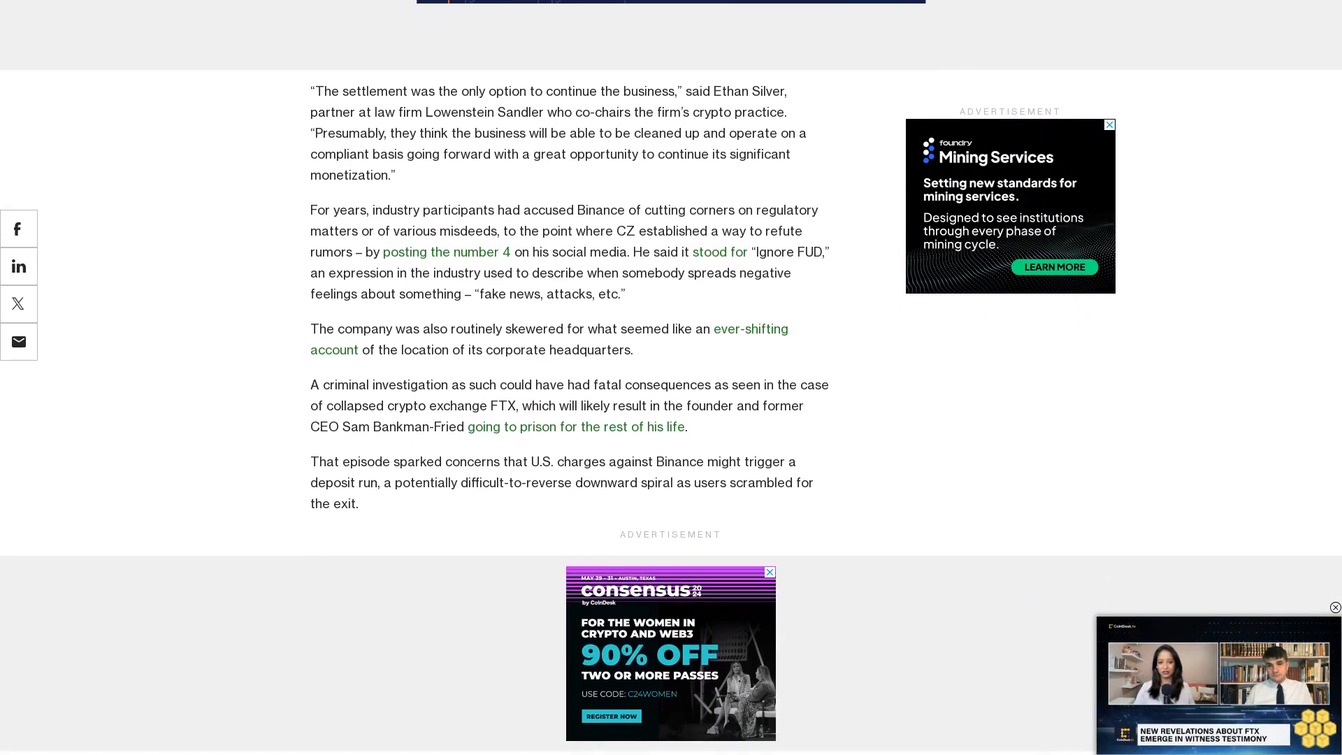
scroll(down, 3)
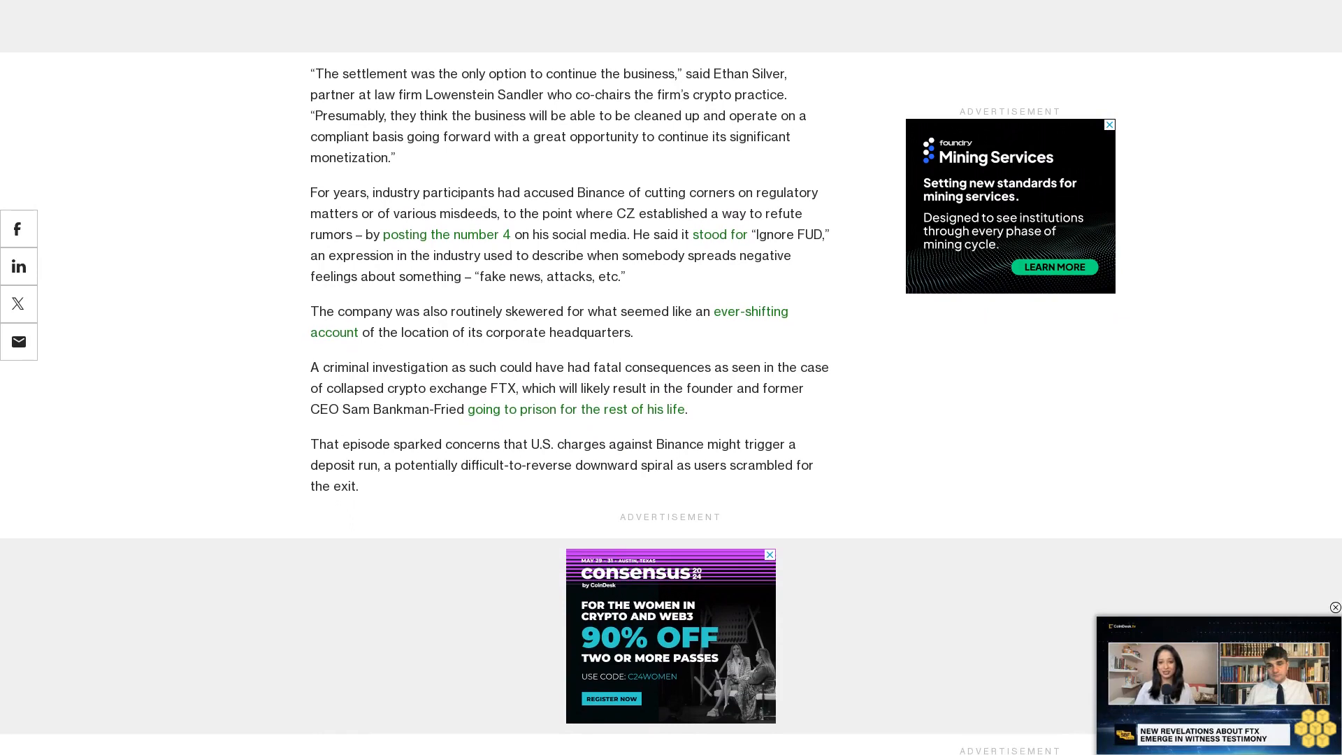
scroll(down, 3)
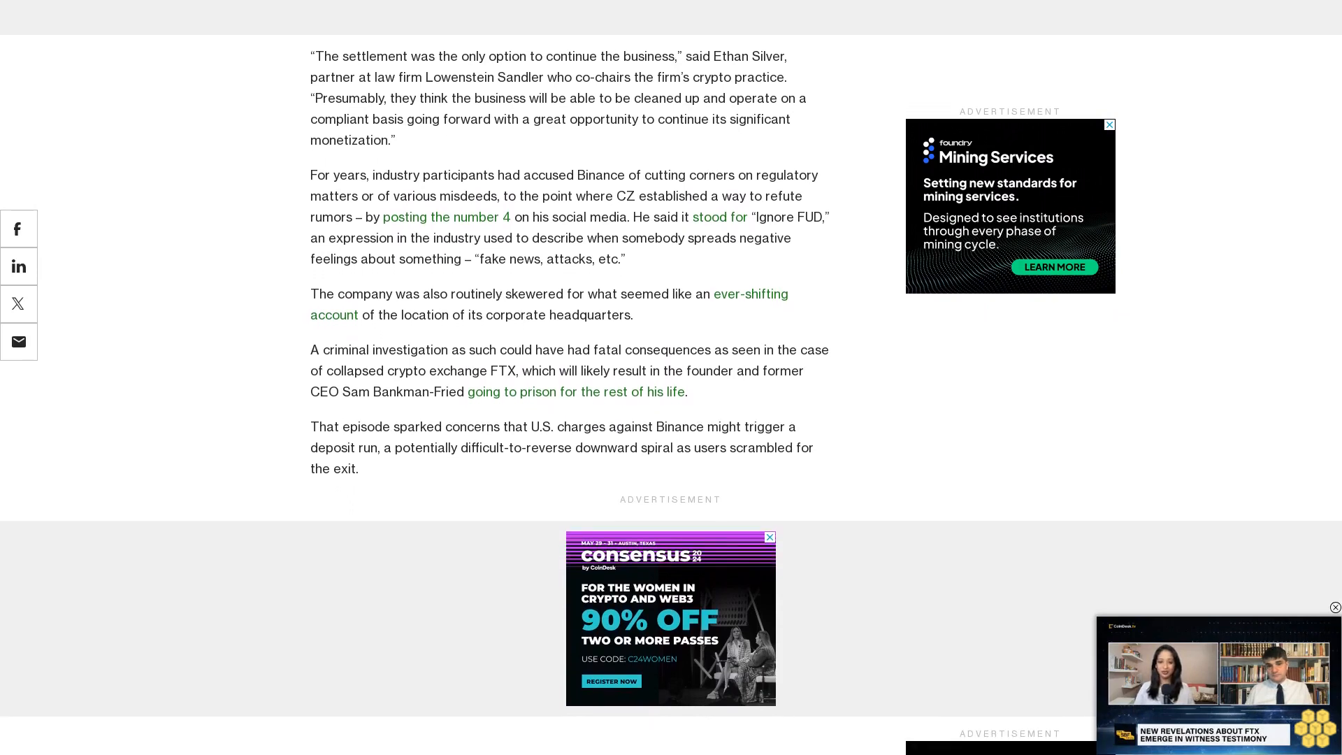
scroll(down, 3)
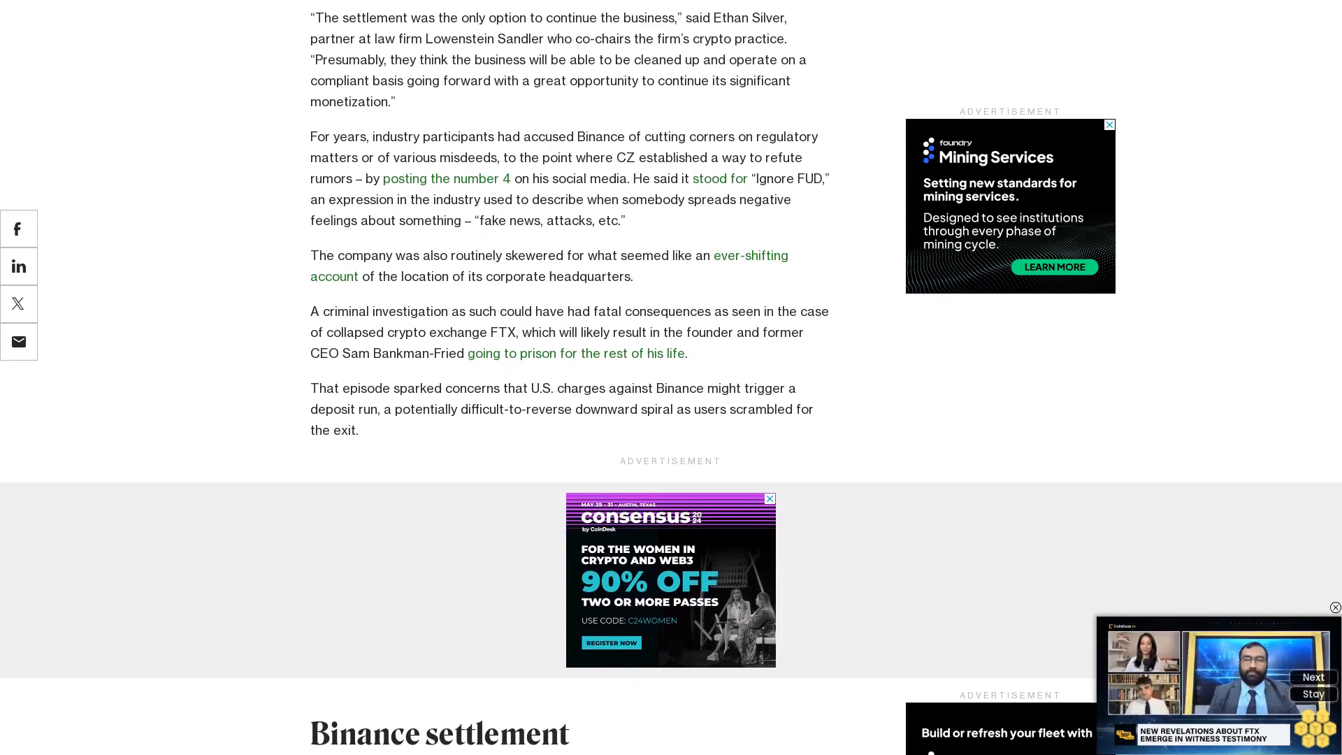
scroll(down, 3)
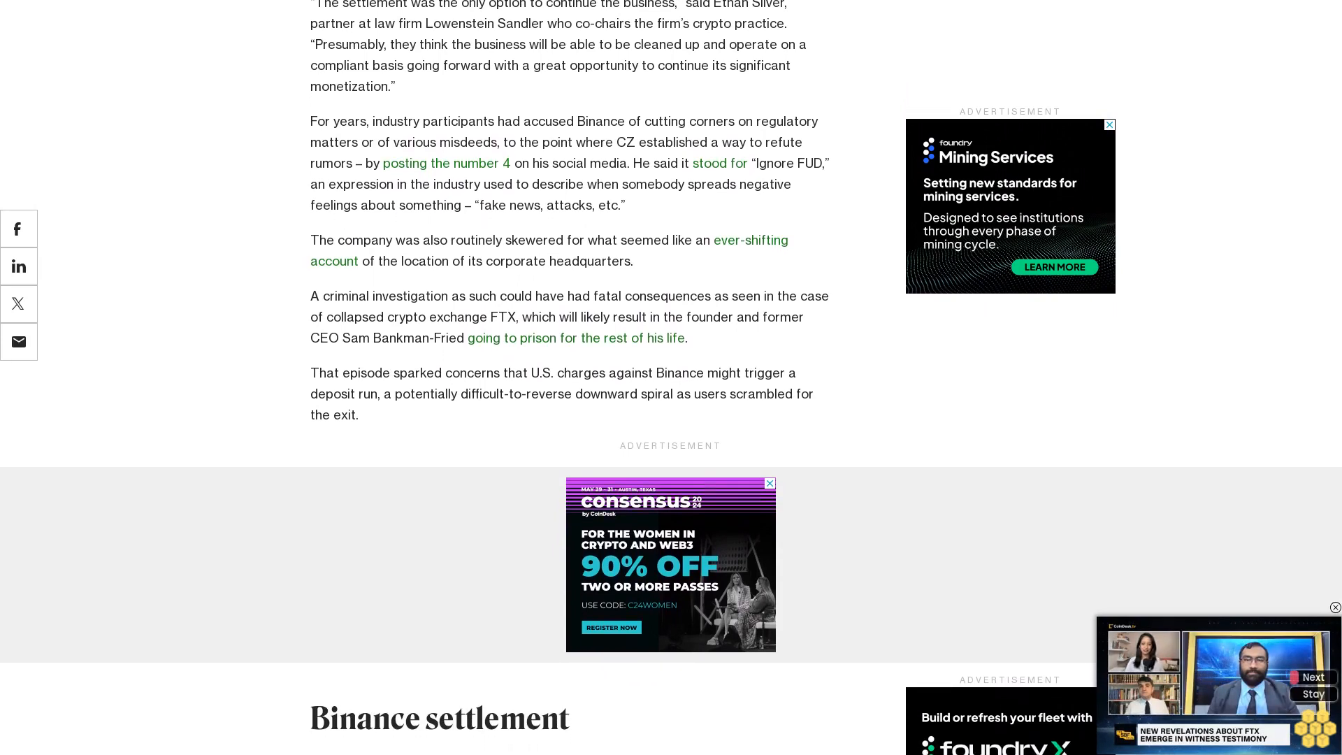
scroll(down, 3)
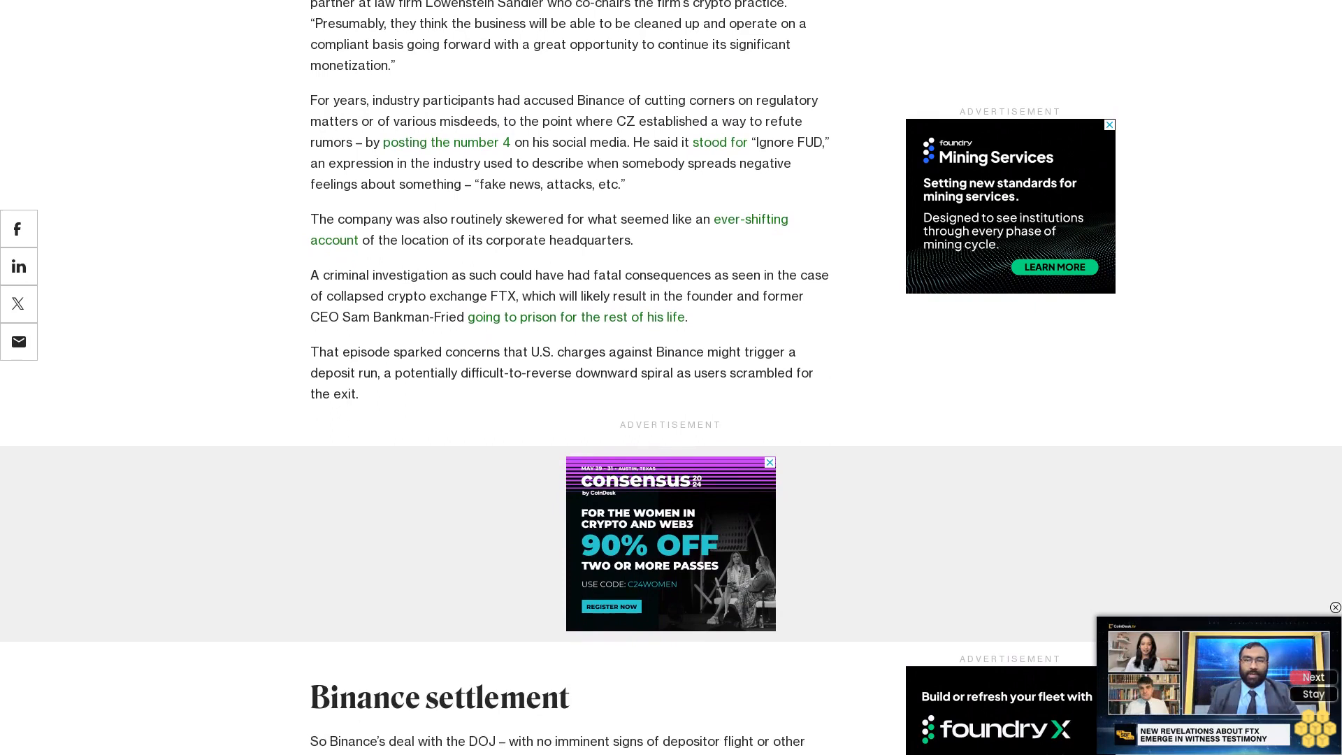
scroll(down, 3)
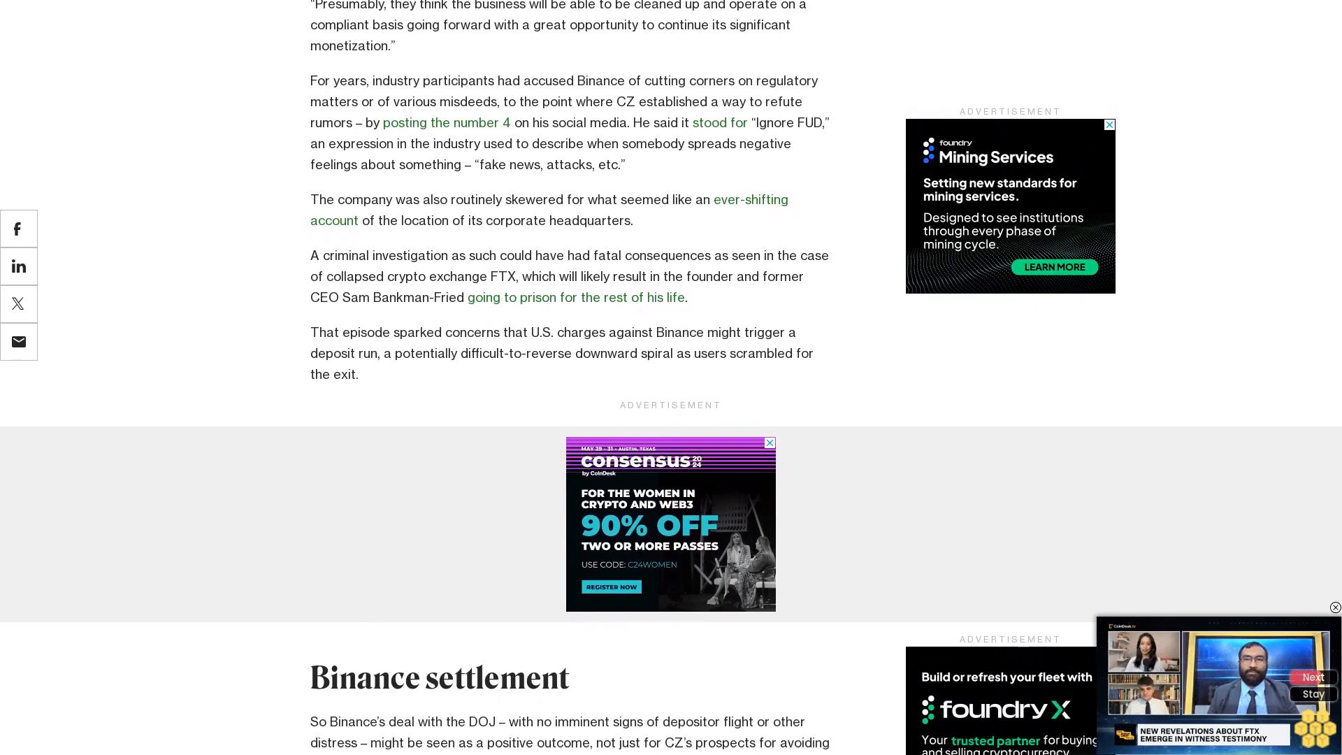
scroll(down, 3)
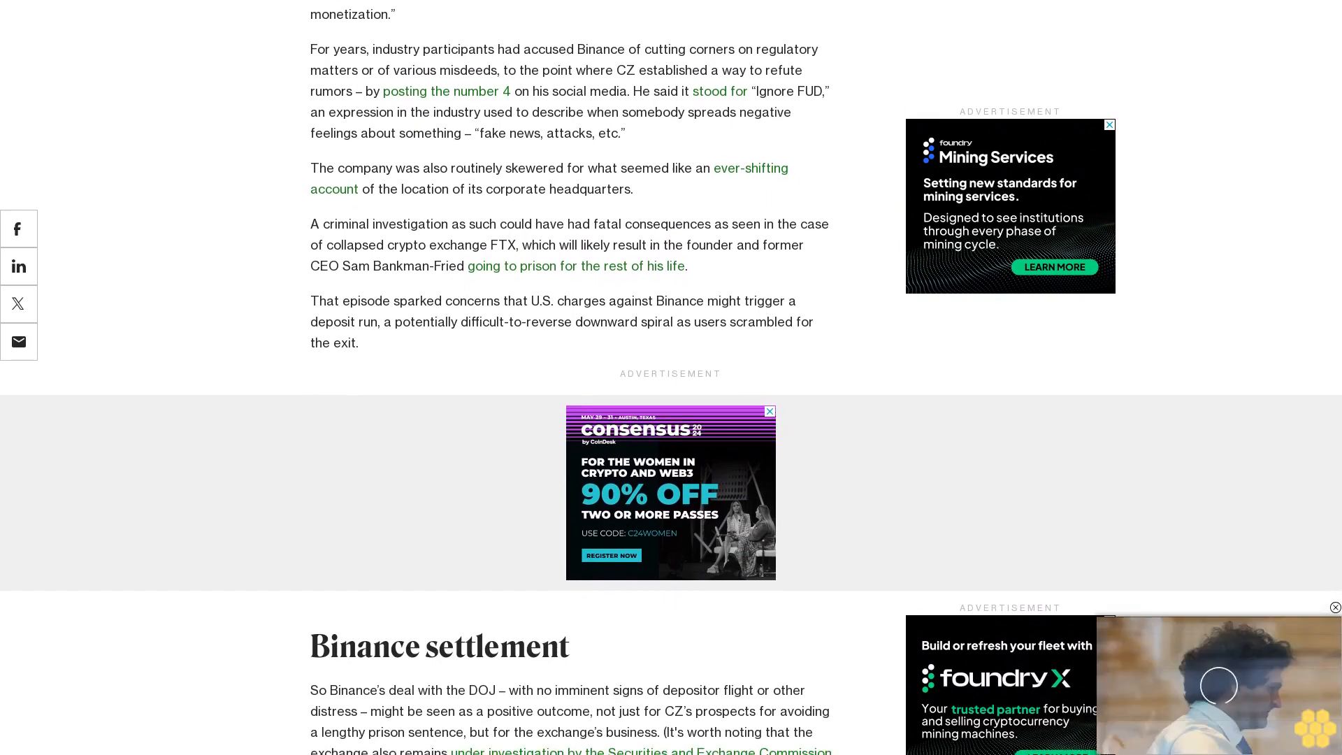
scroll(down, 3)
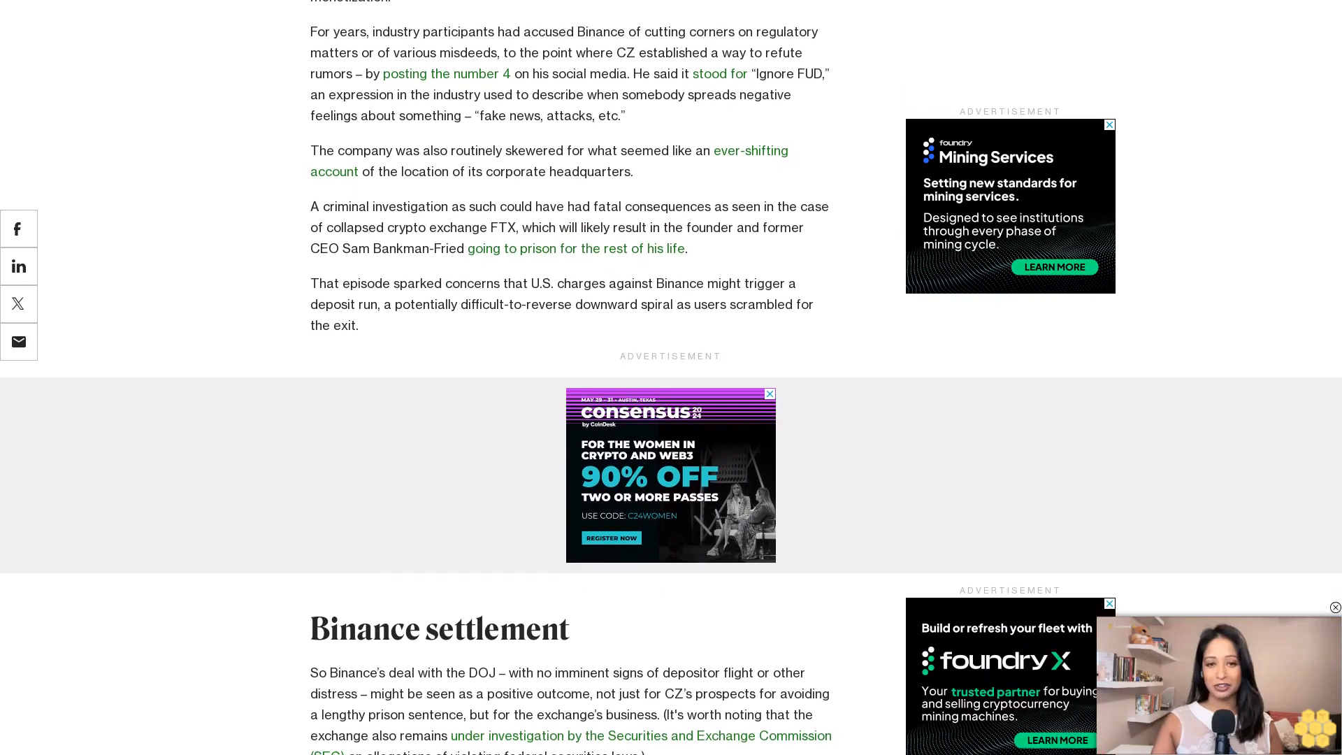
scroll(down, 3)
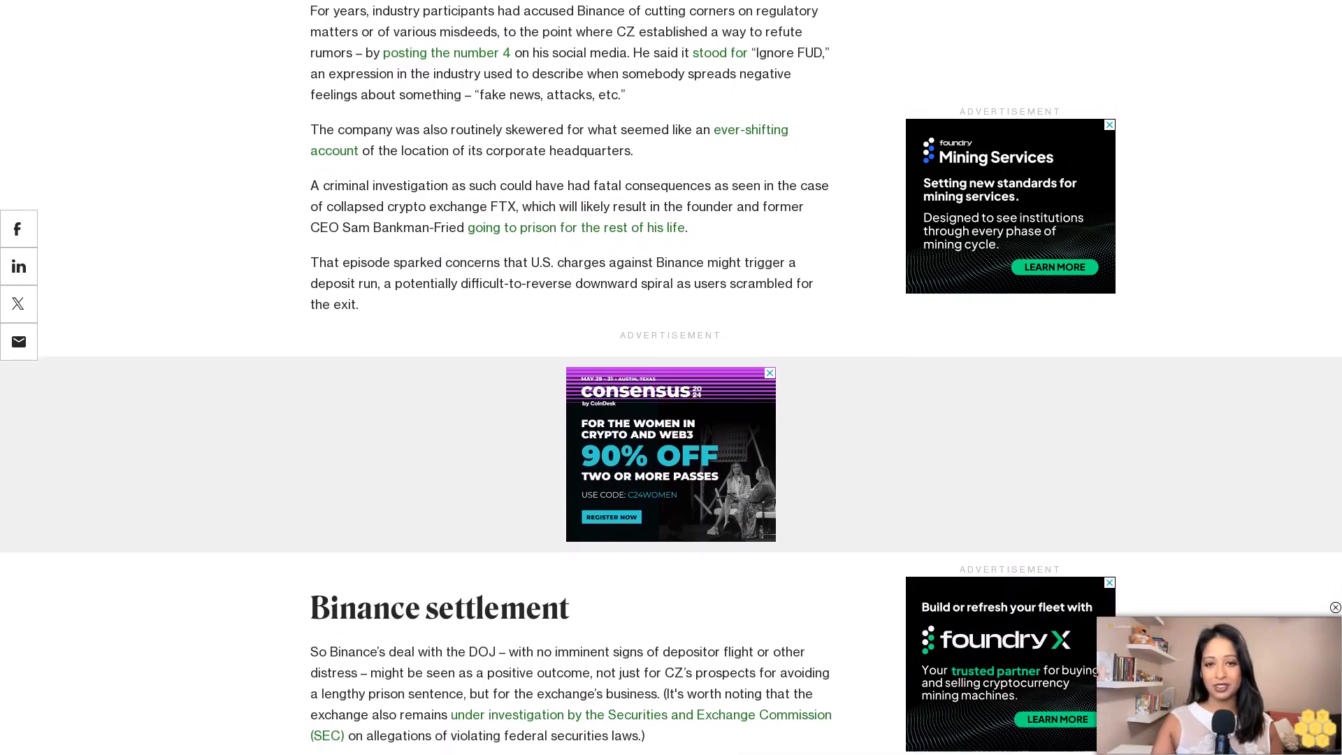
scroll(down, 3)
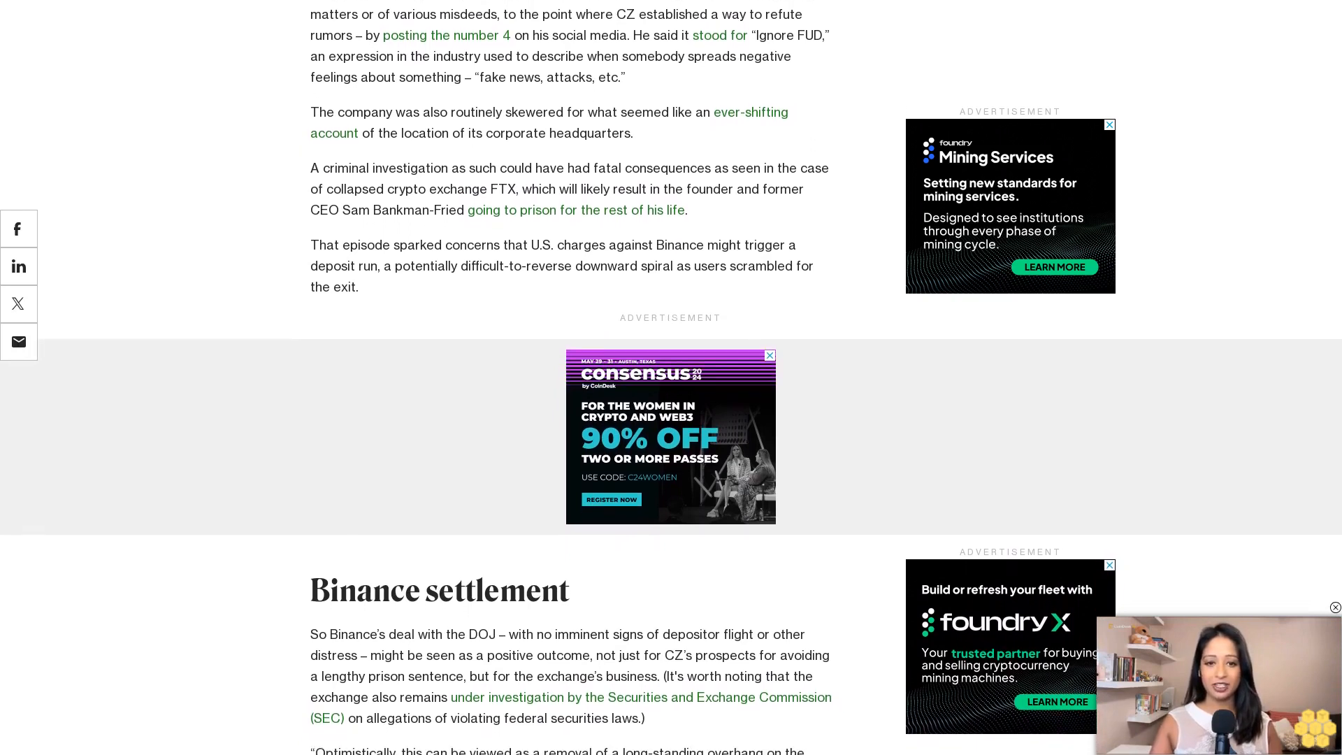
scroll(down, 3)
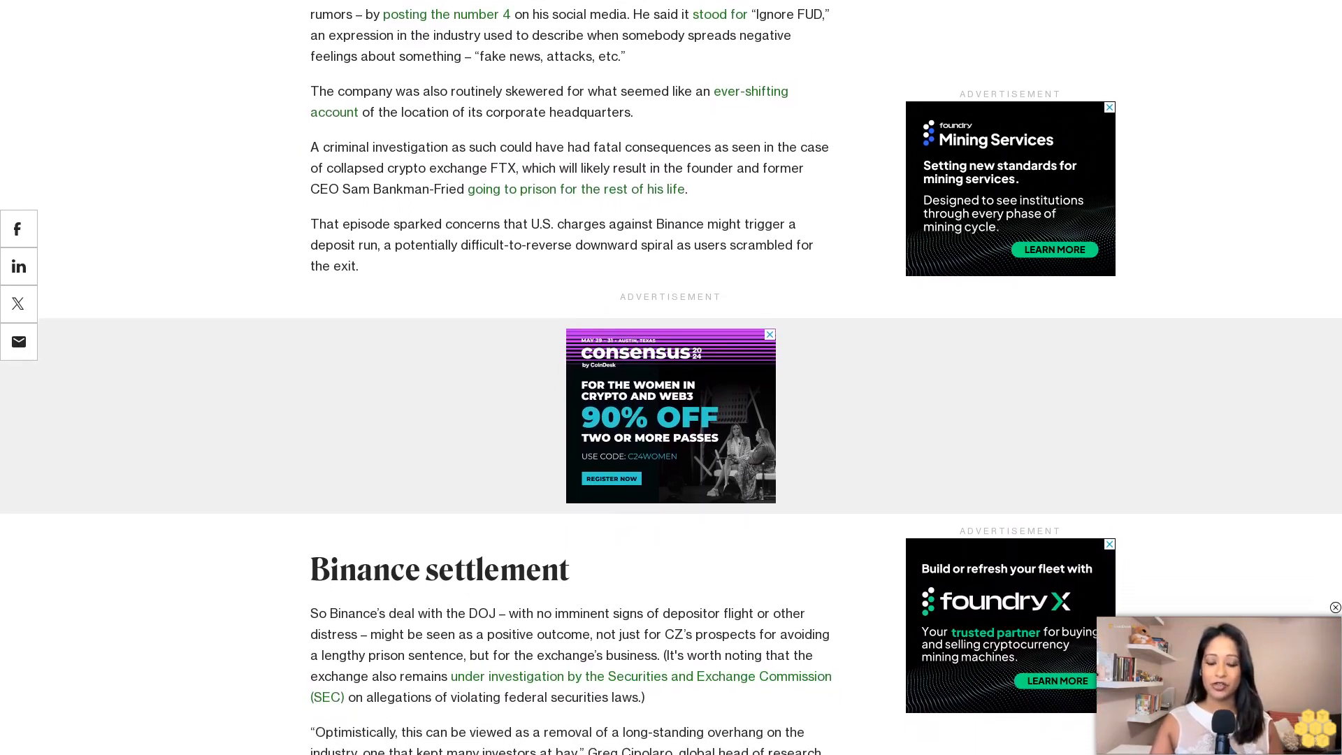
scroll(down, 3)
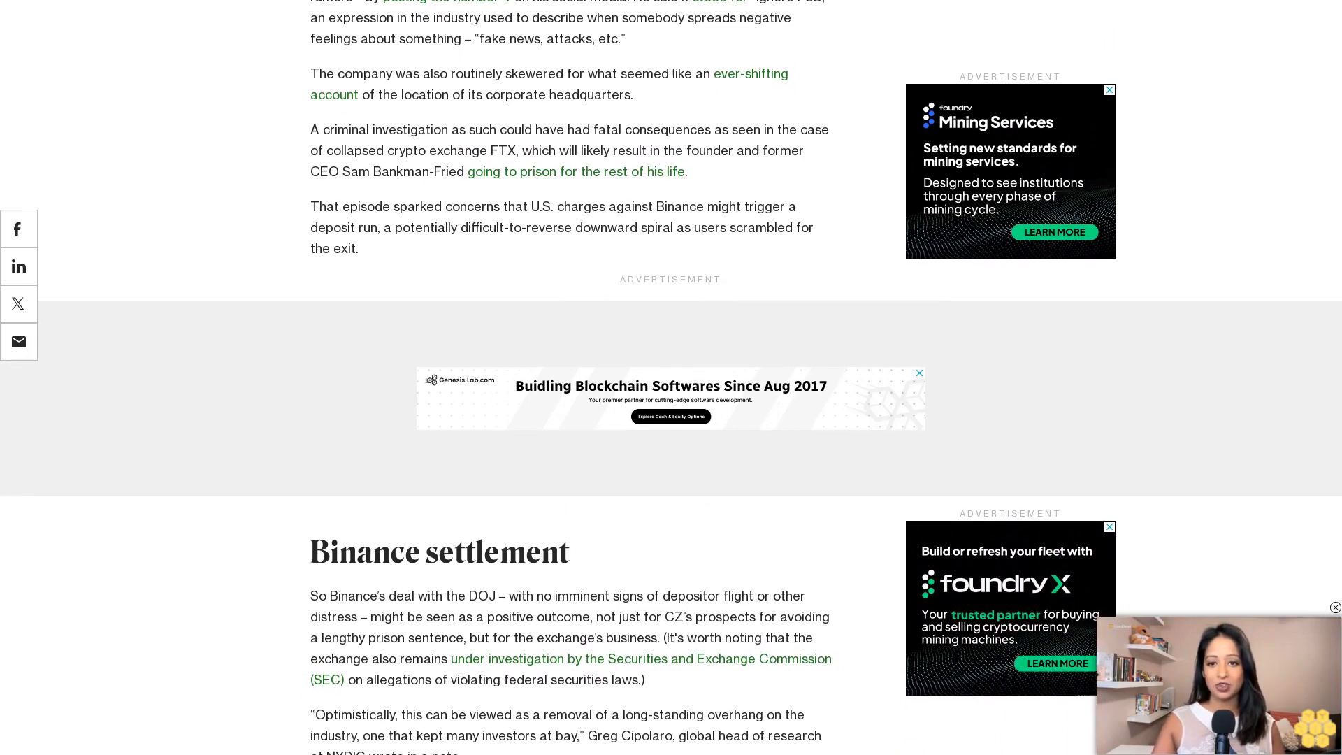
scroll(down, 3)
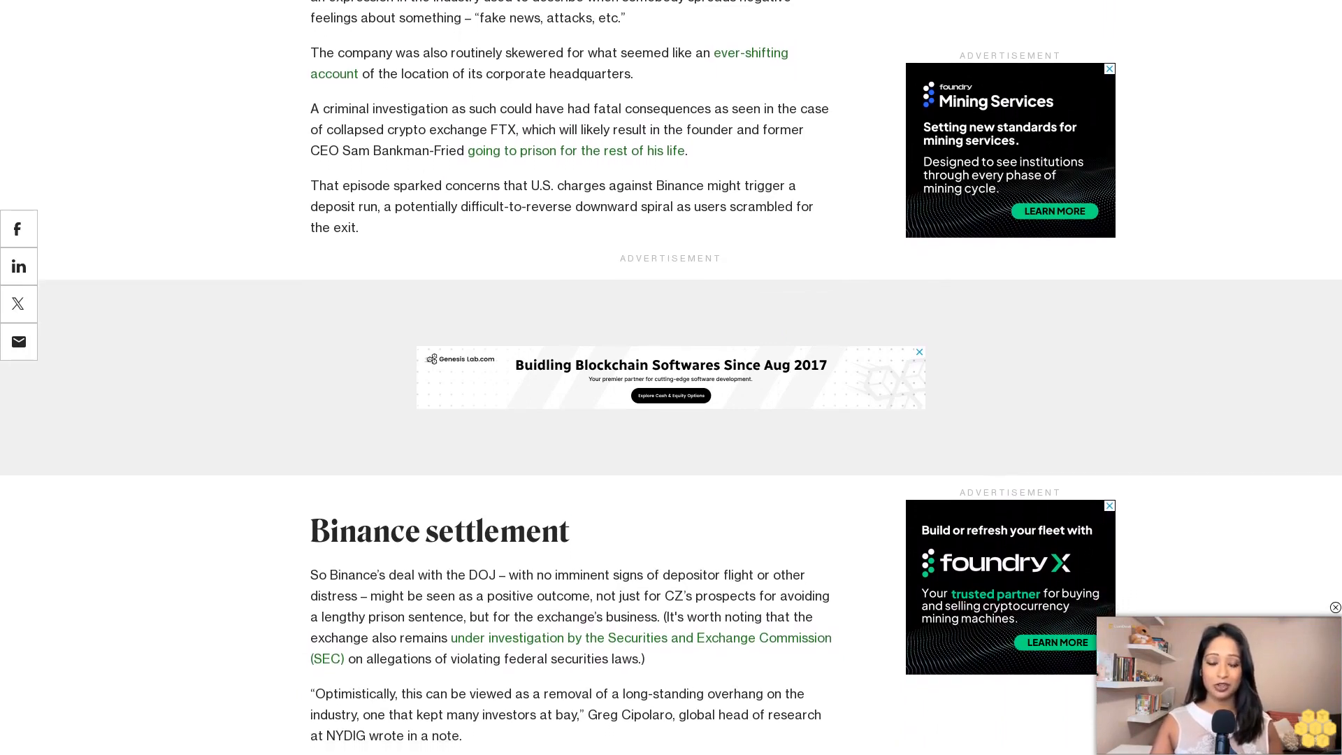
scroll(down, 3)
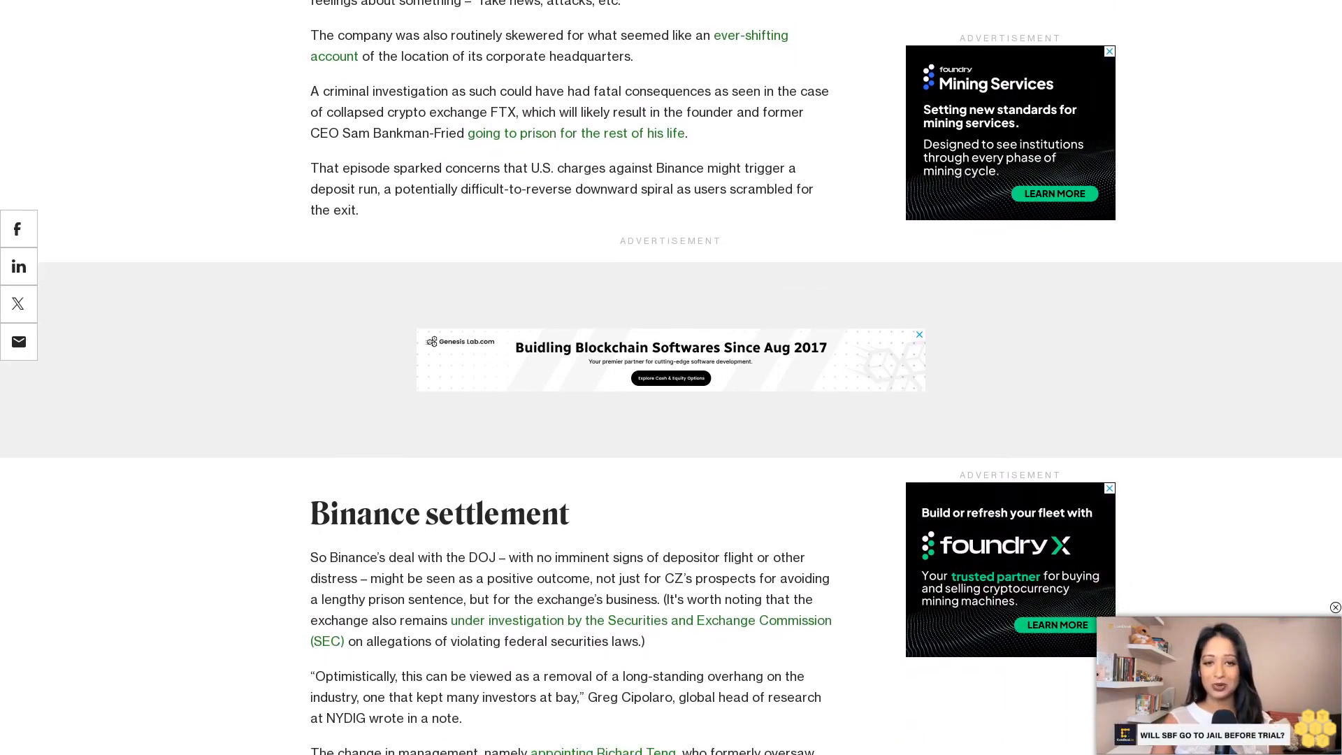
scroll(down, 3)
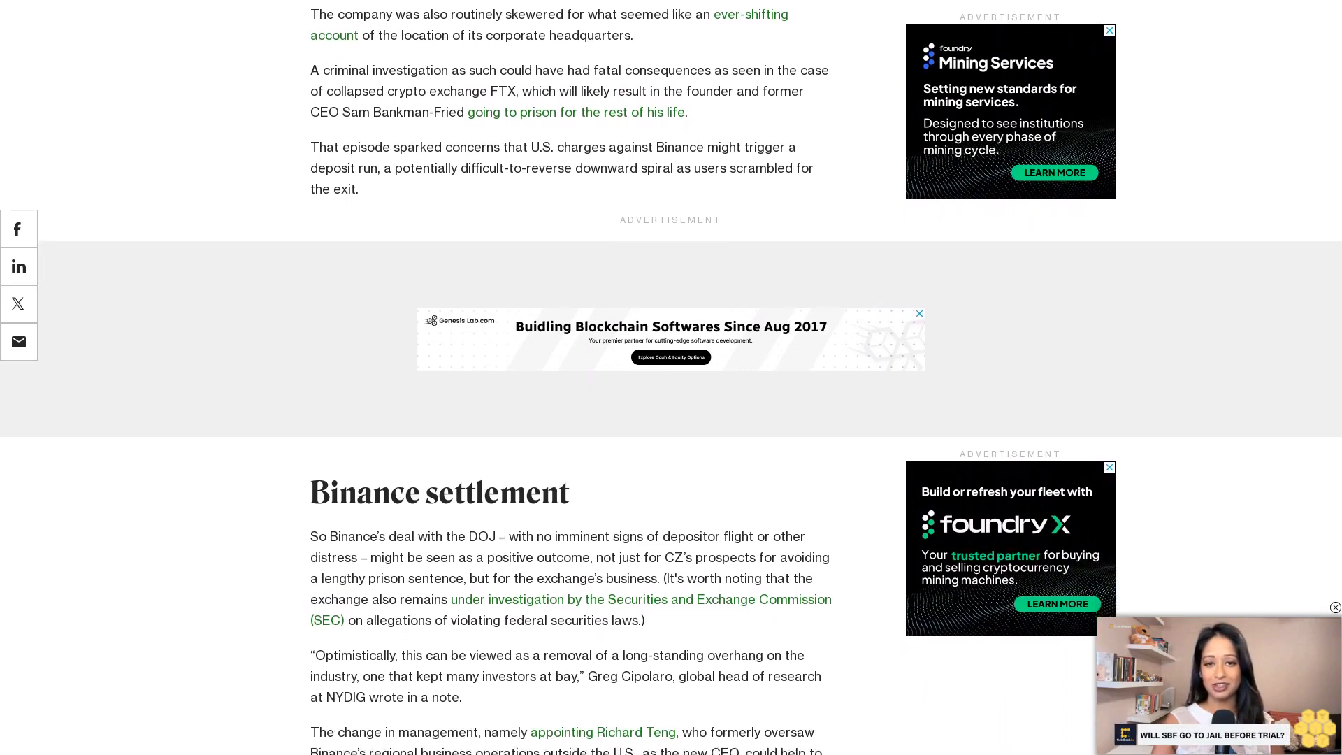
scroll(down, 3)
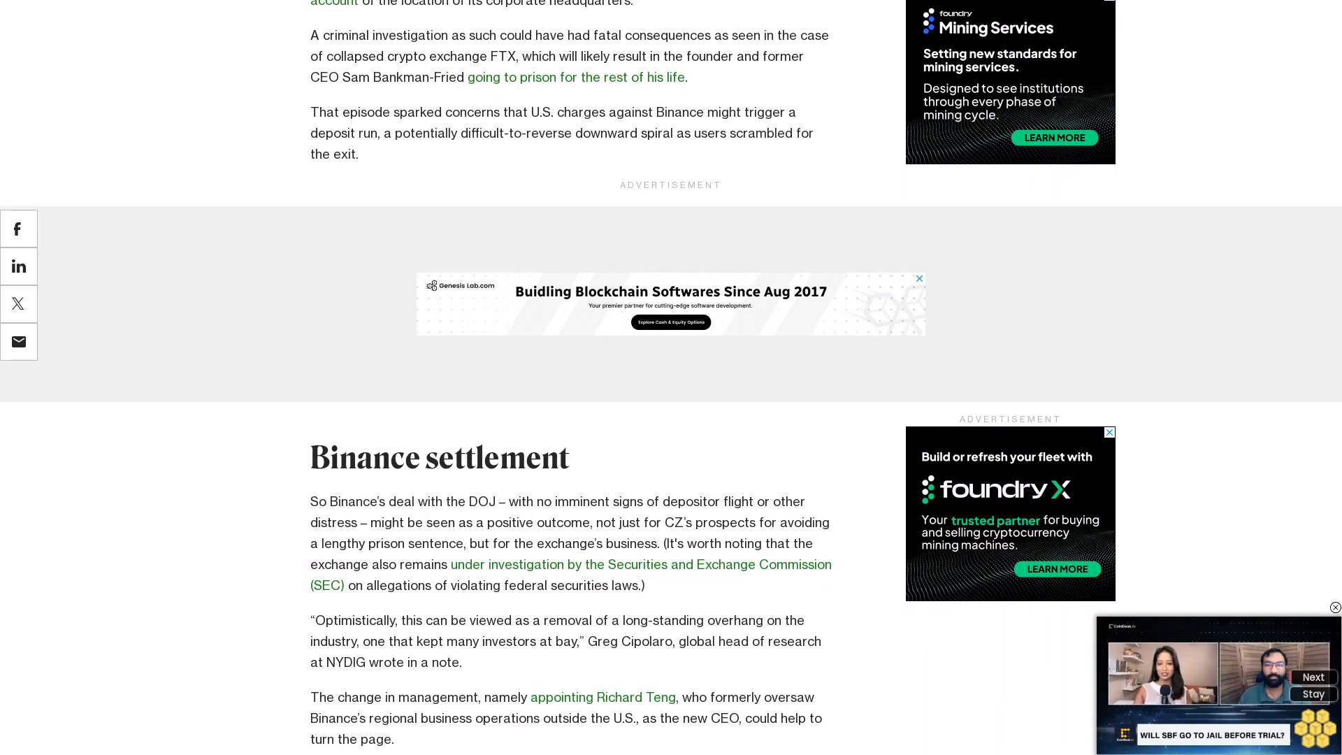
scroll(down, 3)
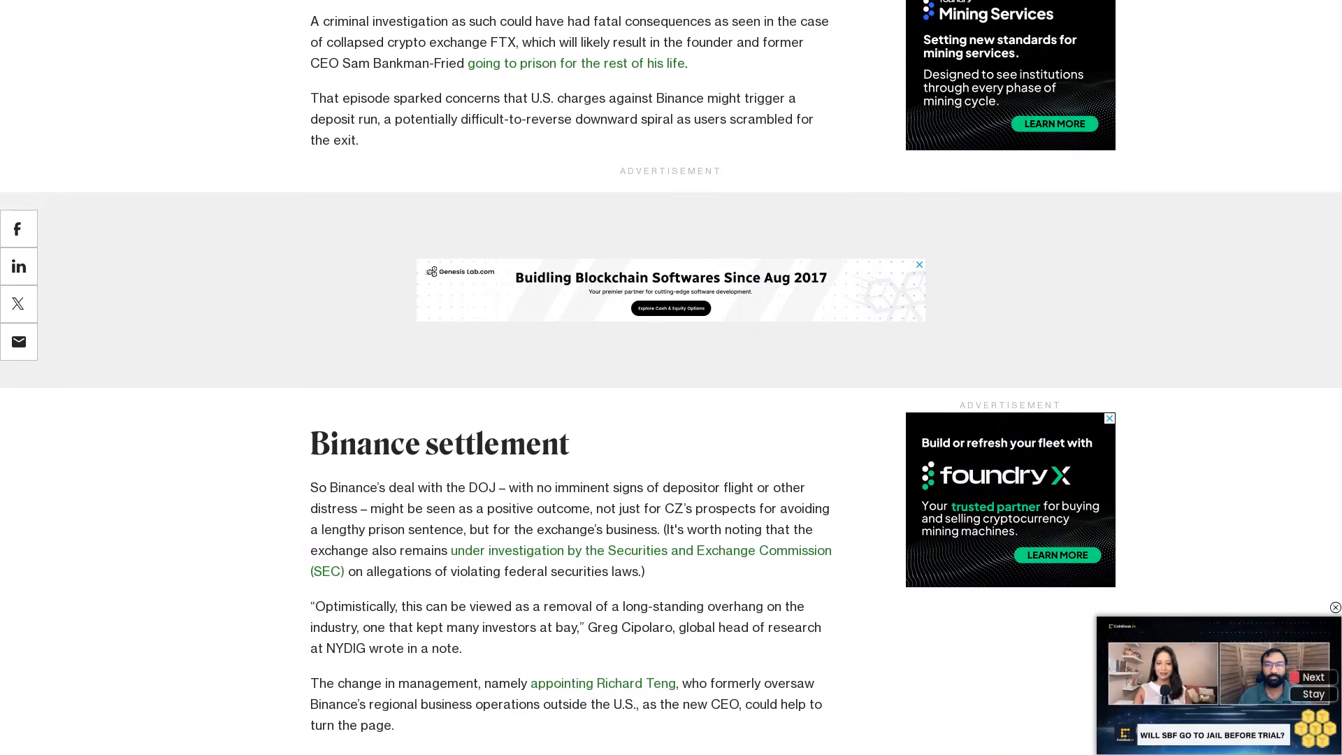
scroll(down, 3)
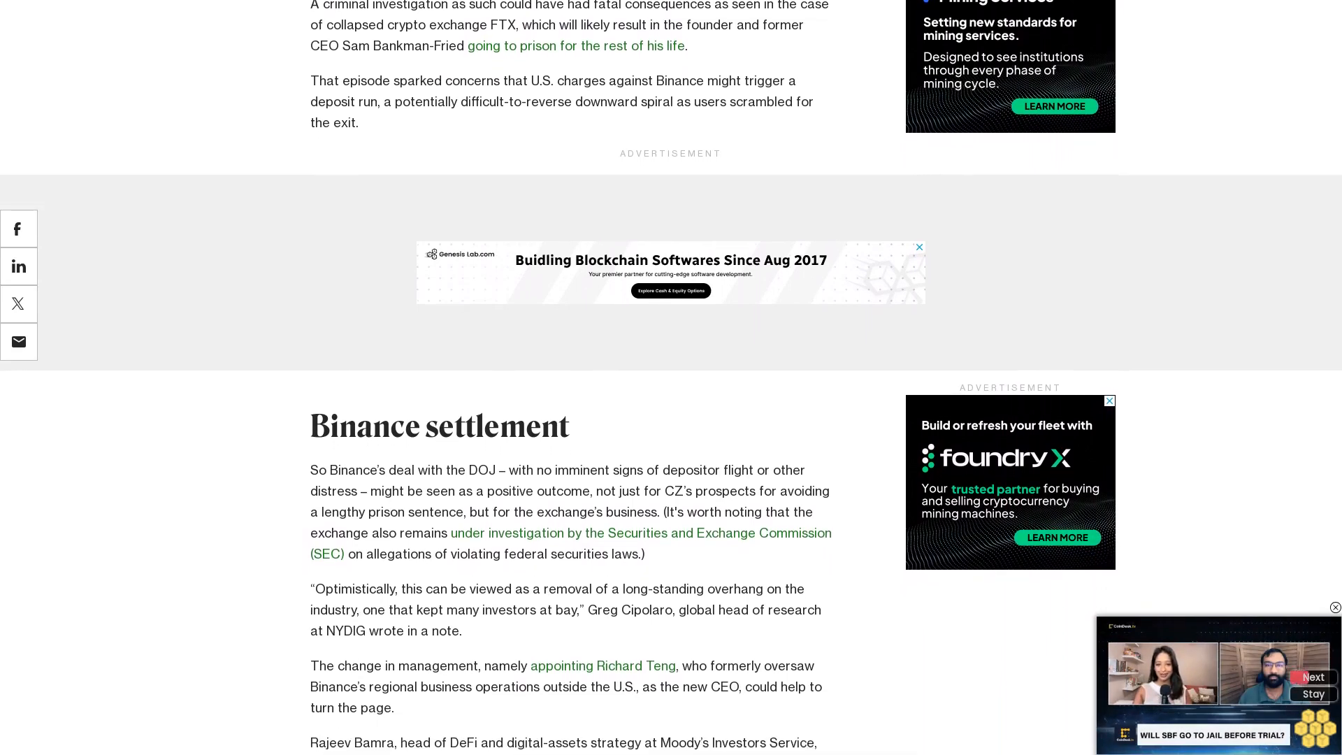
scroll(down, 3)
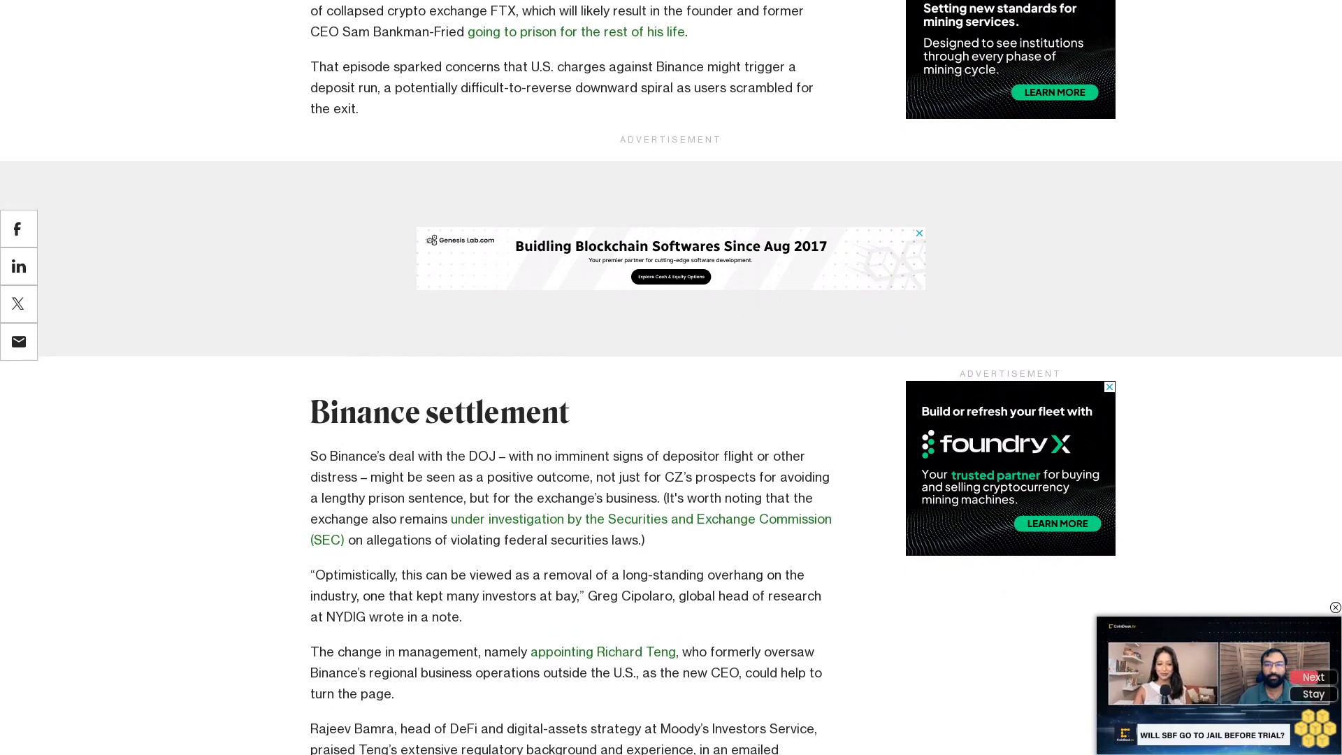
scroll(down, 3)
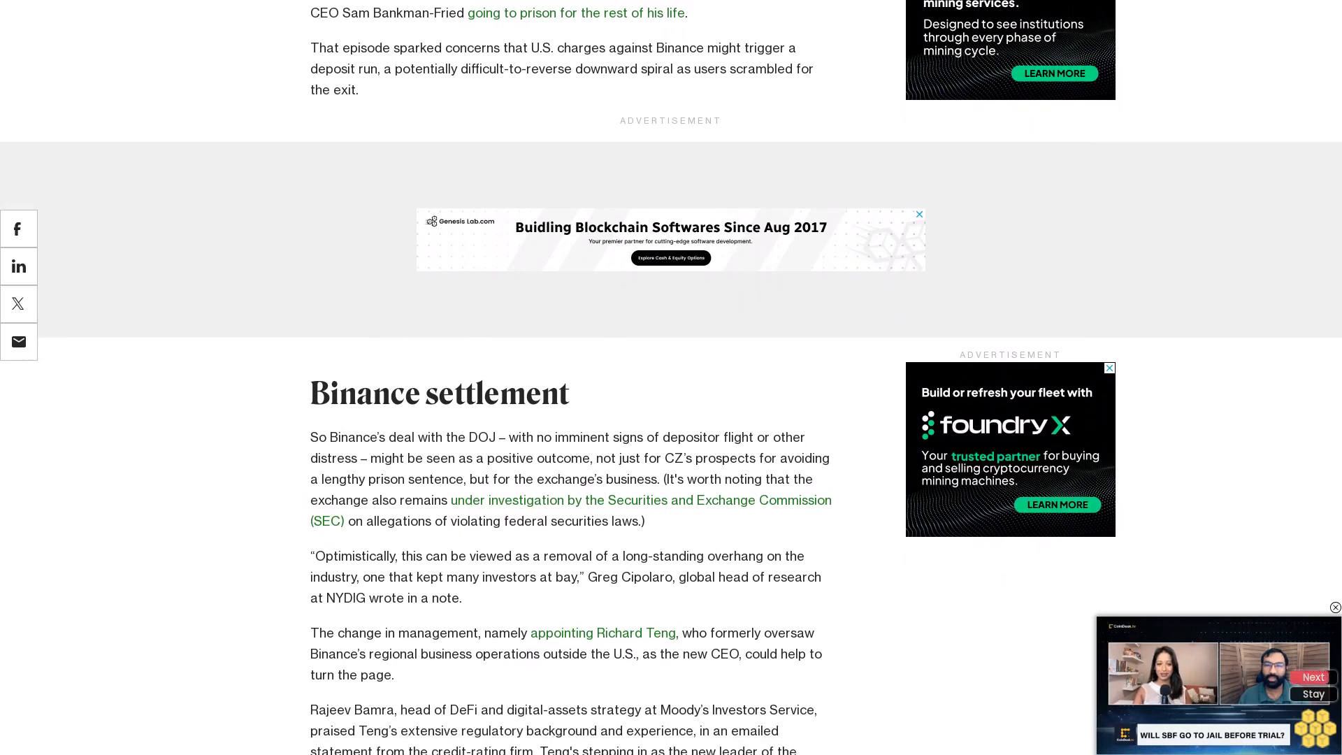
scroll(down, 3)
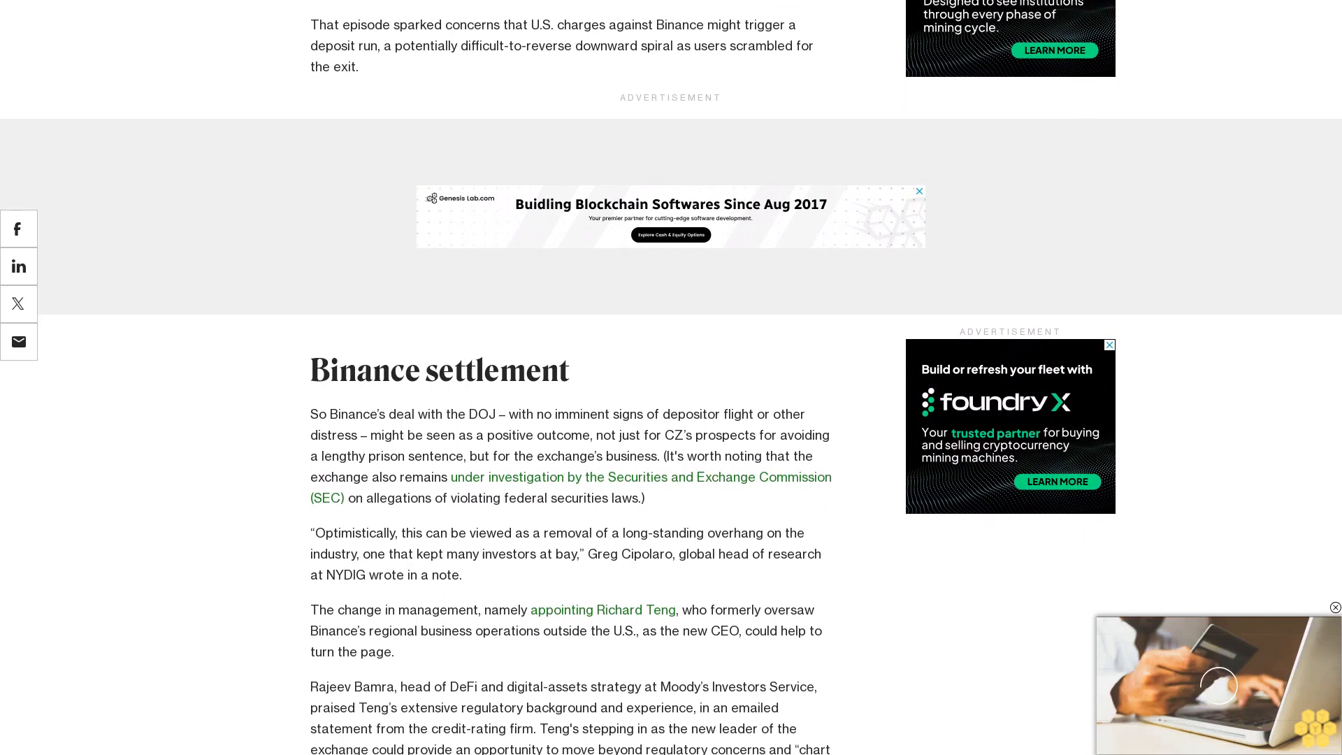
scroll(down, 3)
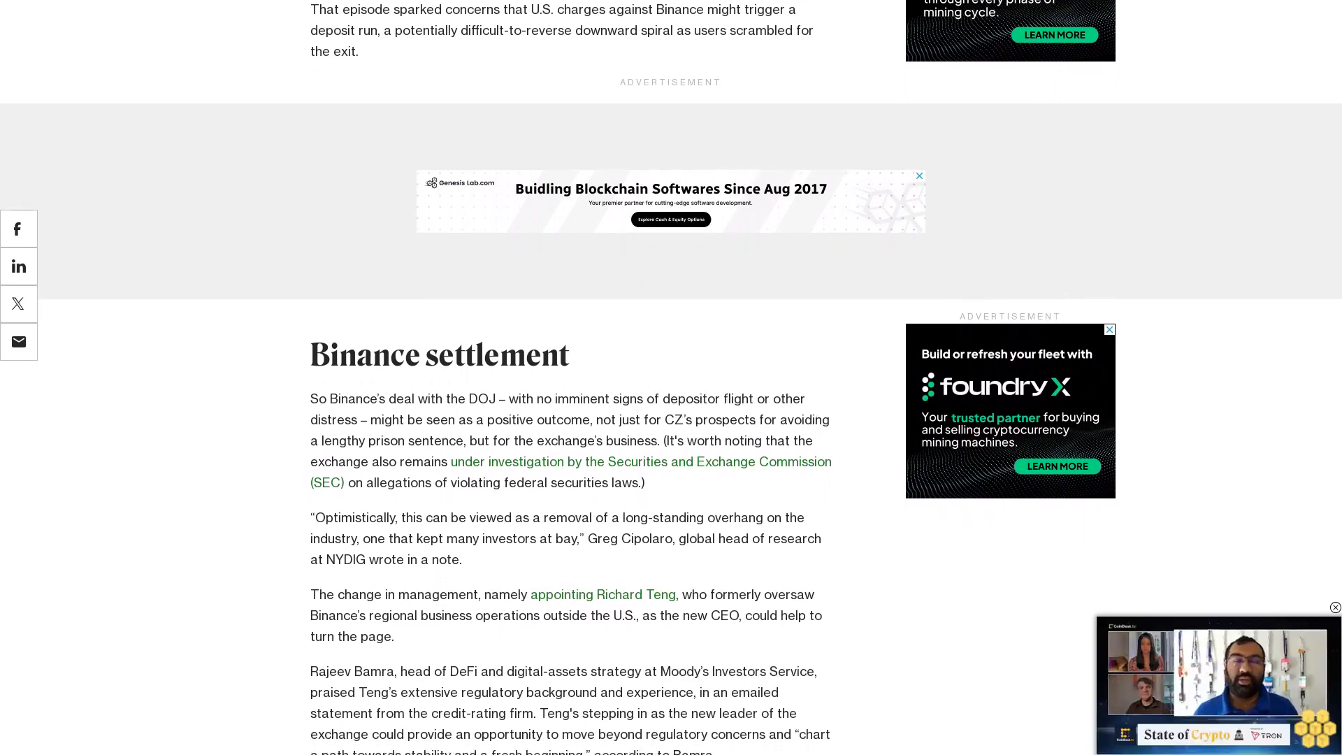
scroll(down, 3)
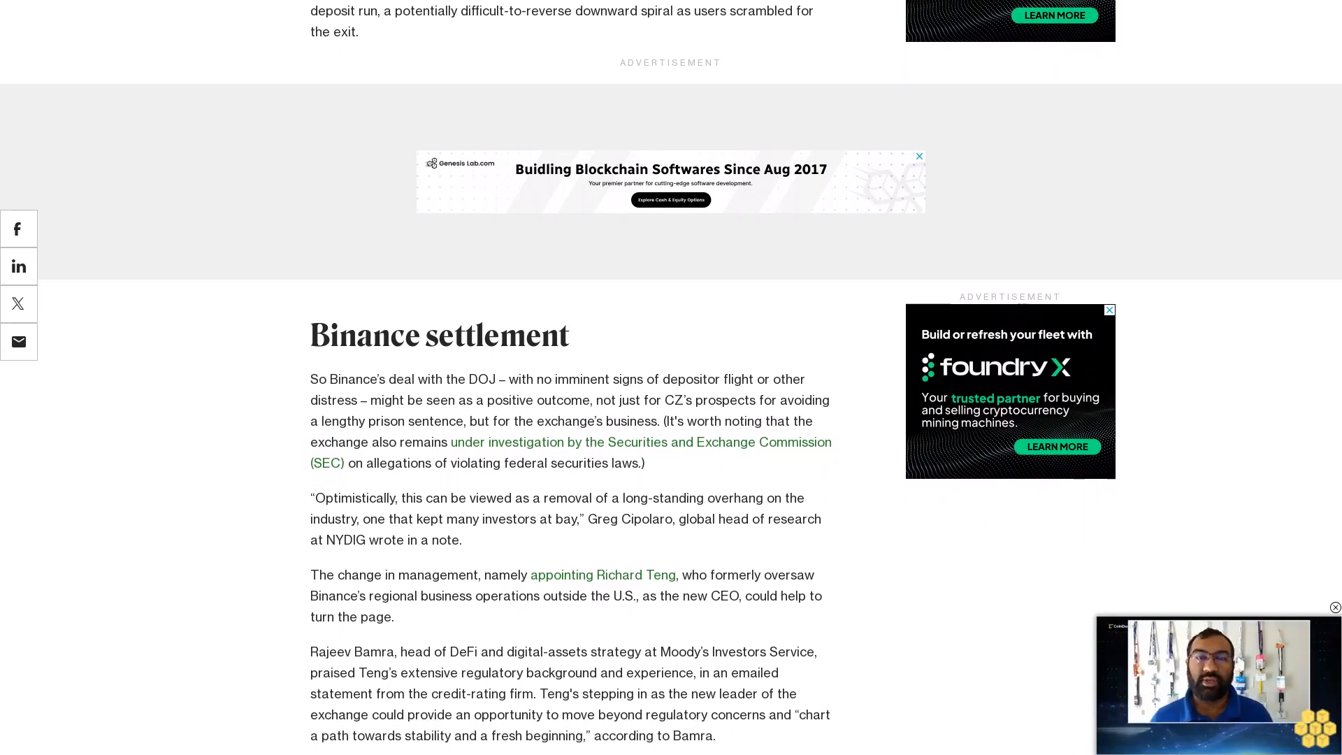
scroll(down, 3)
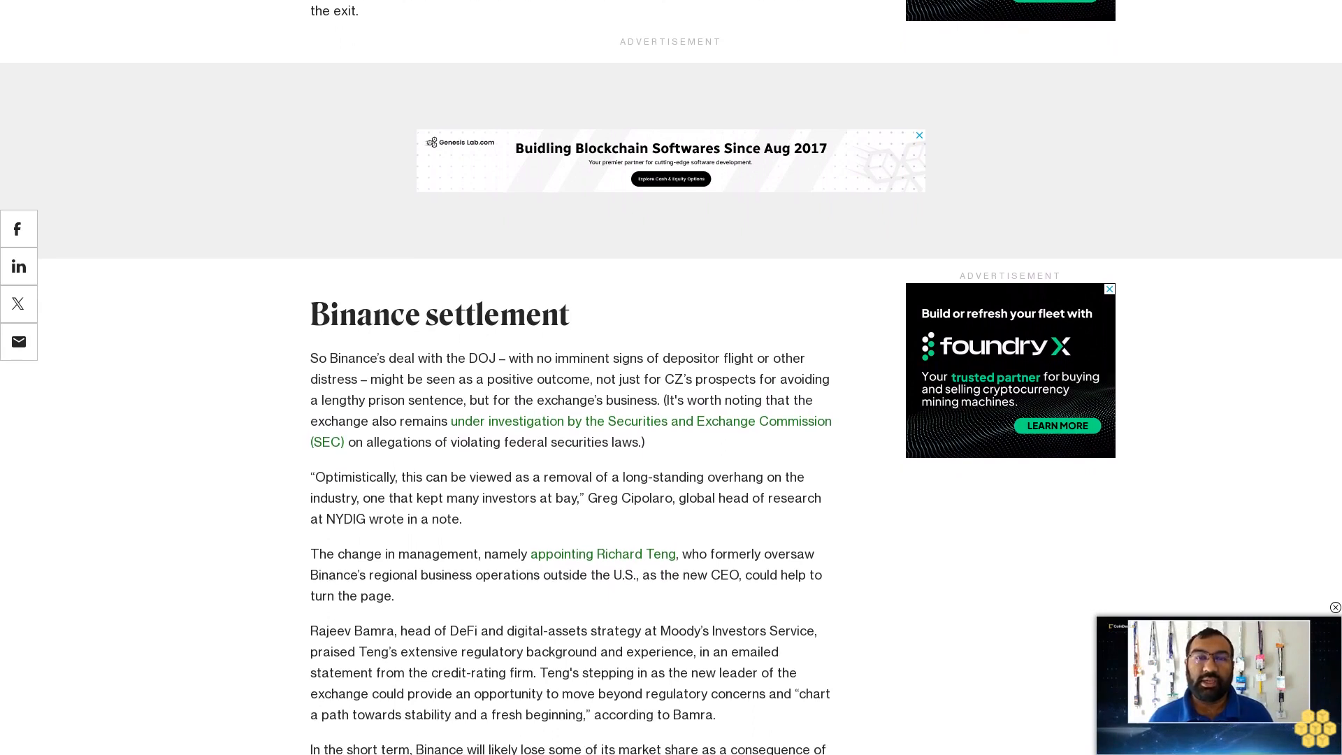
scroll(down, 3)
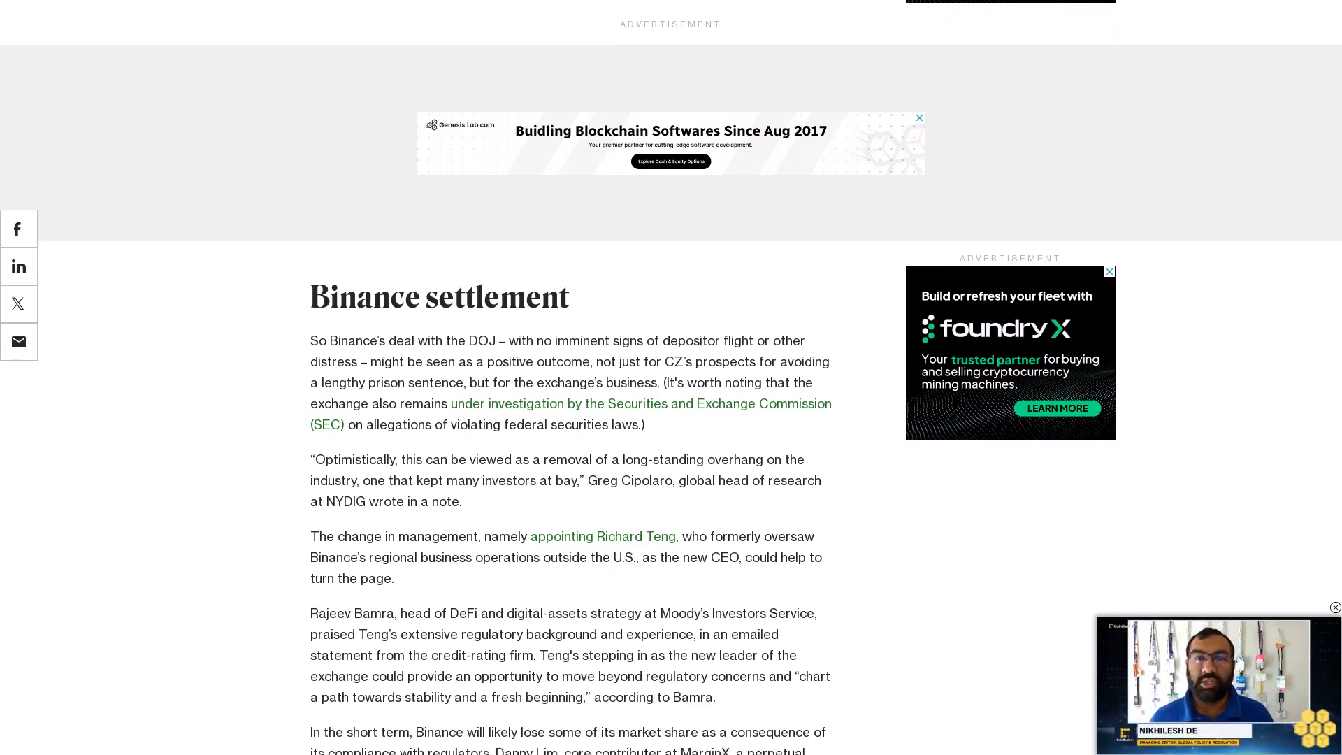
scroll(down, 3)
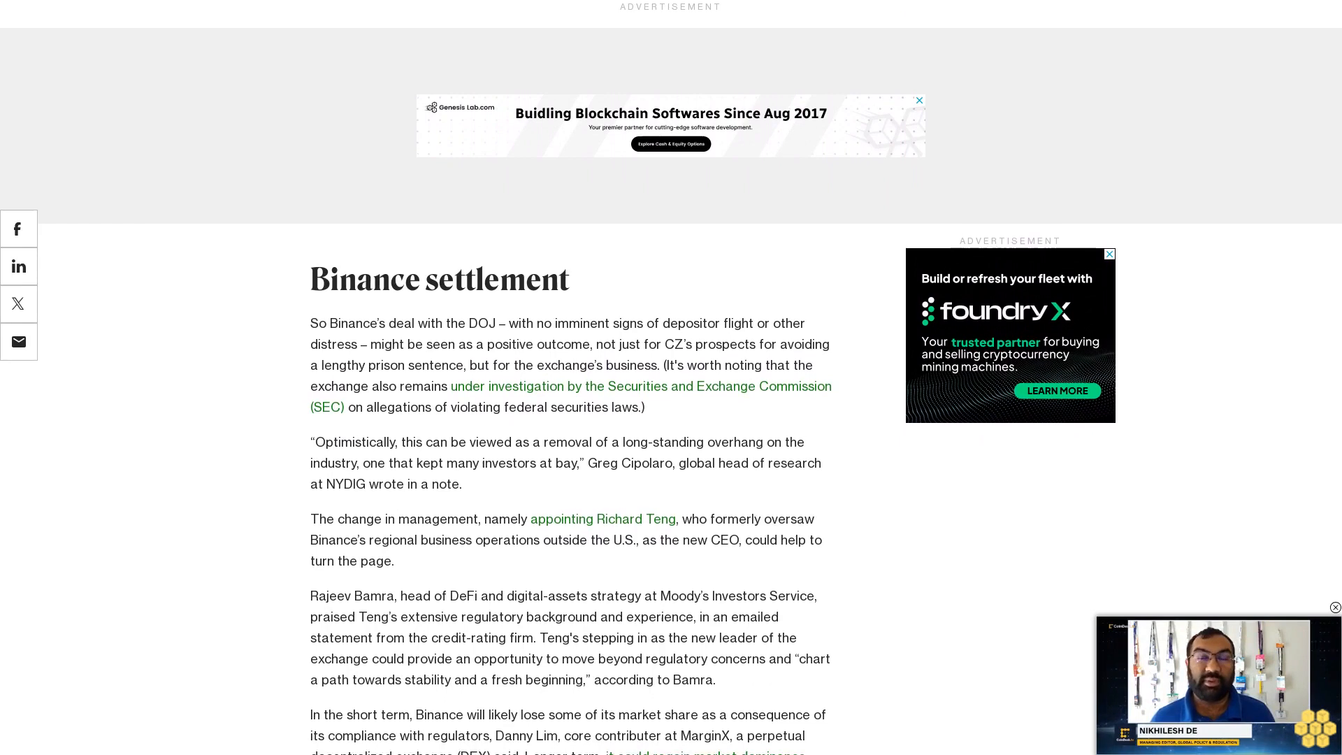
scroll(down, 3)
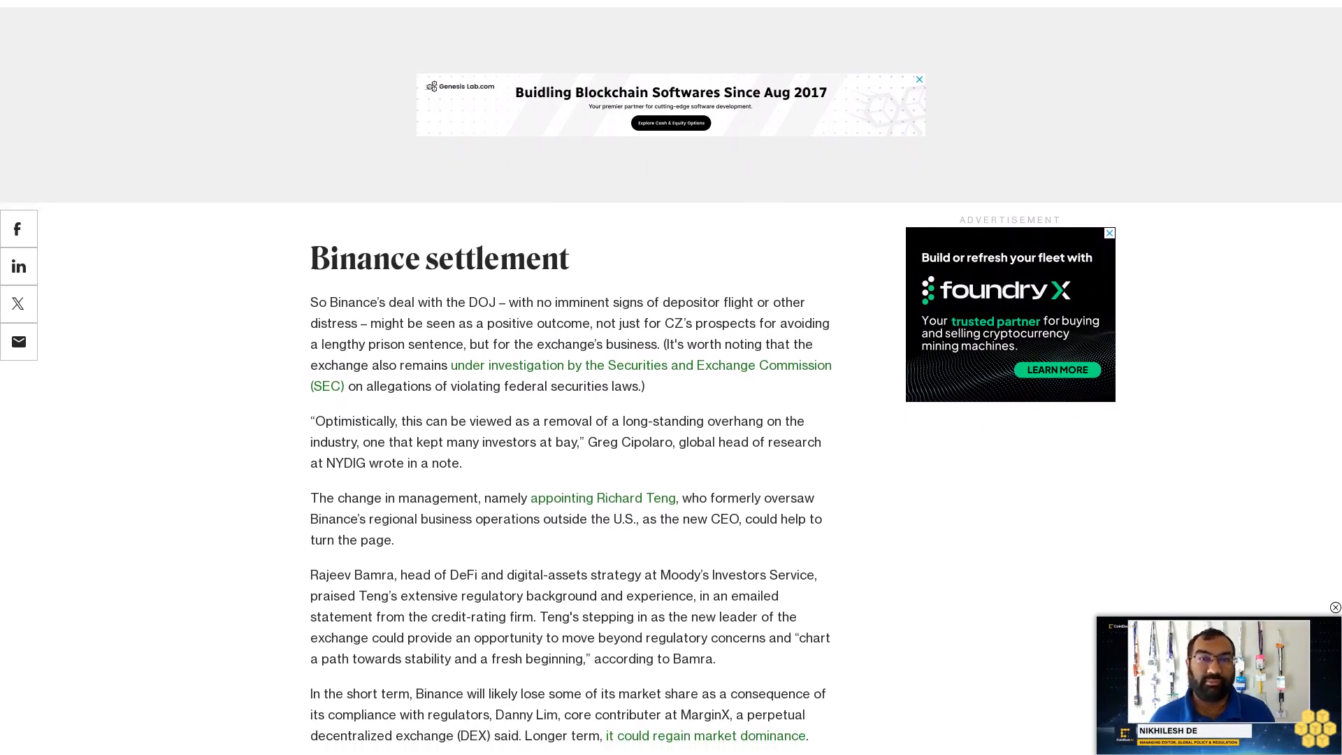
scroll(down, 3)
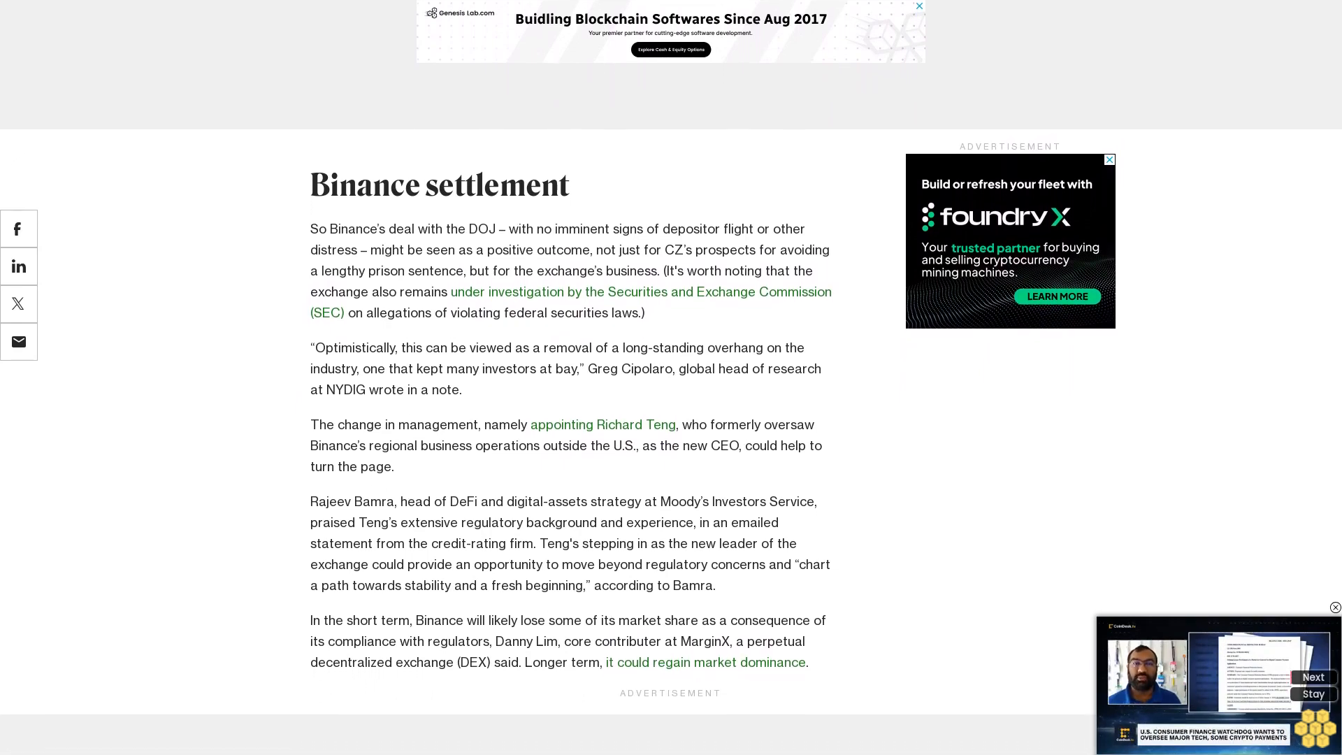
scroll(down, 3)
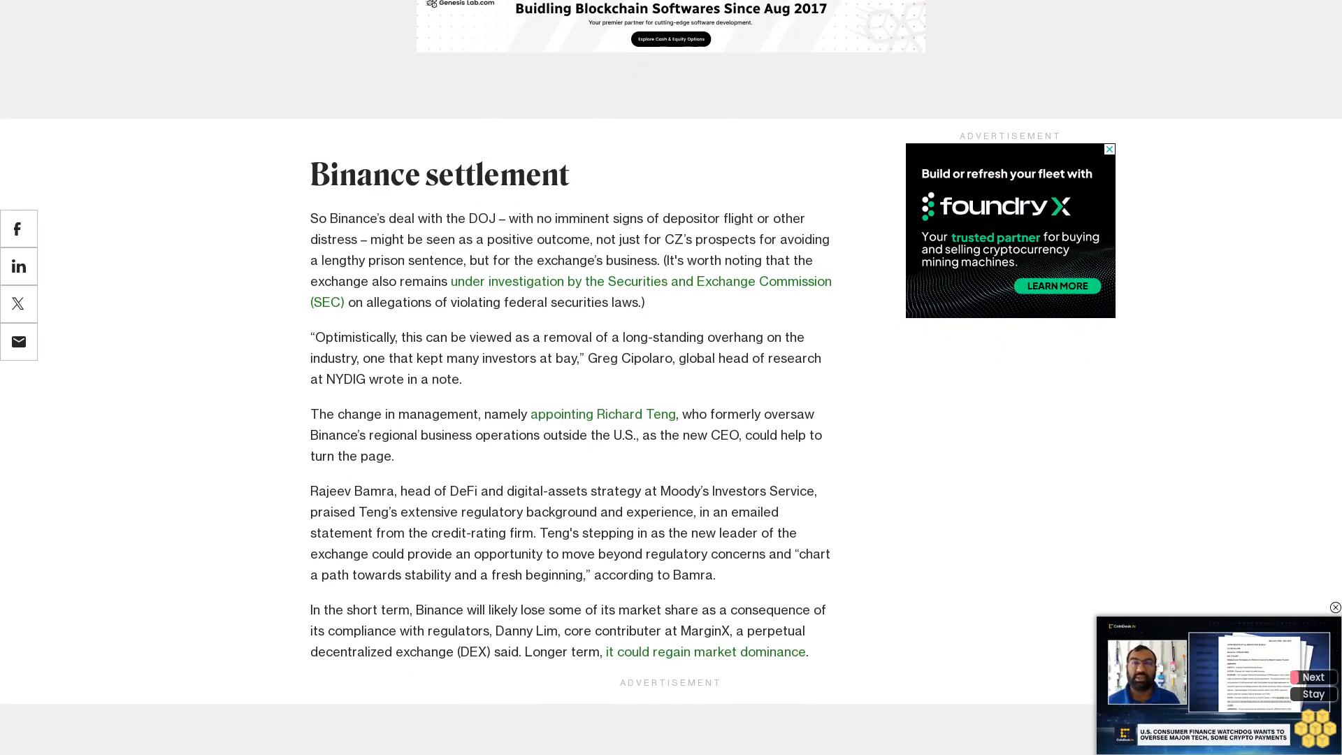
scroll(down, 3)
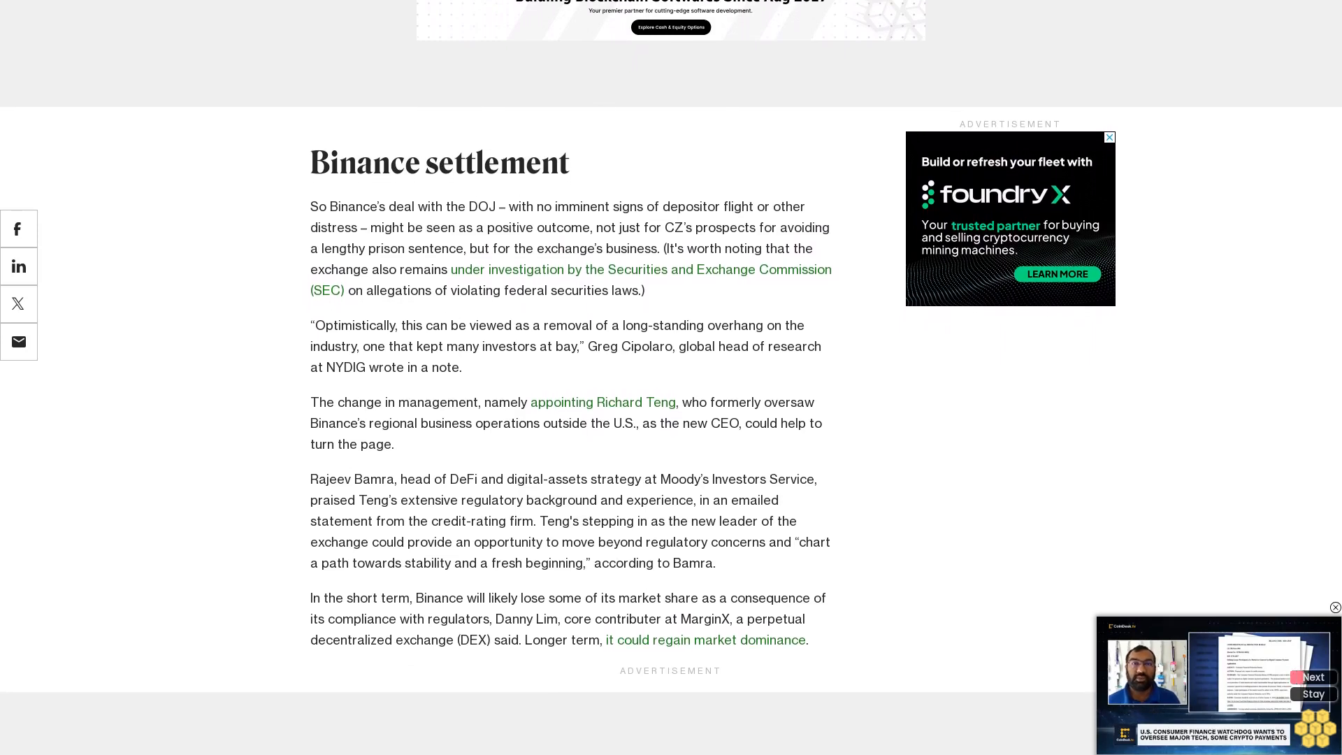
scroll(down, 3)
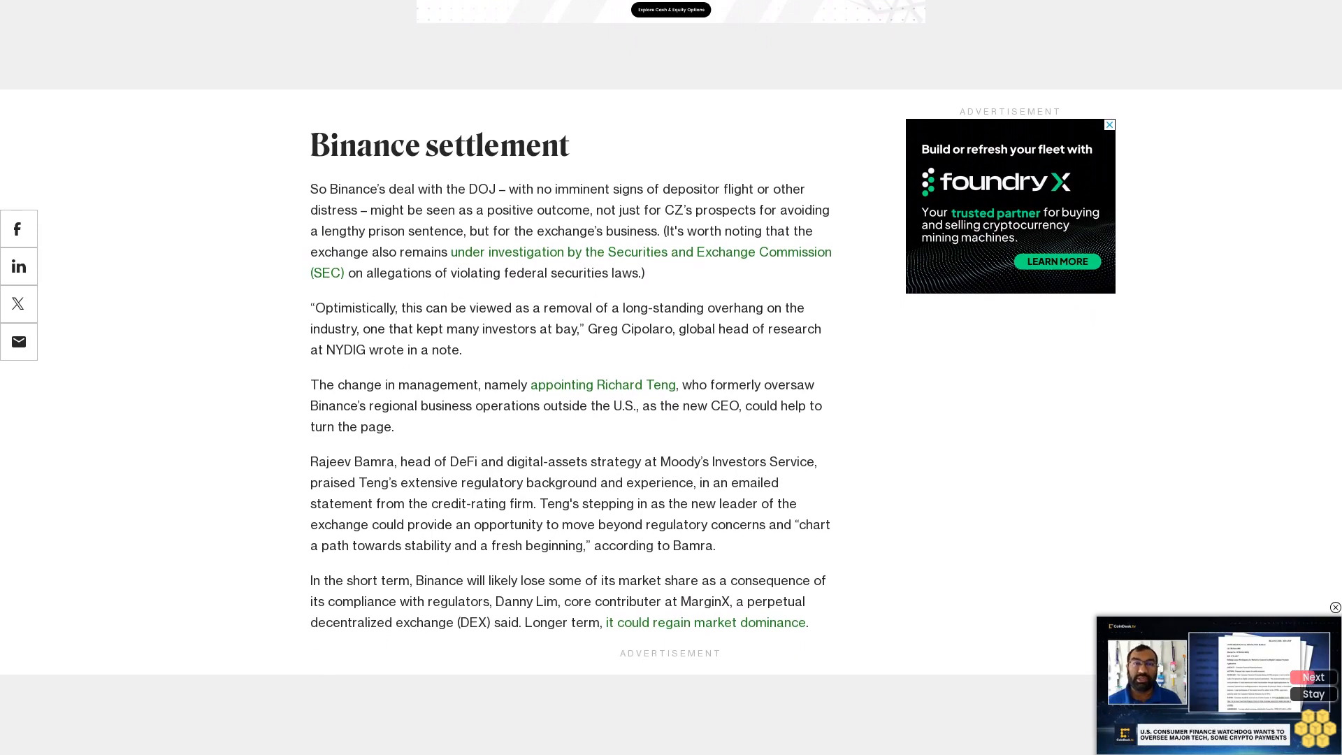
scroll(down, 3)
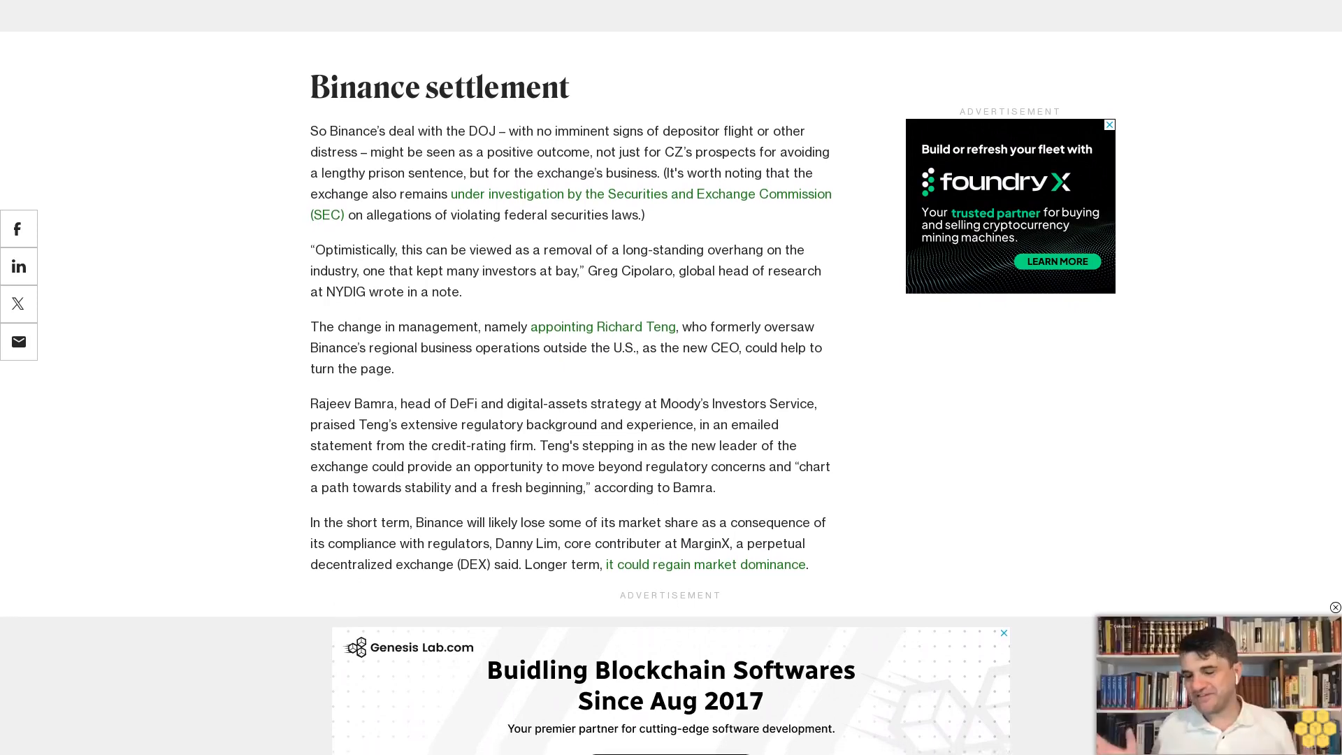
scroll(down, 3)
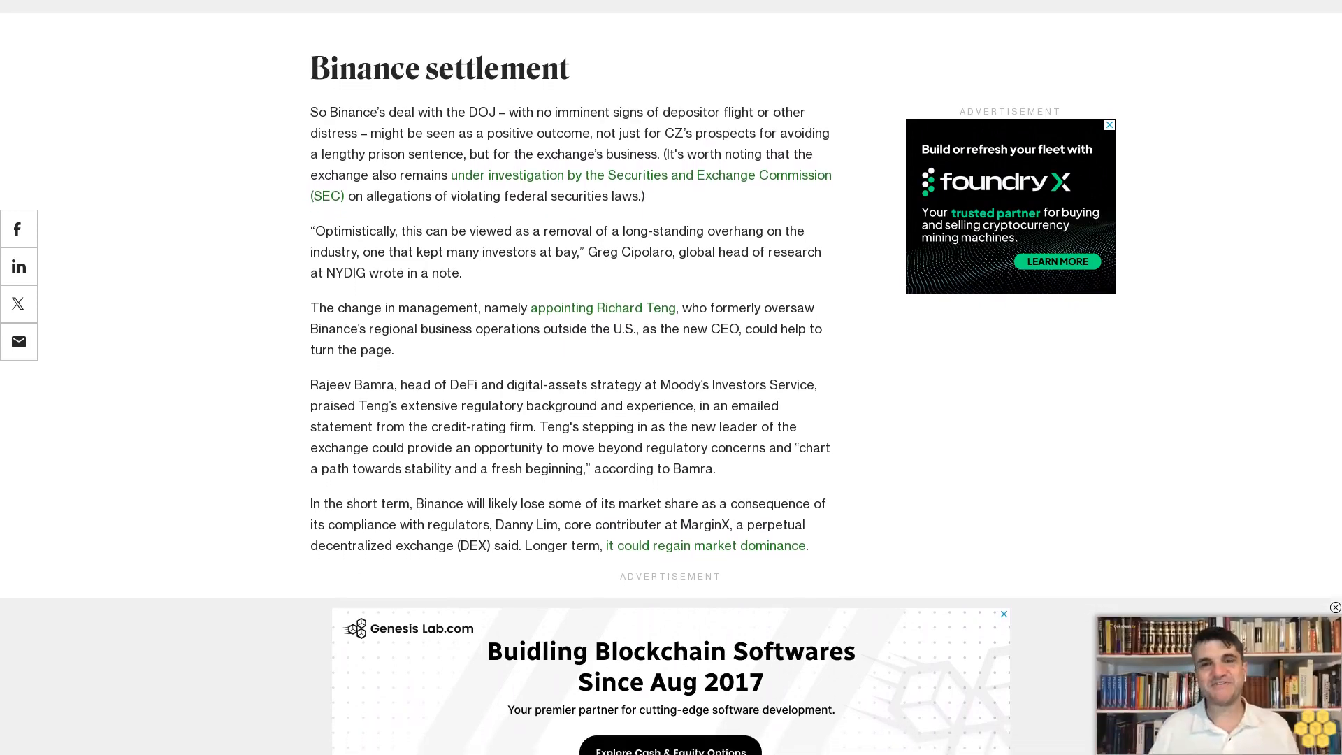
scroll(down, 3)
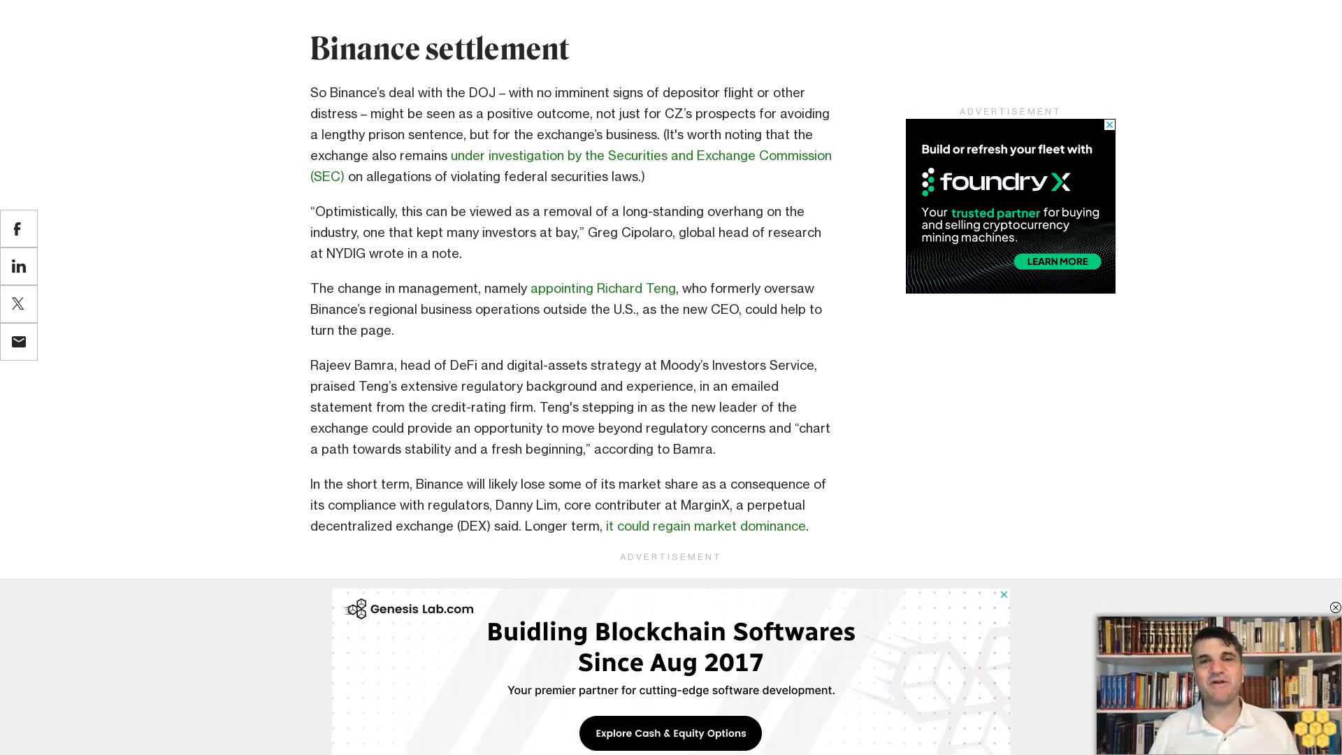
scroll(down, 3)
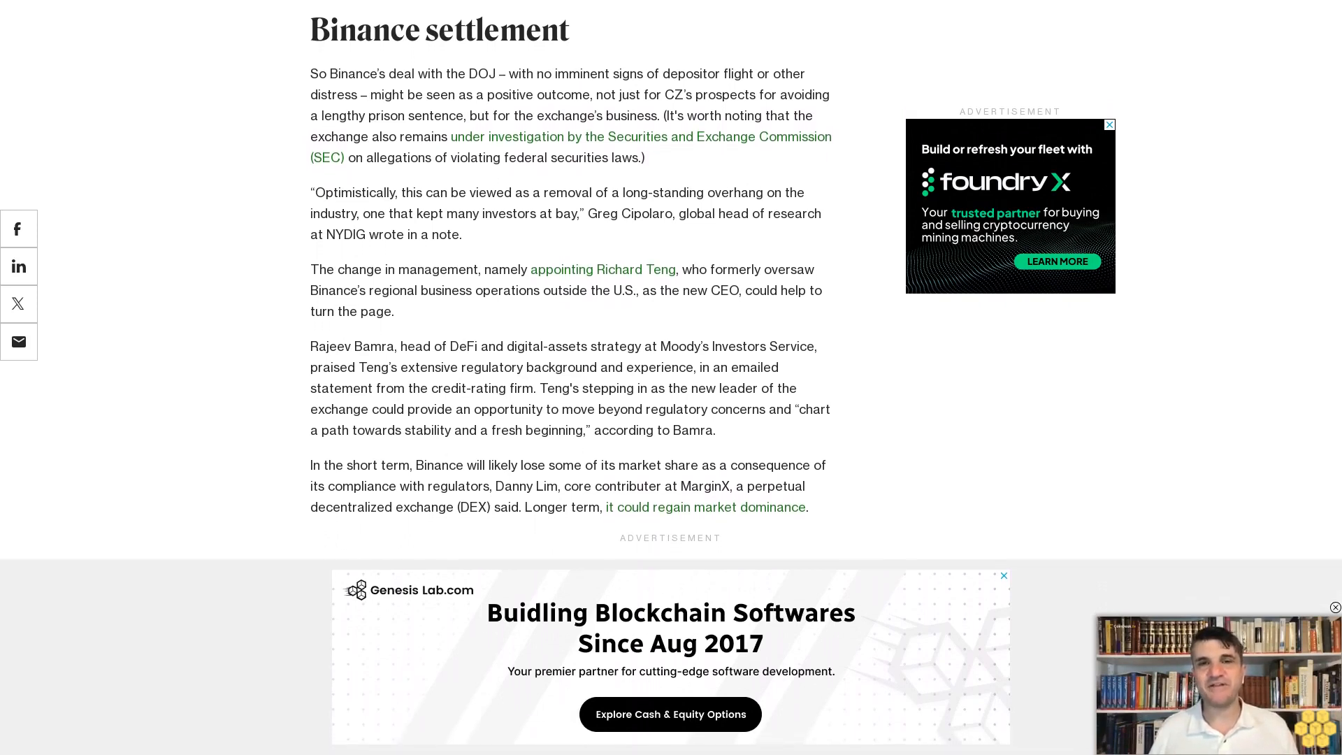
scroll(down, 3)
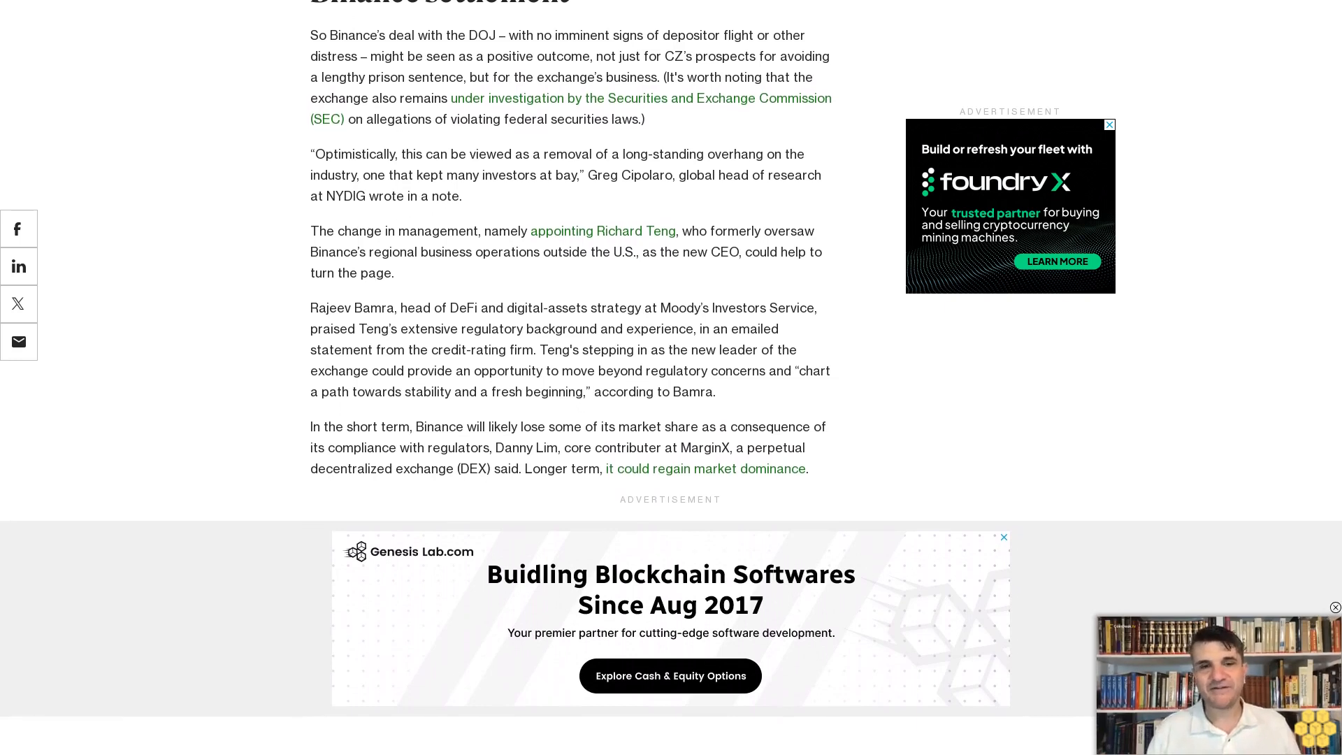
scroll(down, 3)
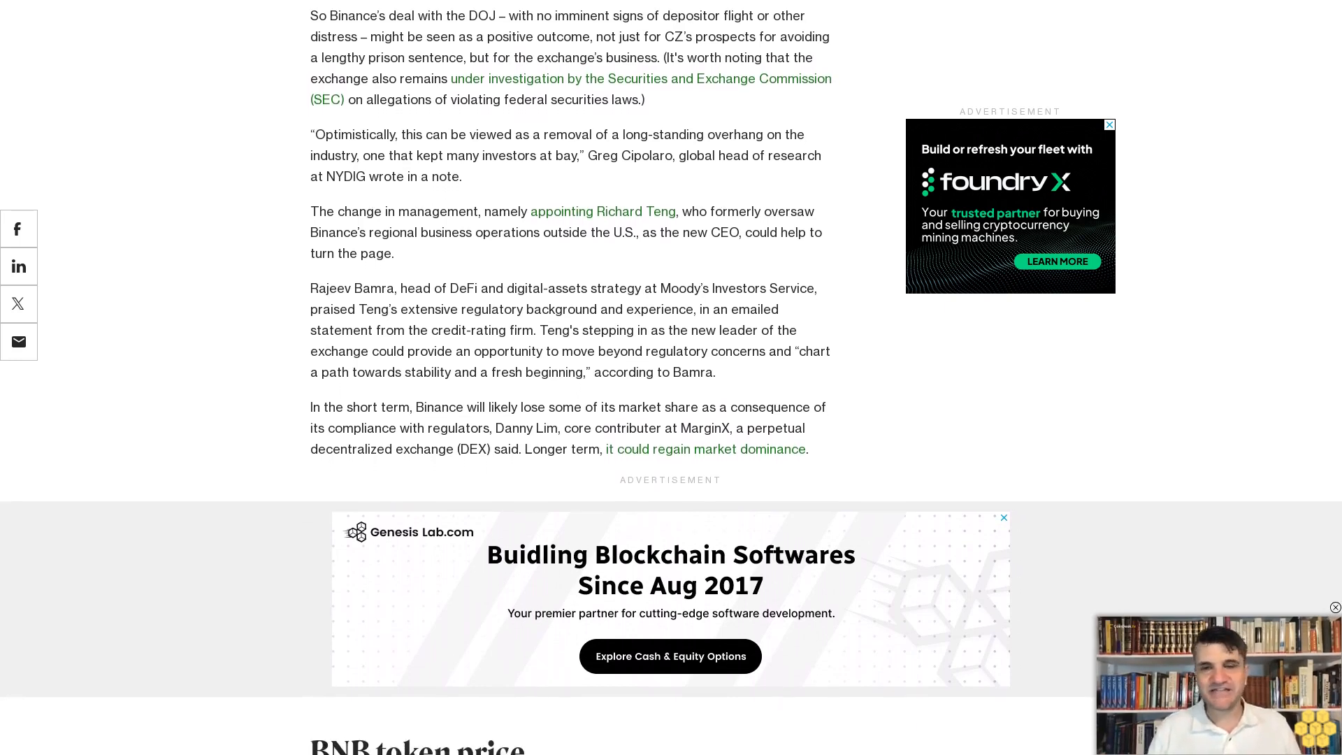
scroll(down, 3)
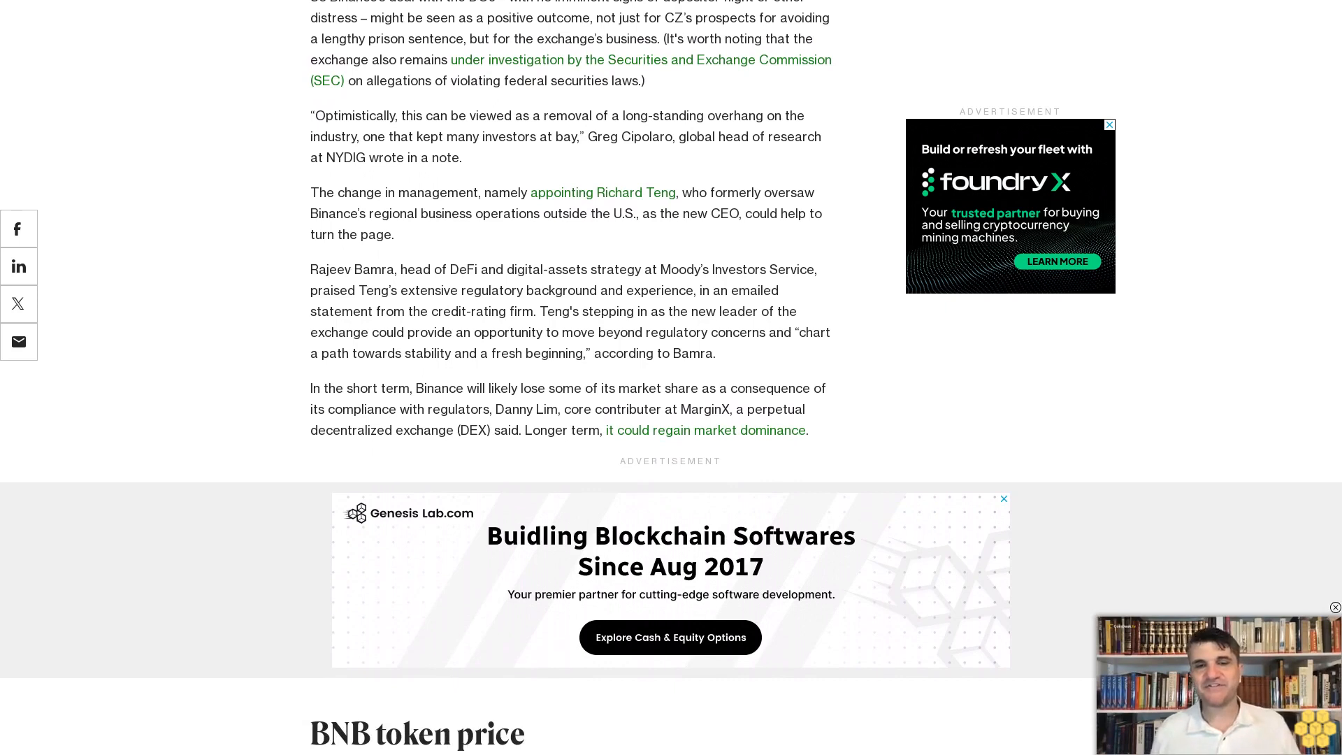
scroll(down, 3)
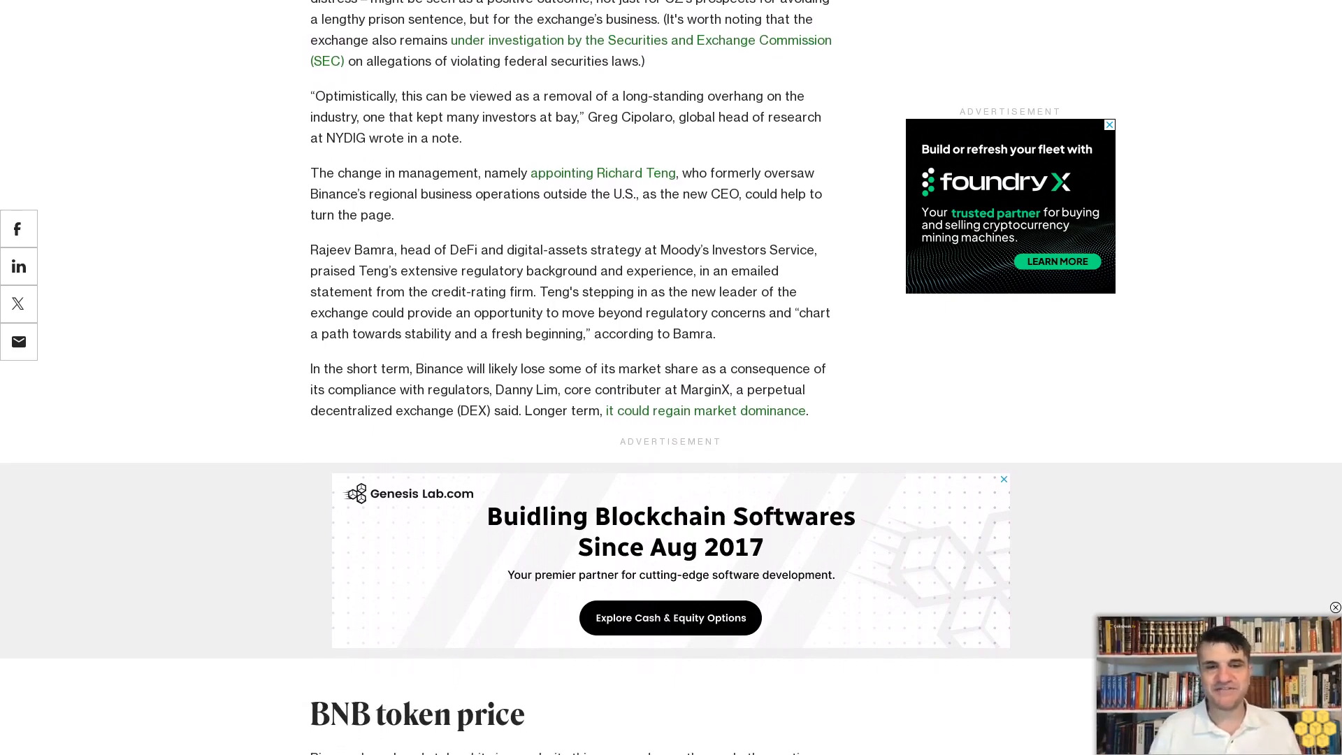
scroll(down, 3)
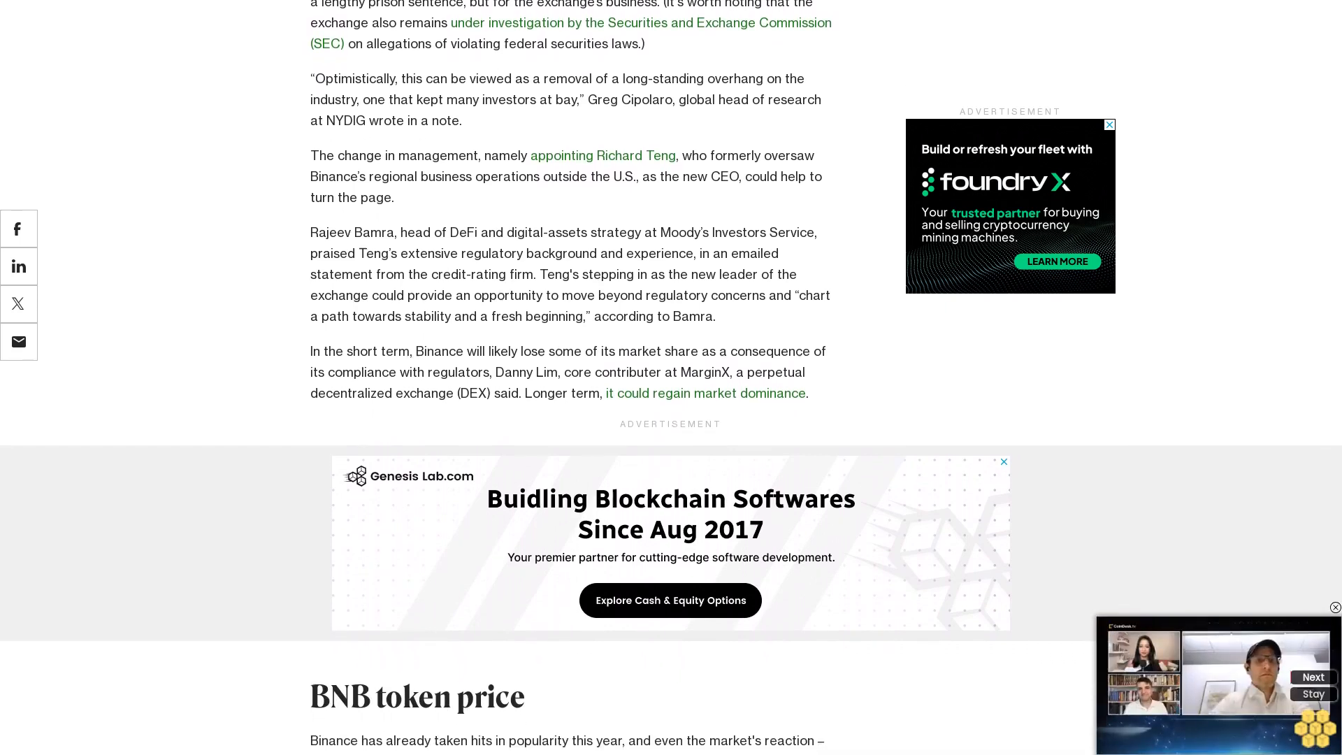
scroll(down, 3)
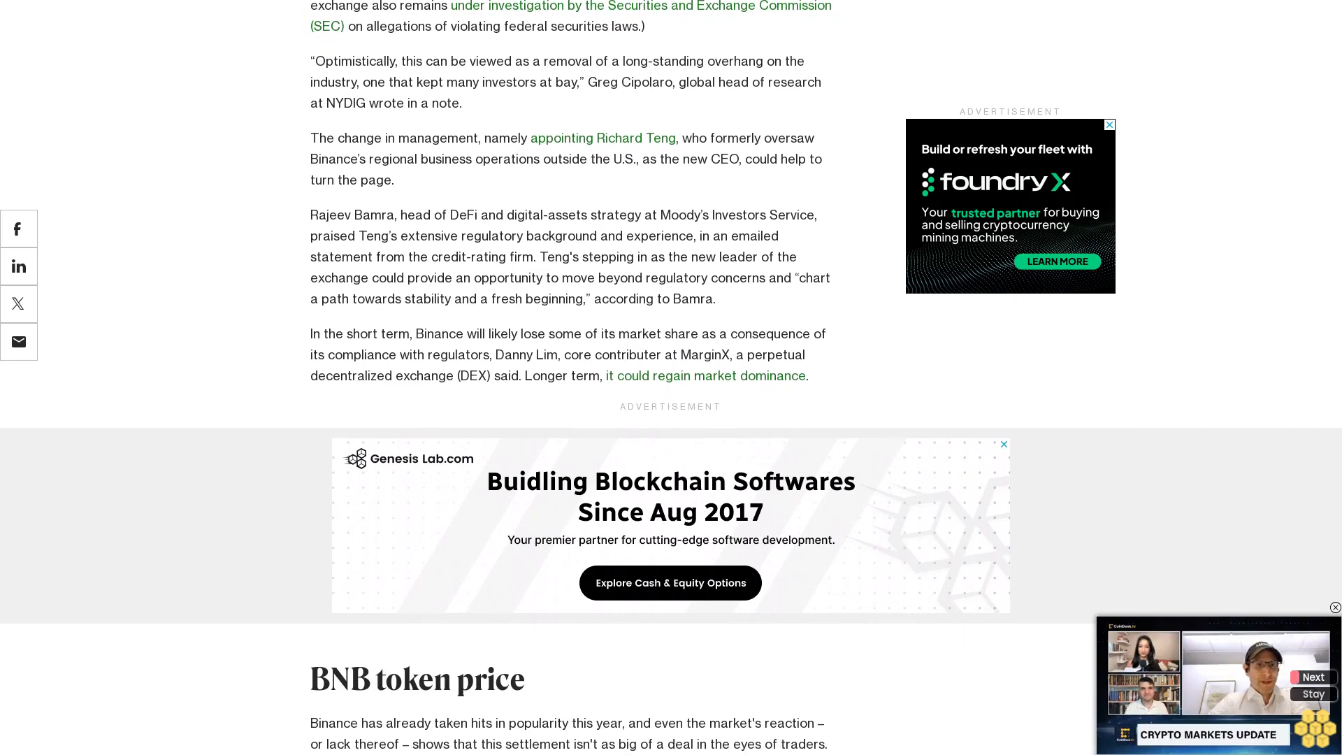
scroll(down, 3)
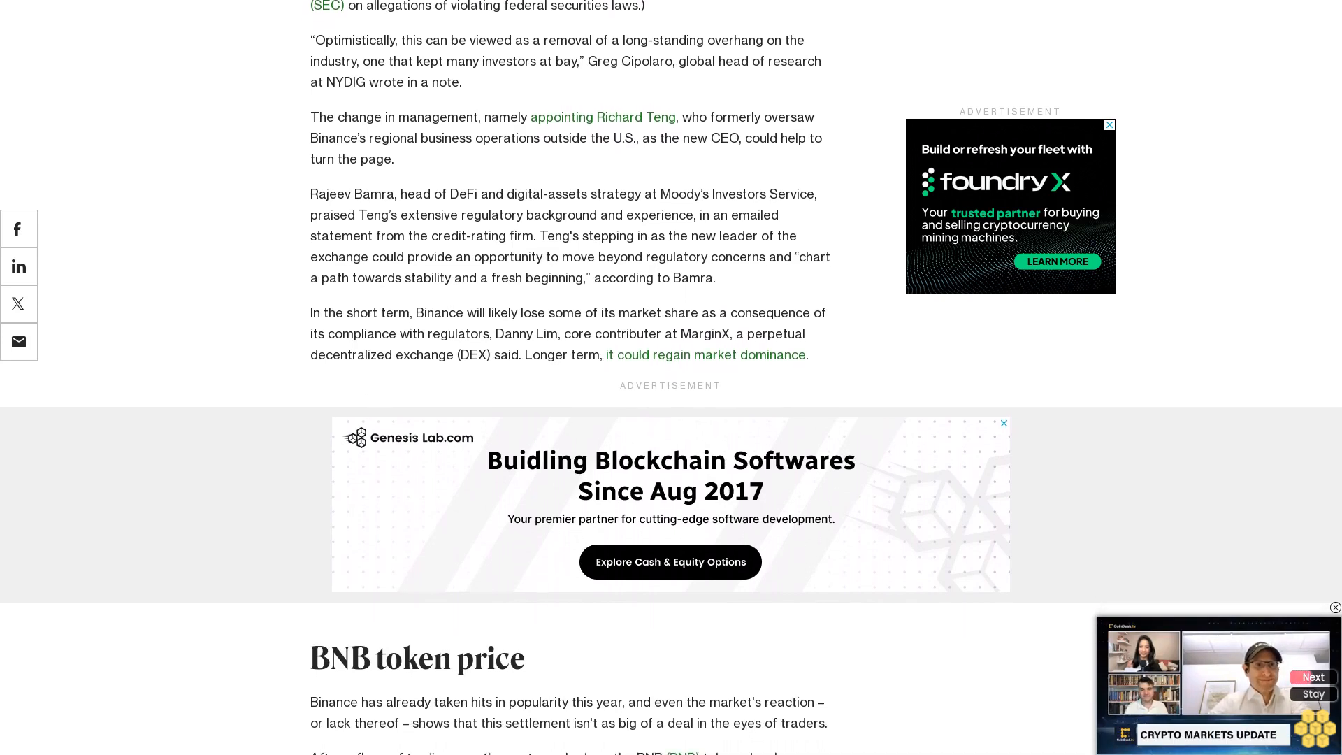